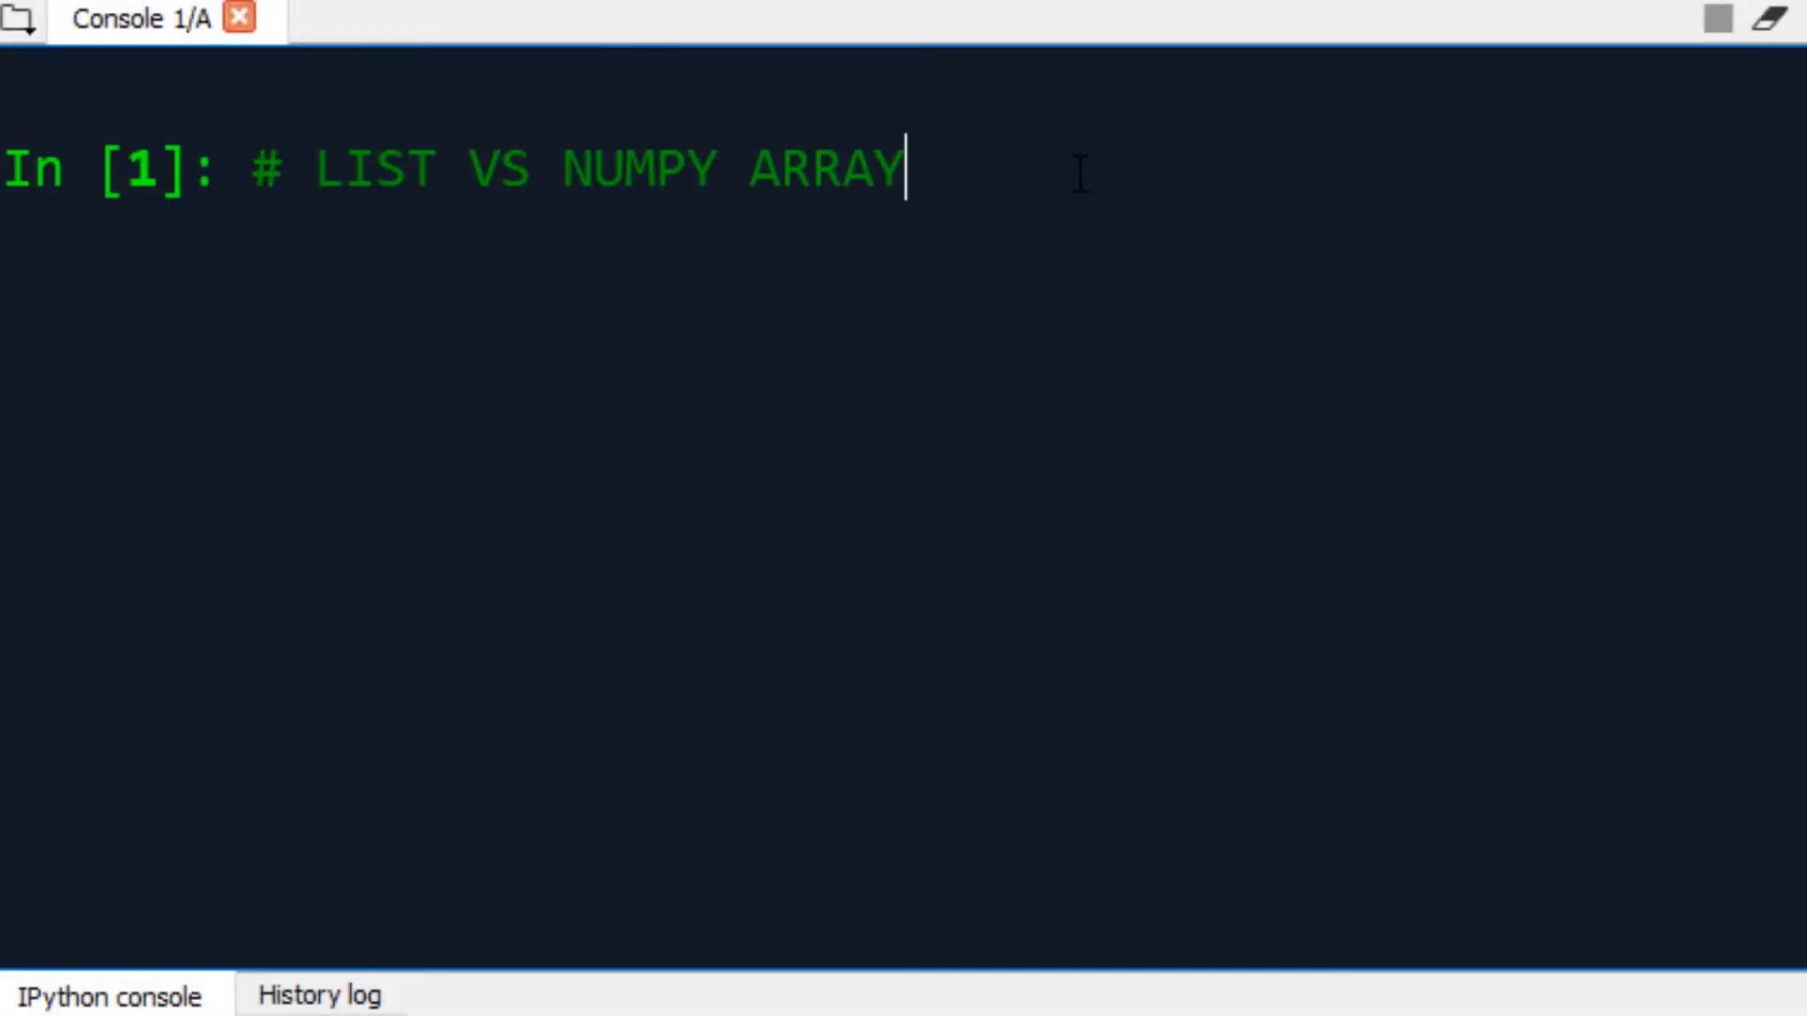
- Enter the heading comment, create list L = [1,2,3], and import numpy as np
key(enter)
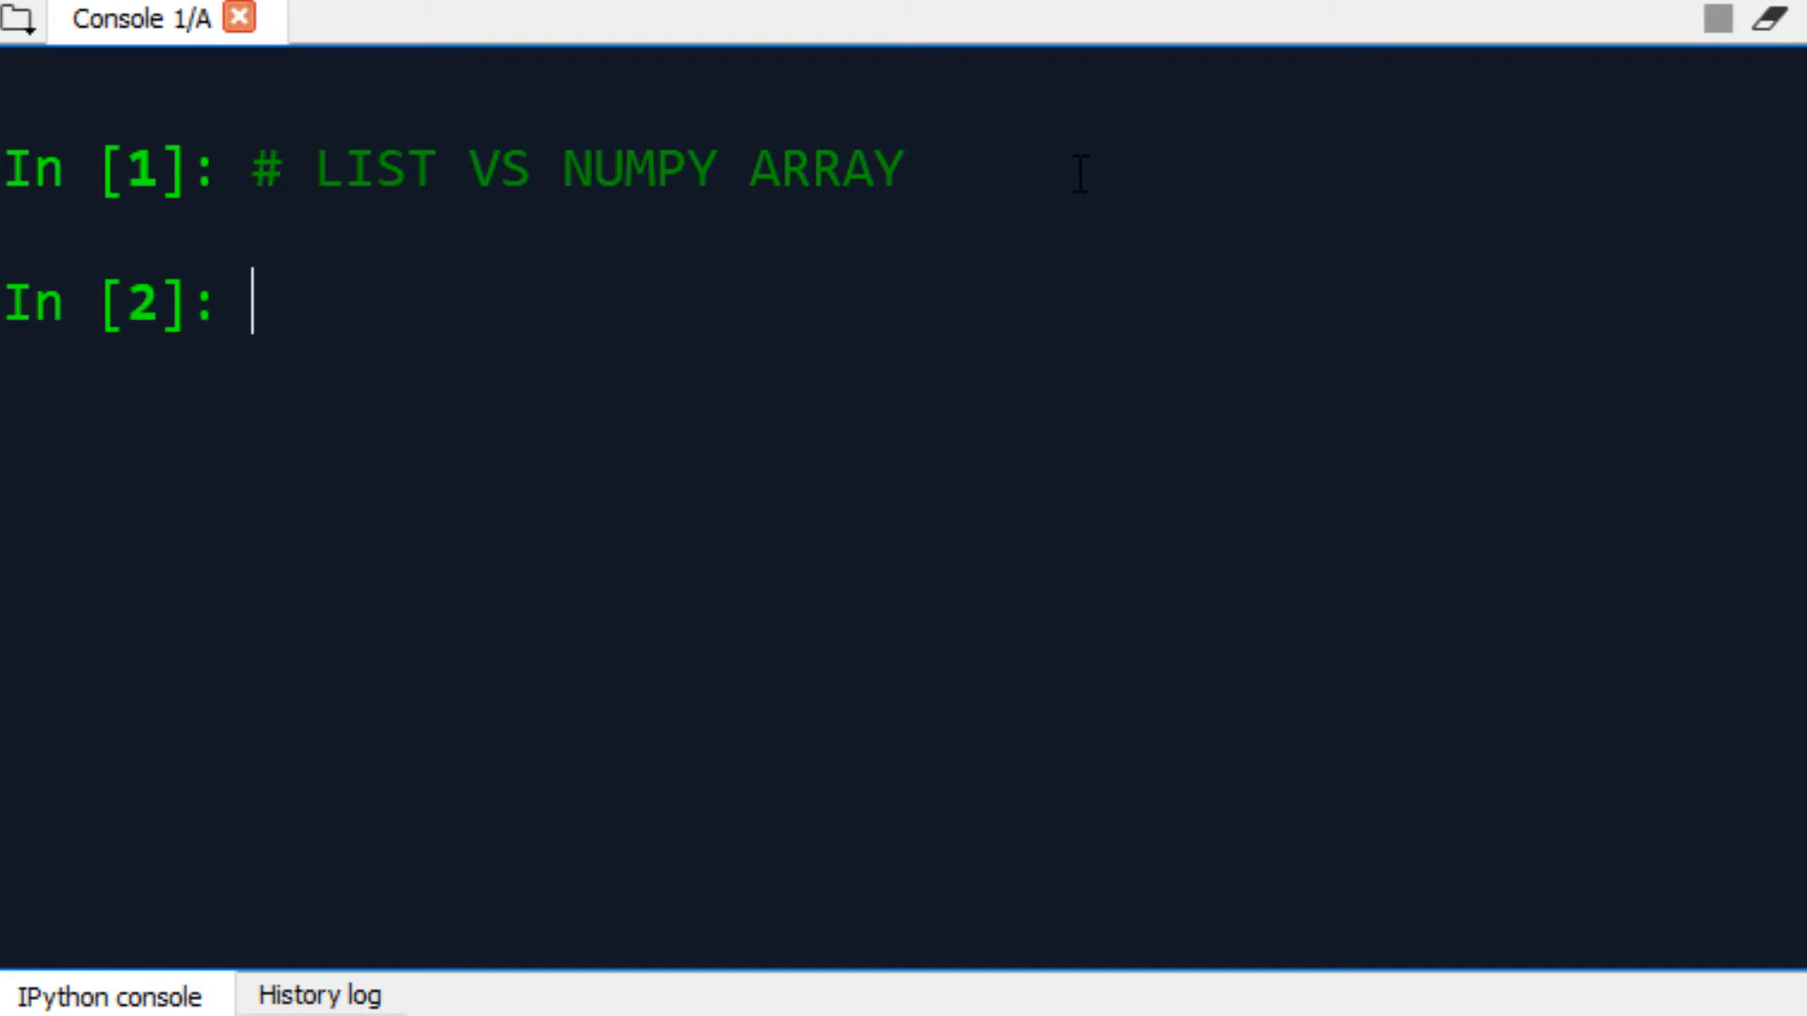
text(L)
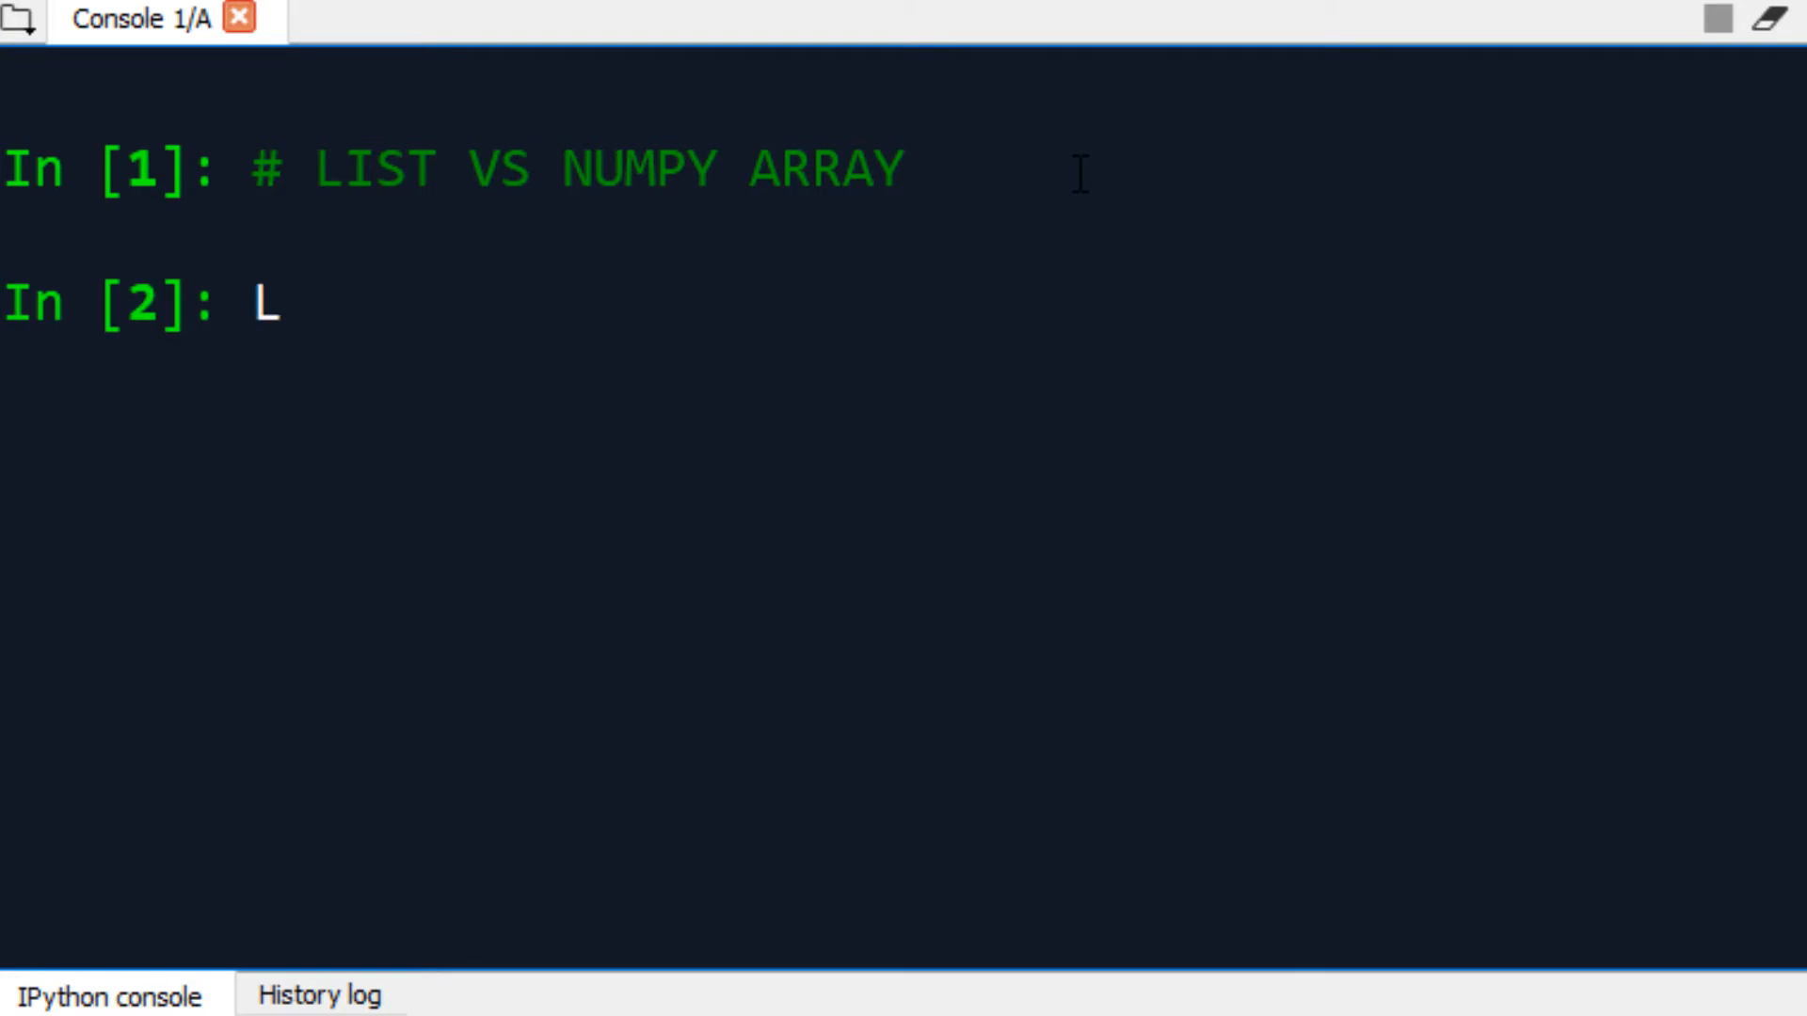
text(= [1)
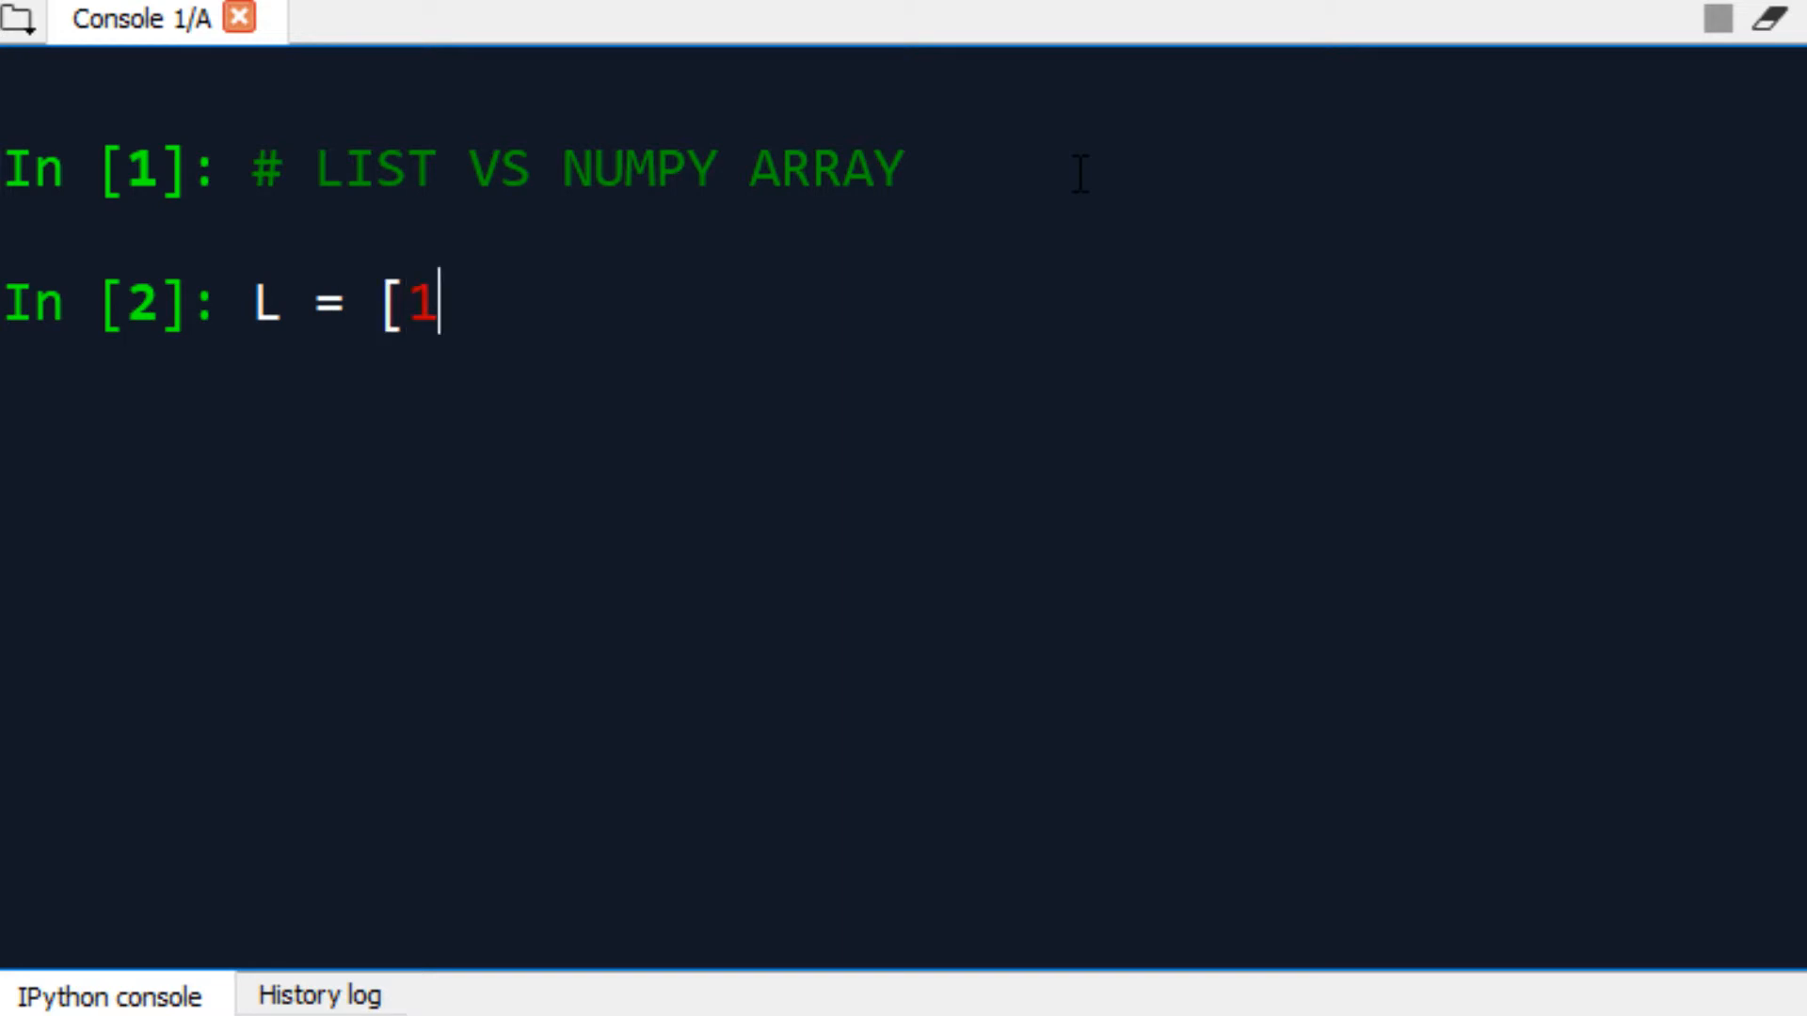
text(,2,3])
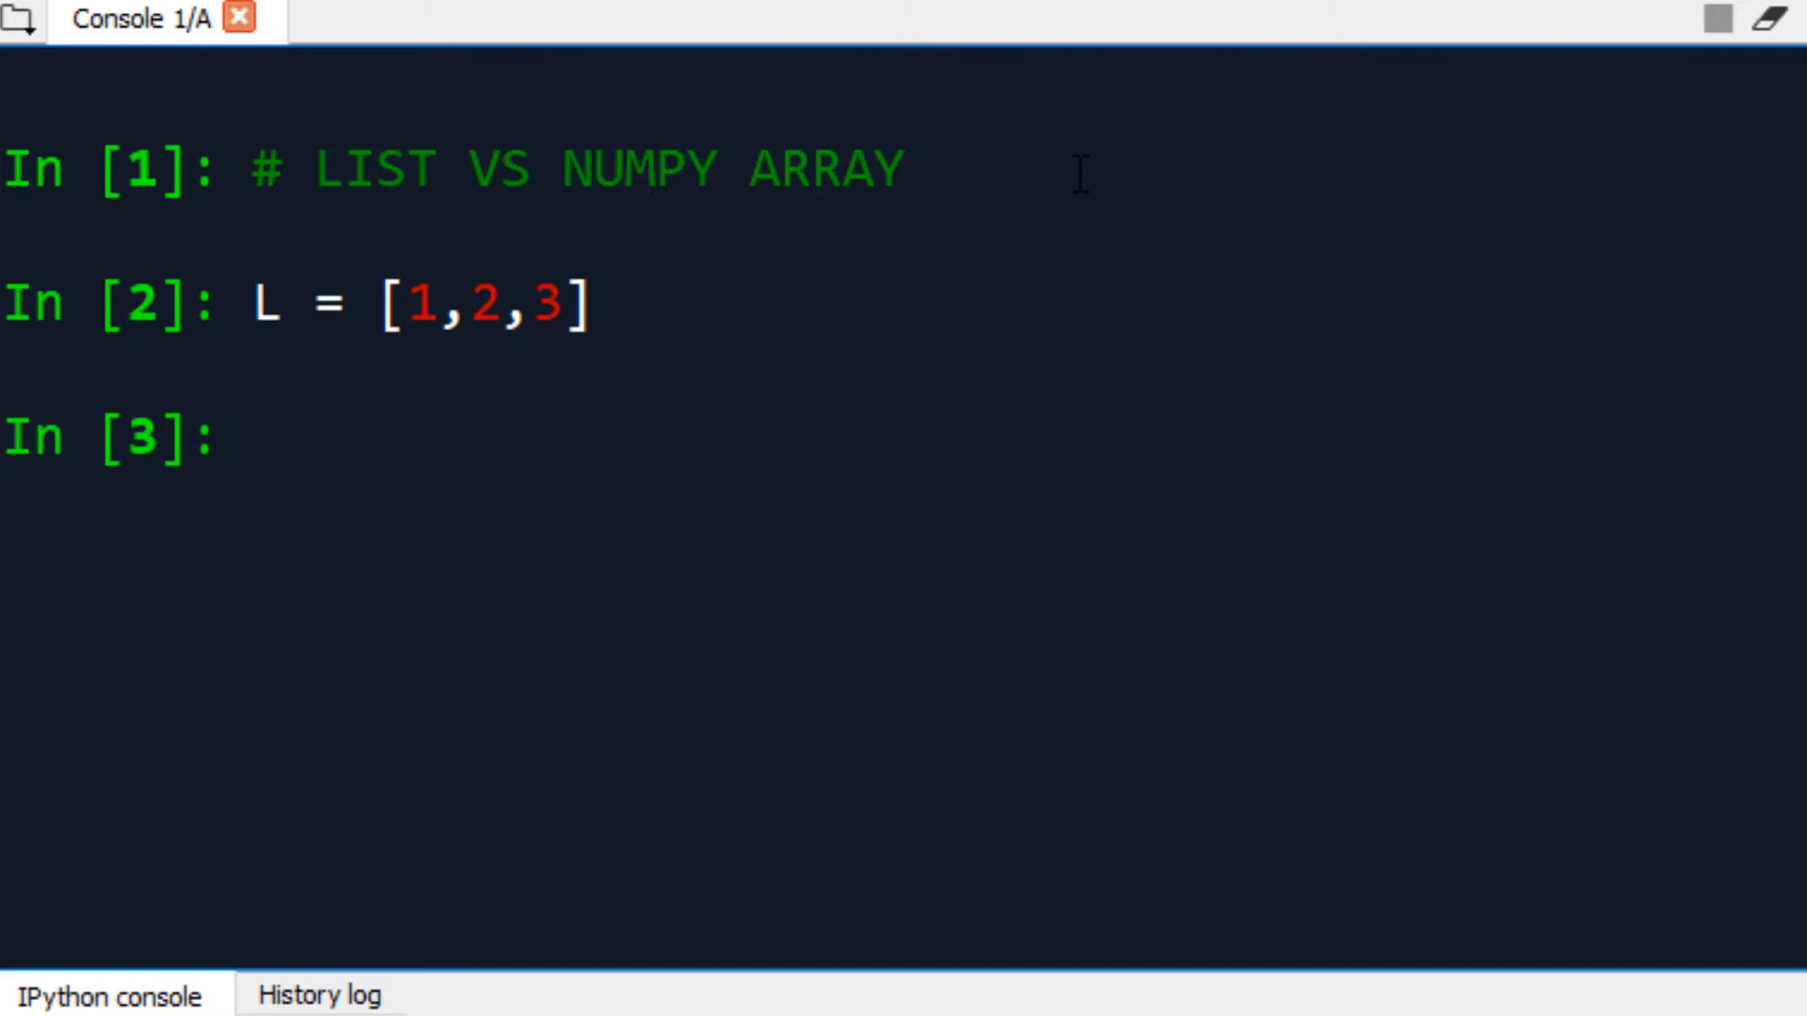
text(i)
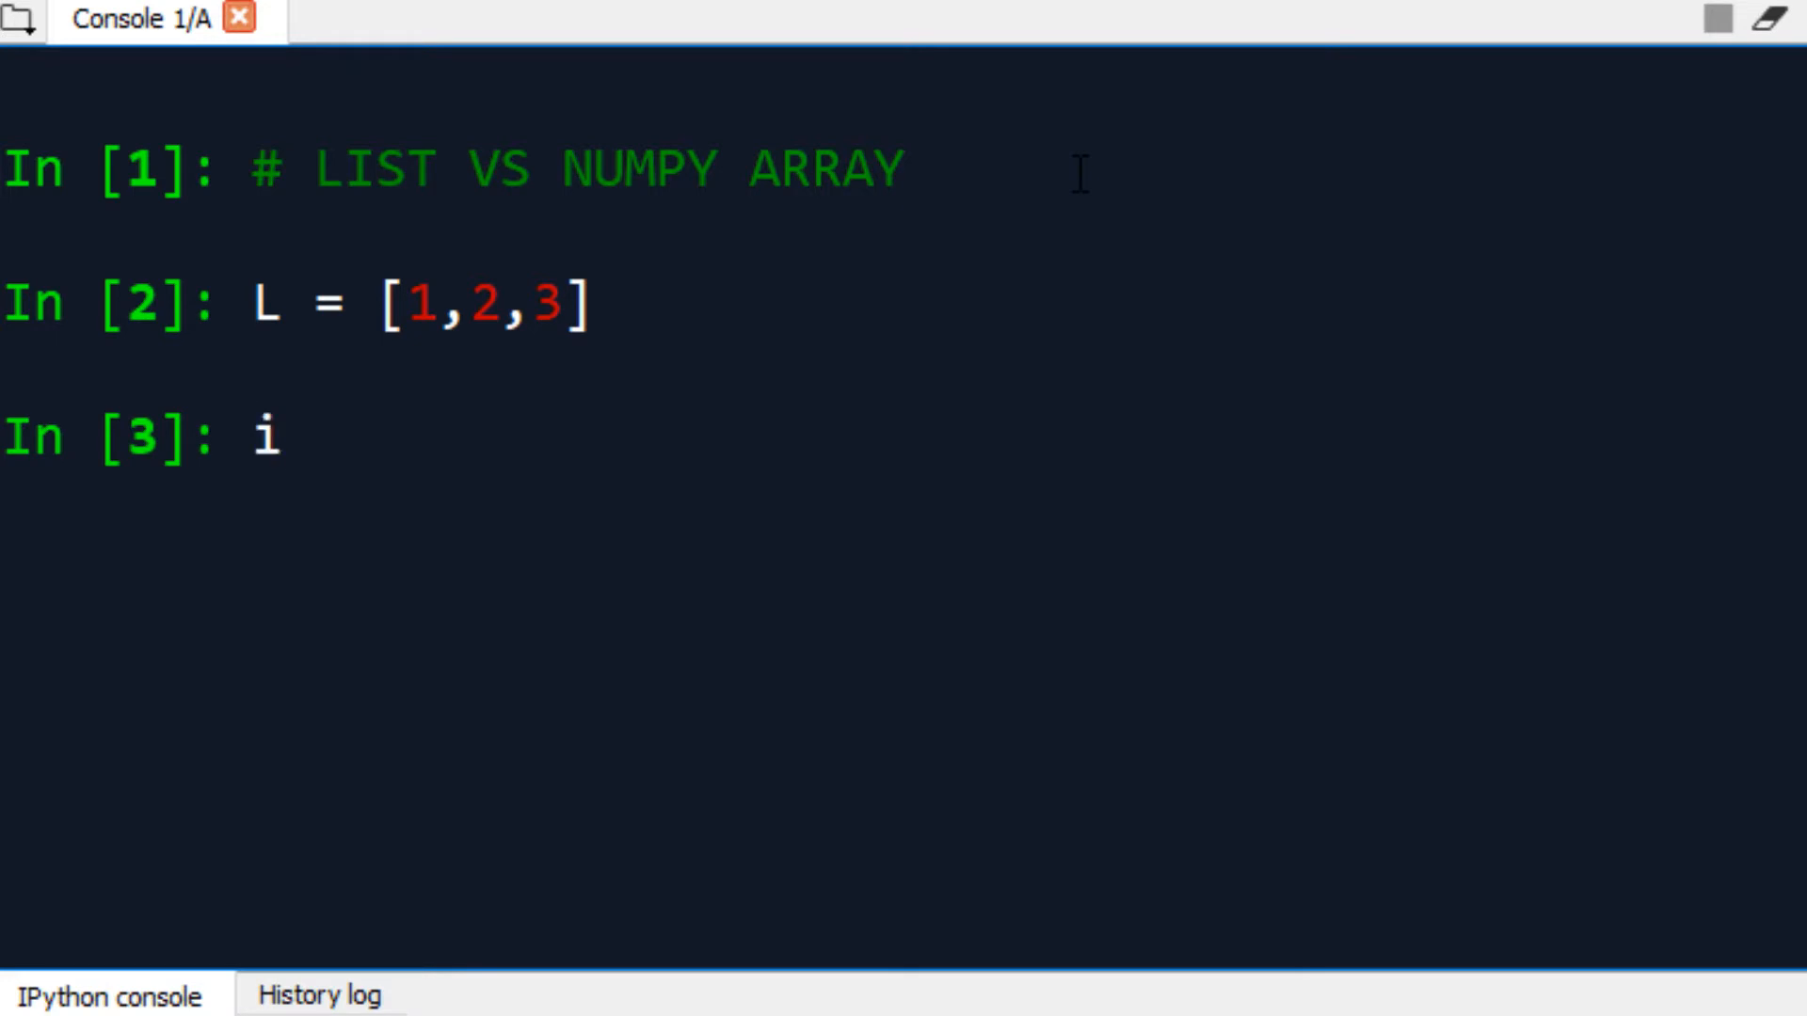
text(mport n)
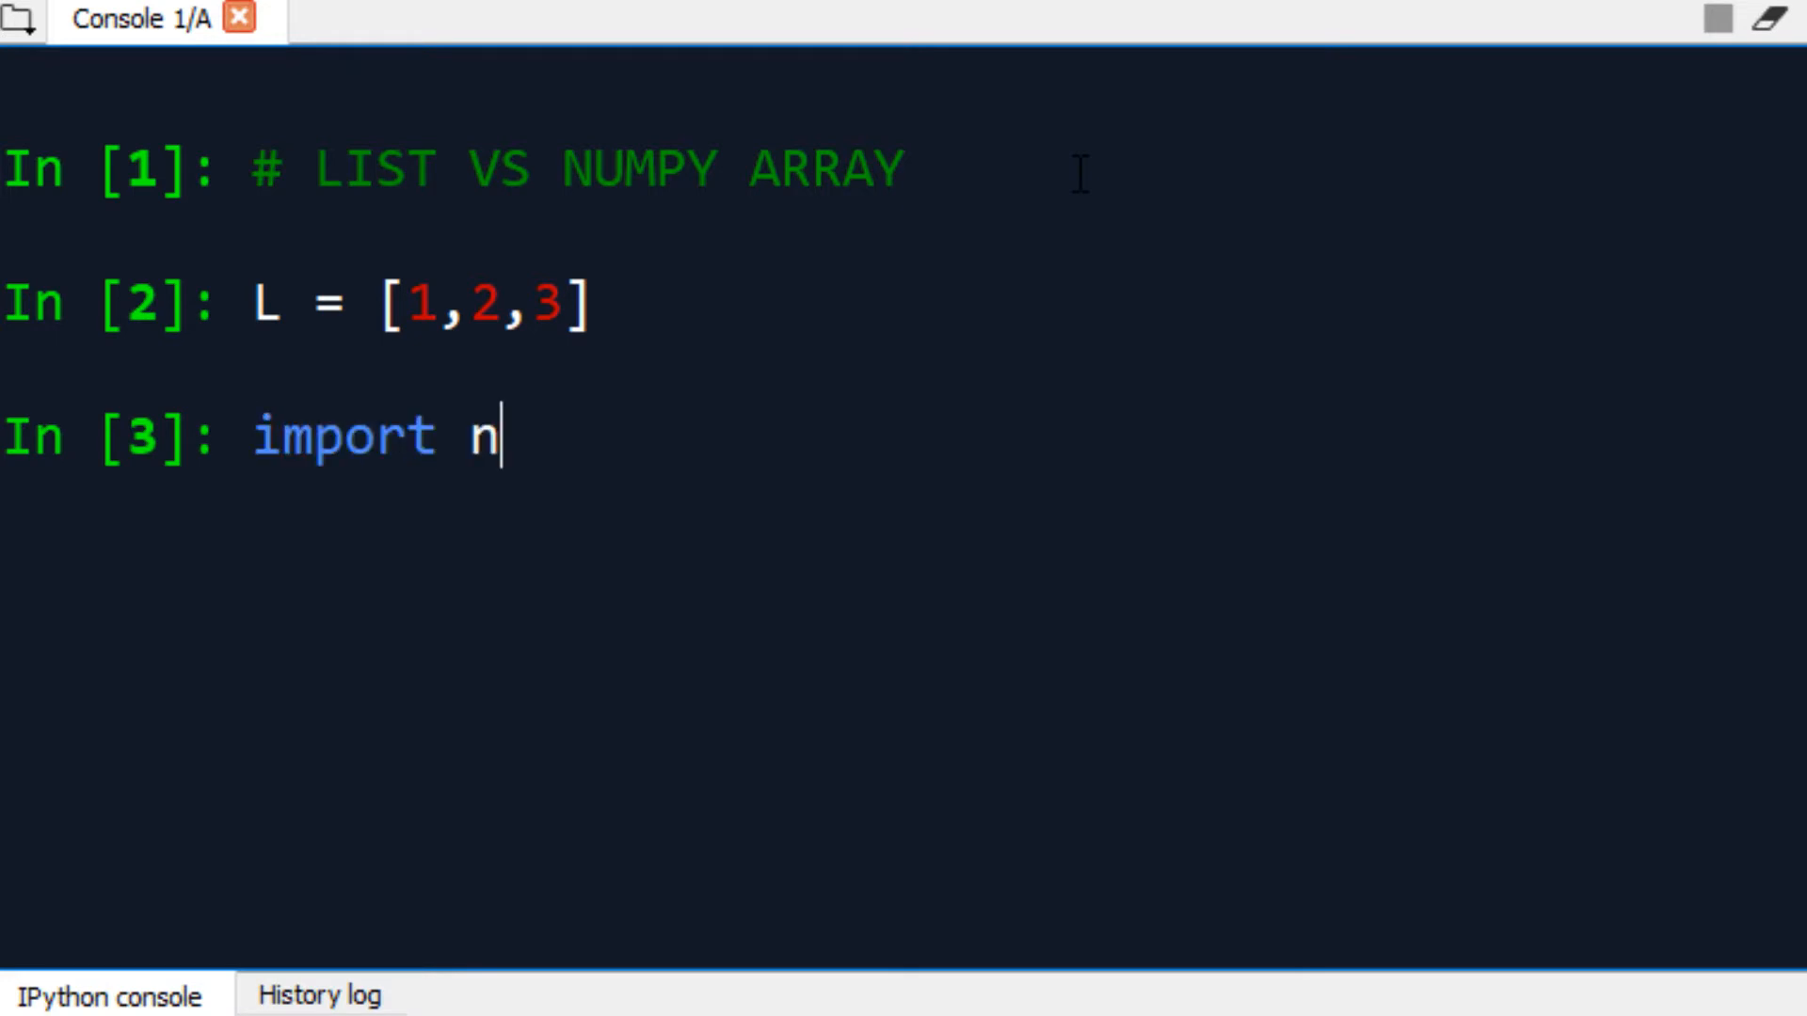
text(umpy as np)
text(A =)
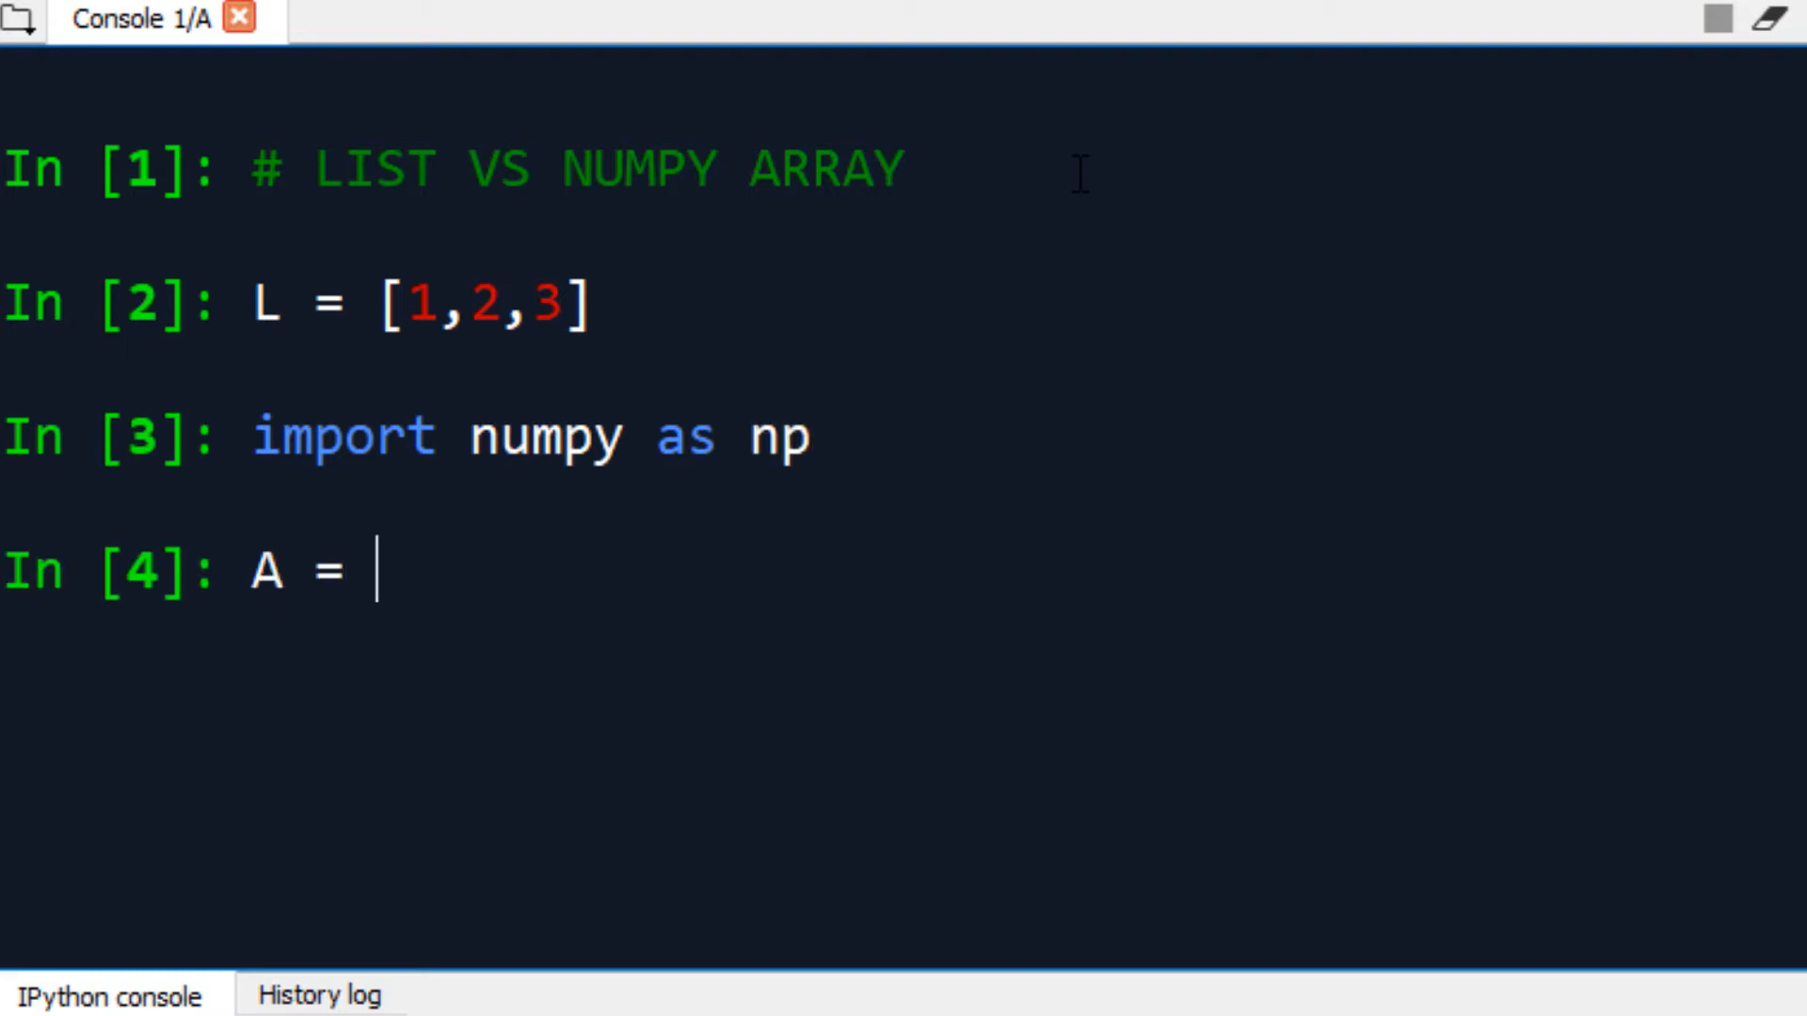
- Build array A = np.array([1,2,3]) and display L
text(np)
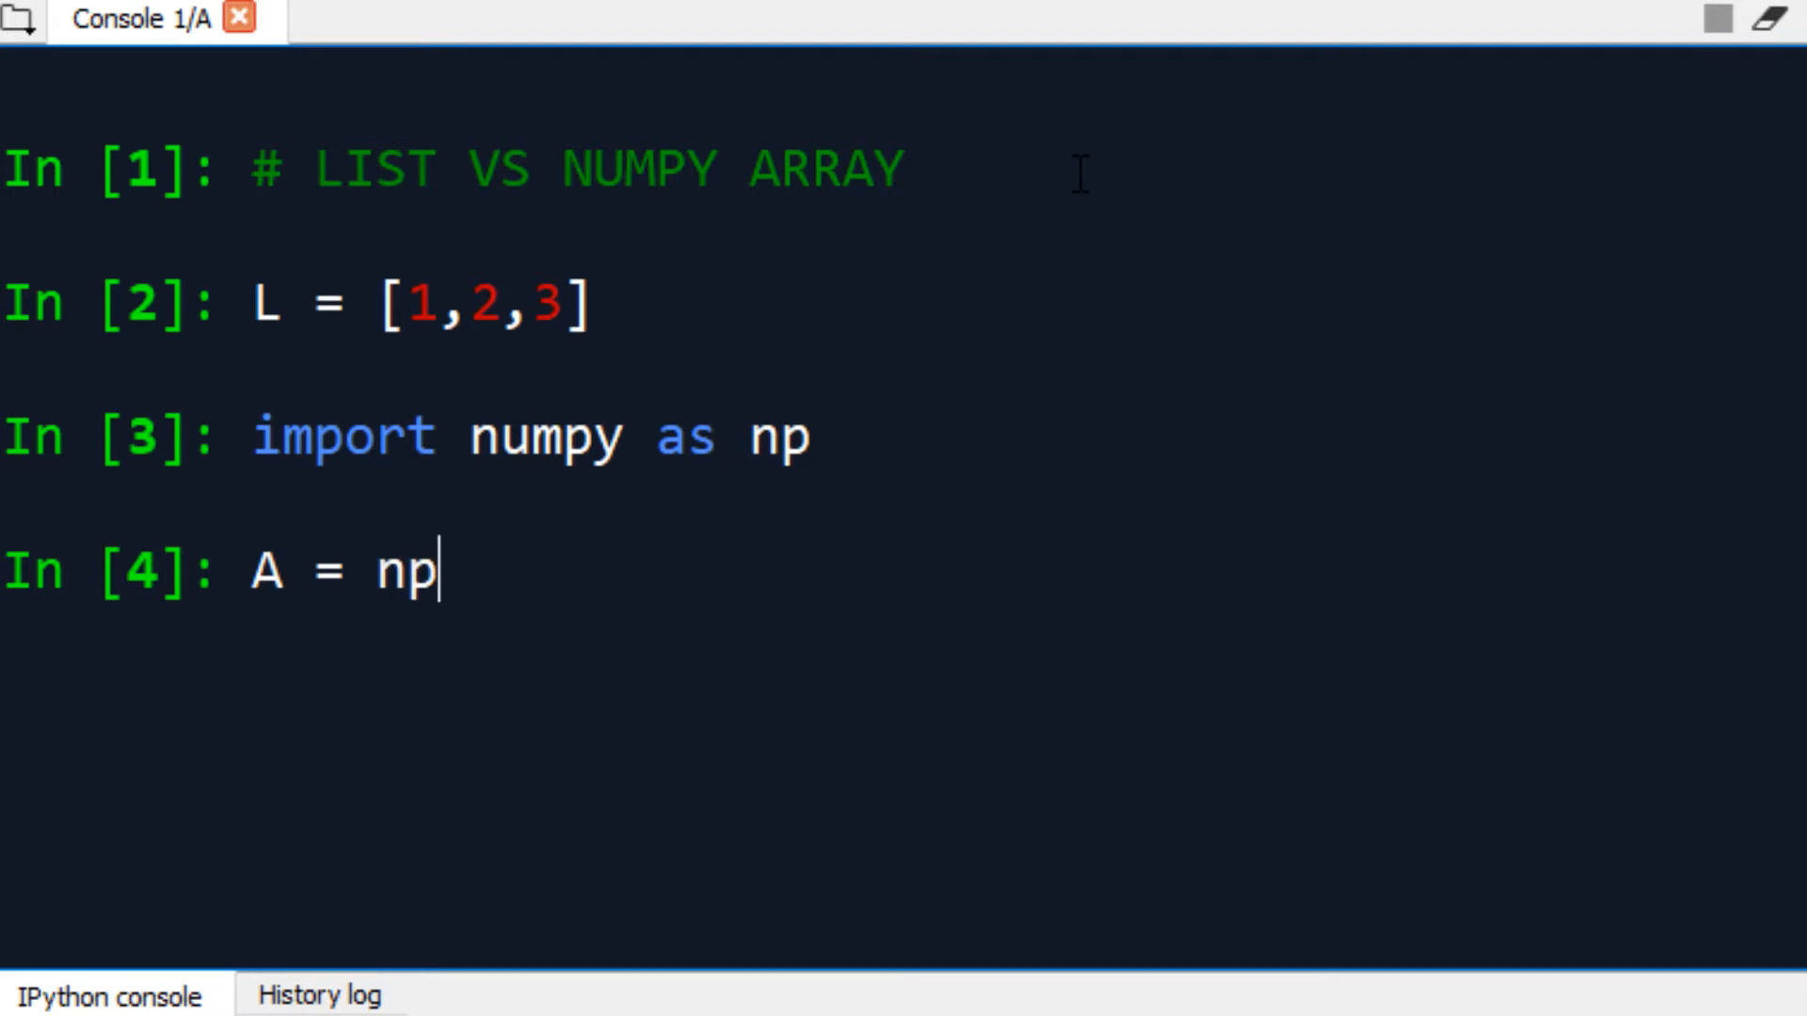
text(.array)
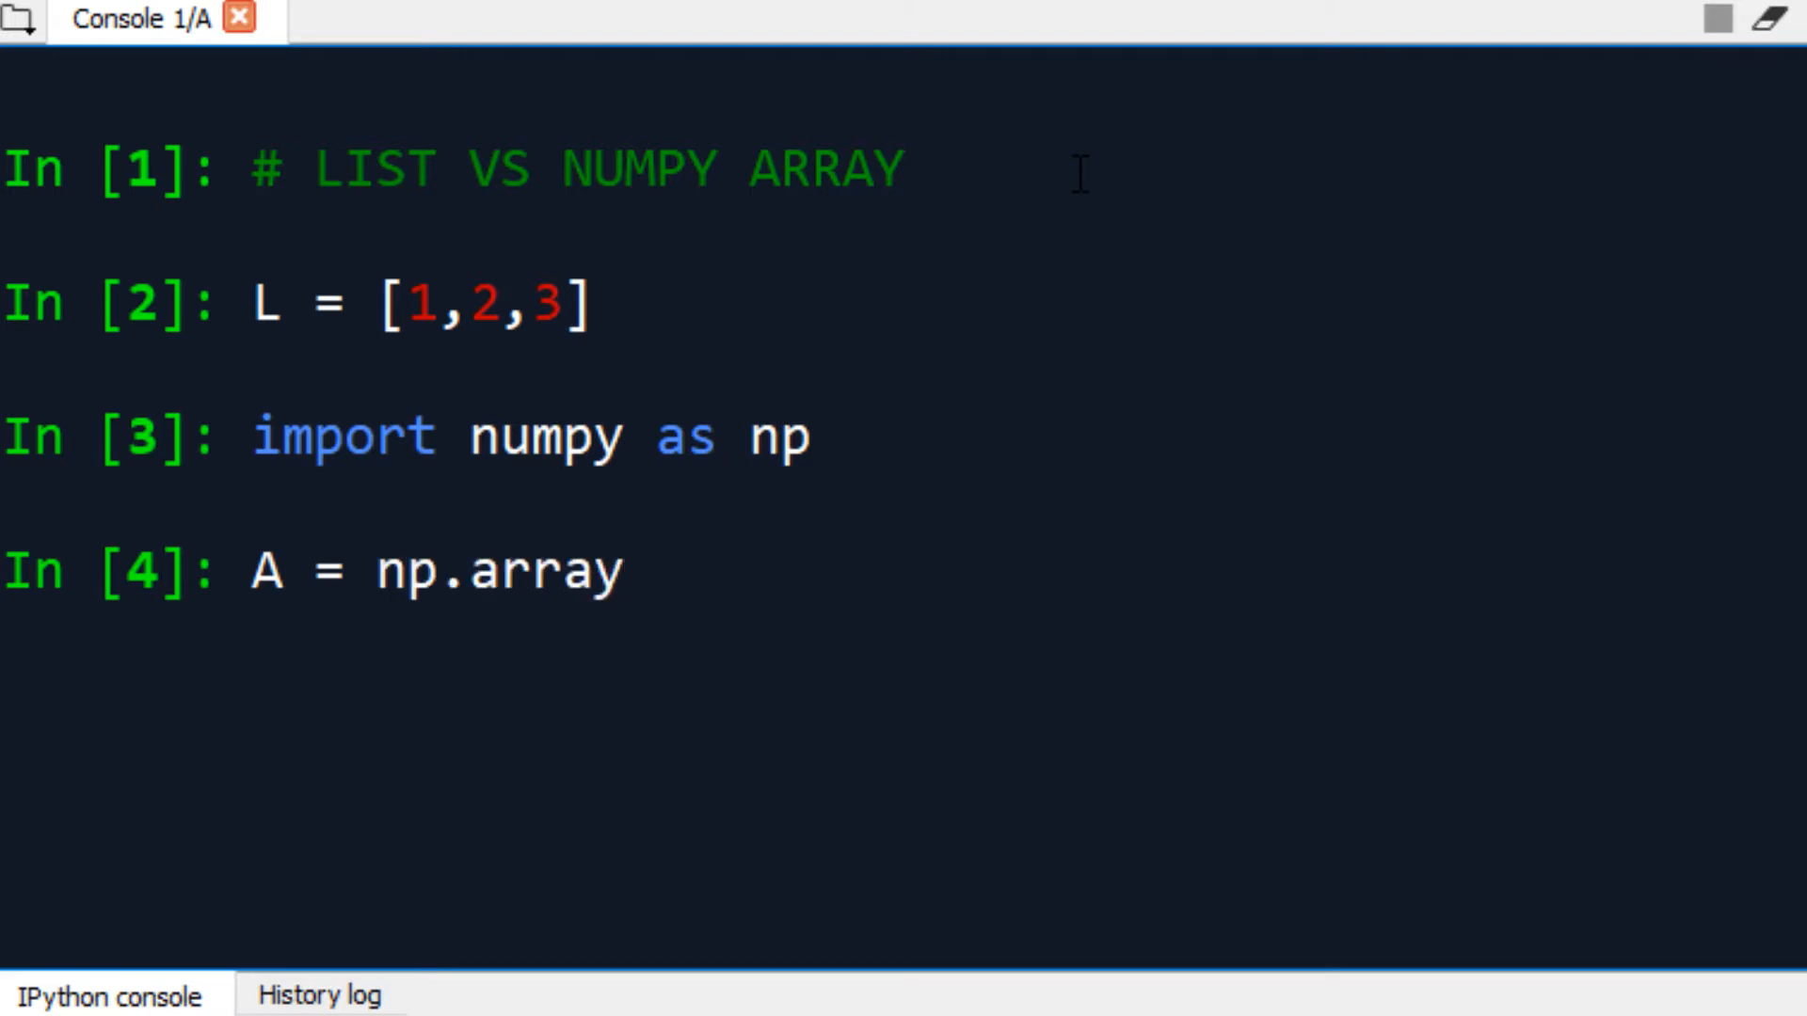
text((4)
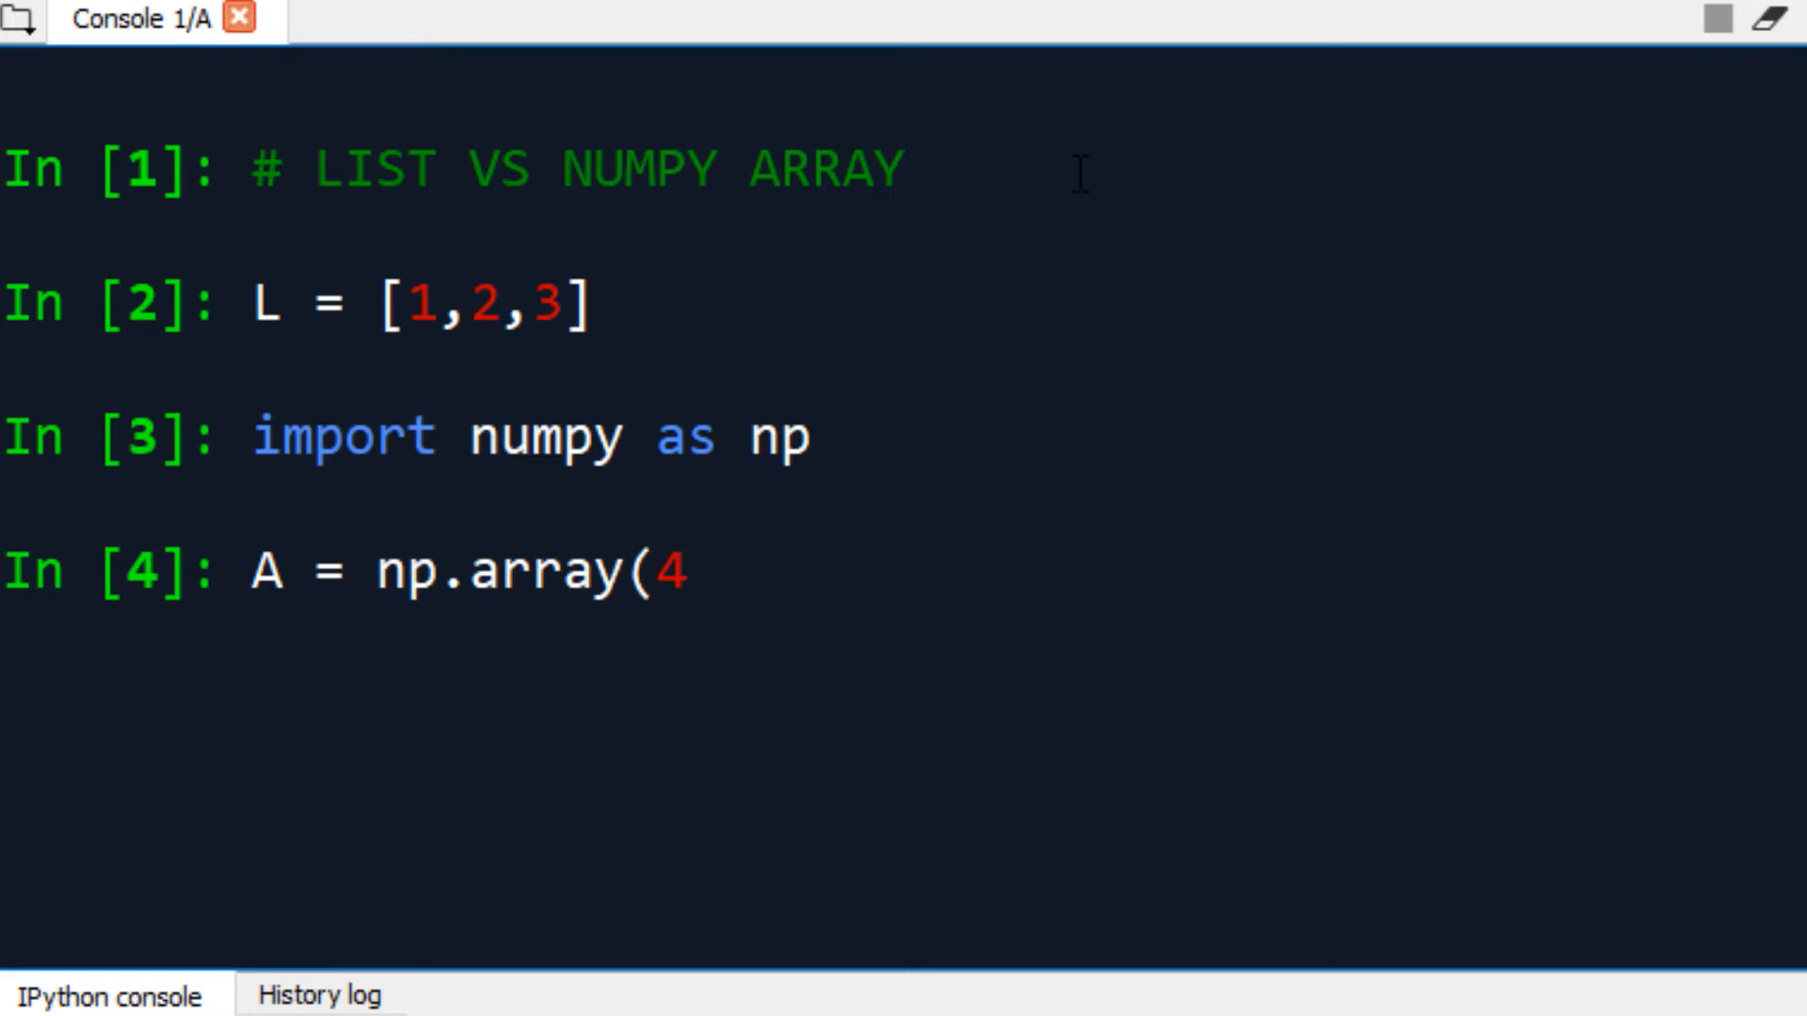
text([1,2,3)
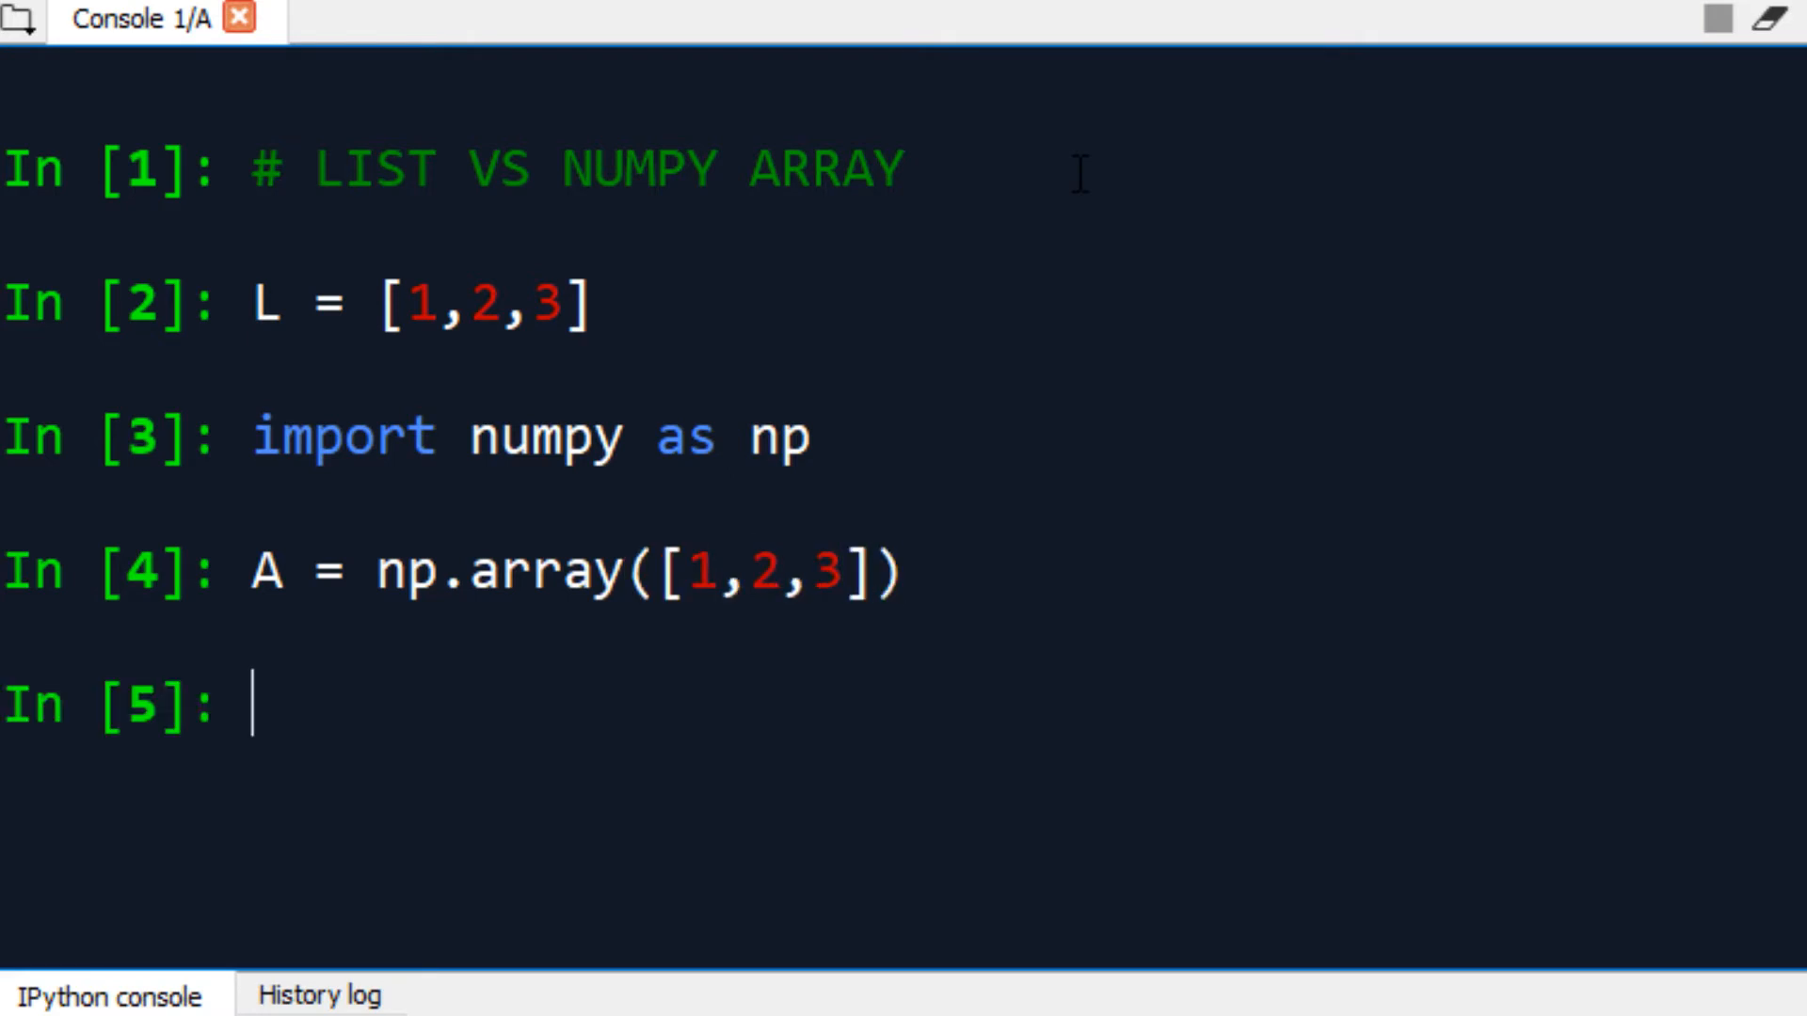
text(L)
text(A)
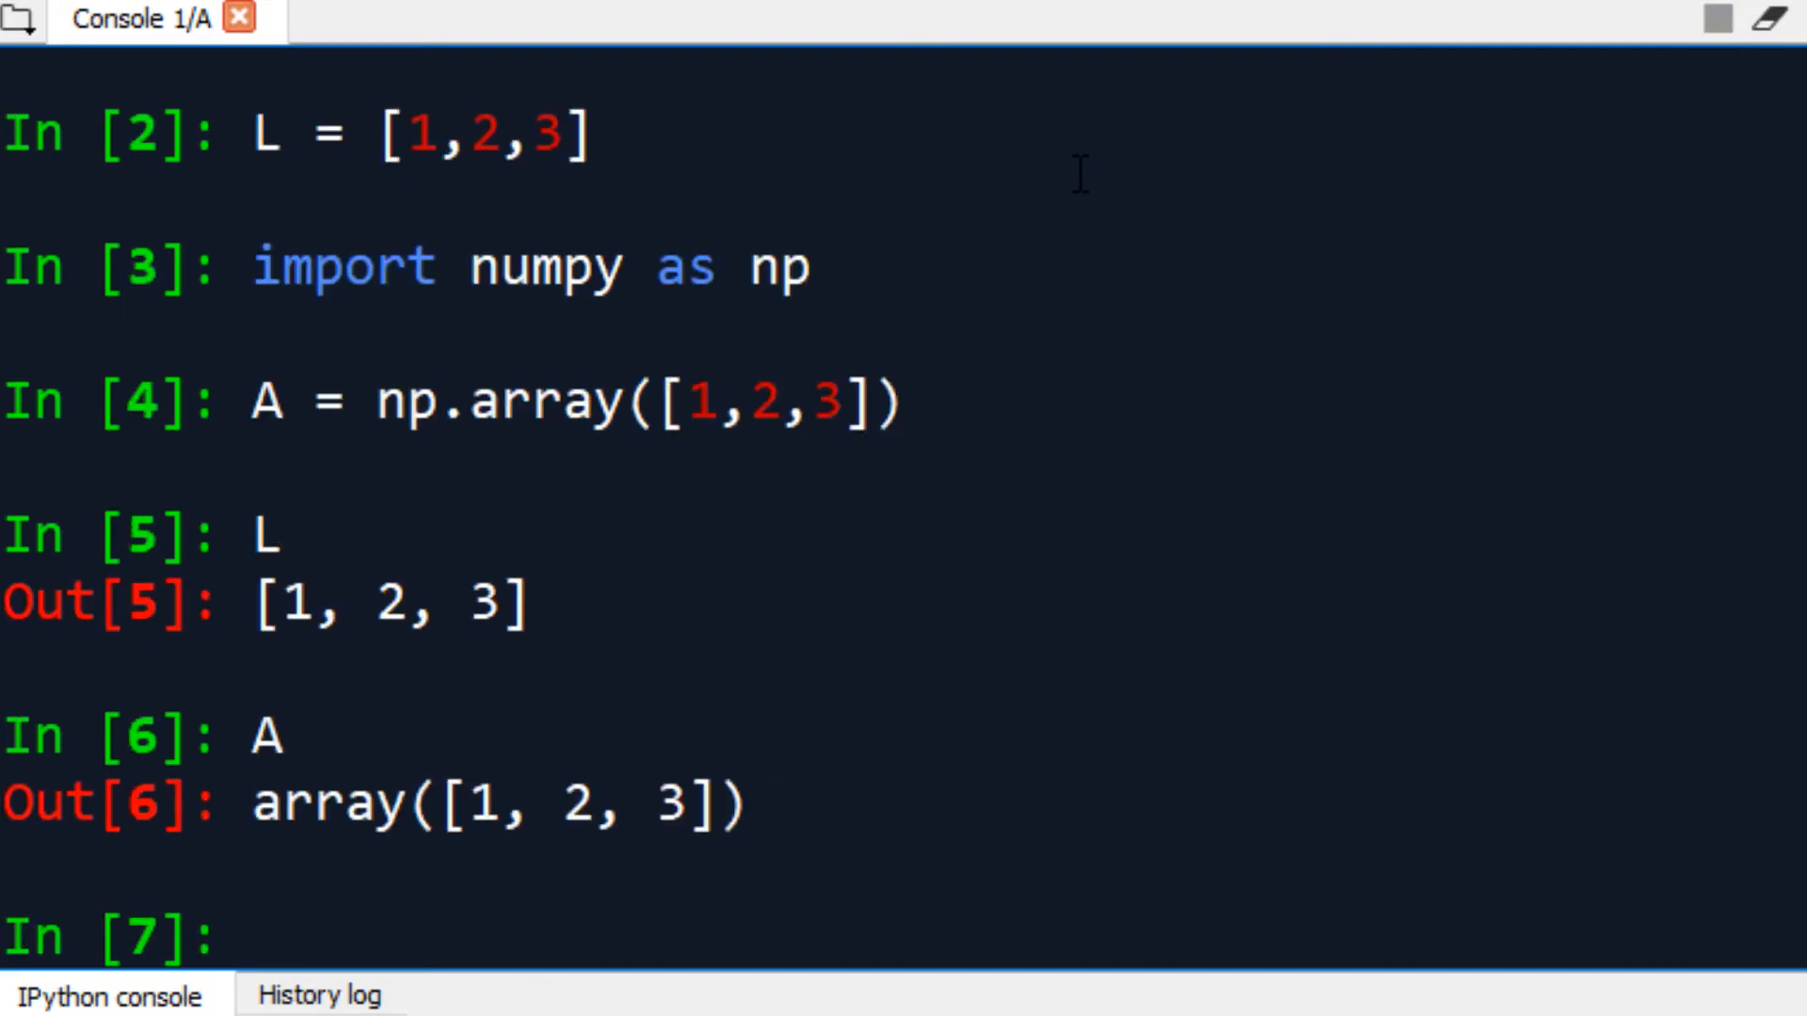
- Print L and A to compare the plain list output with the array output
click(260, 933)
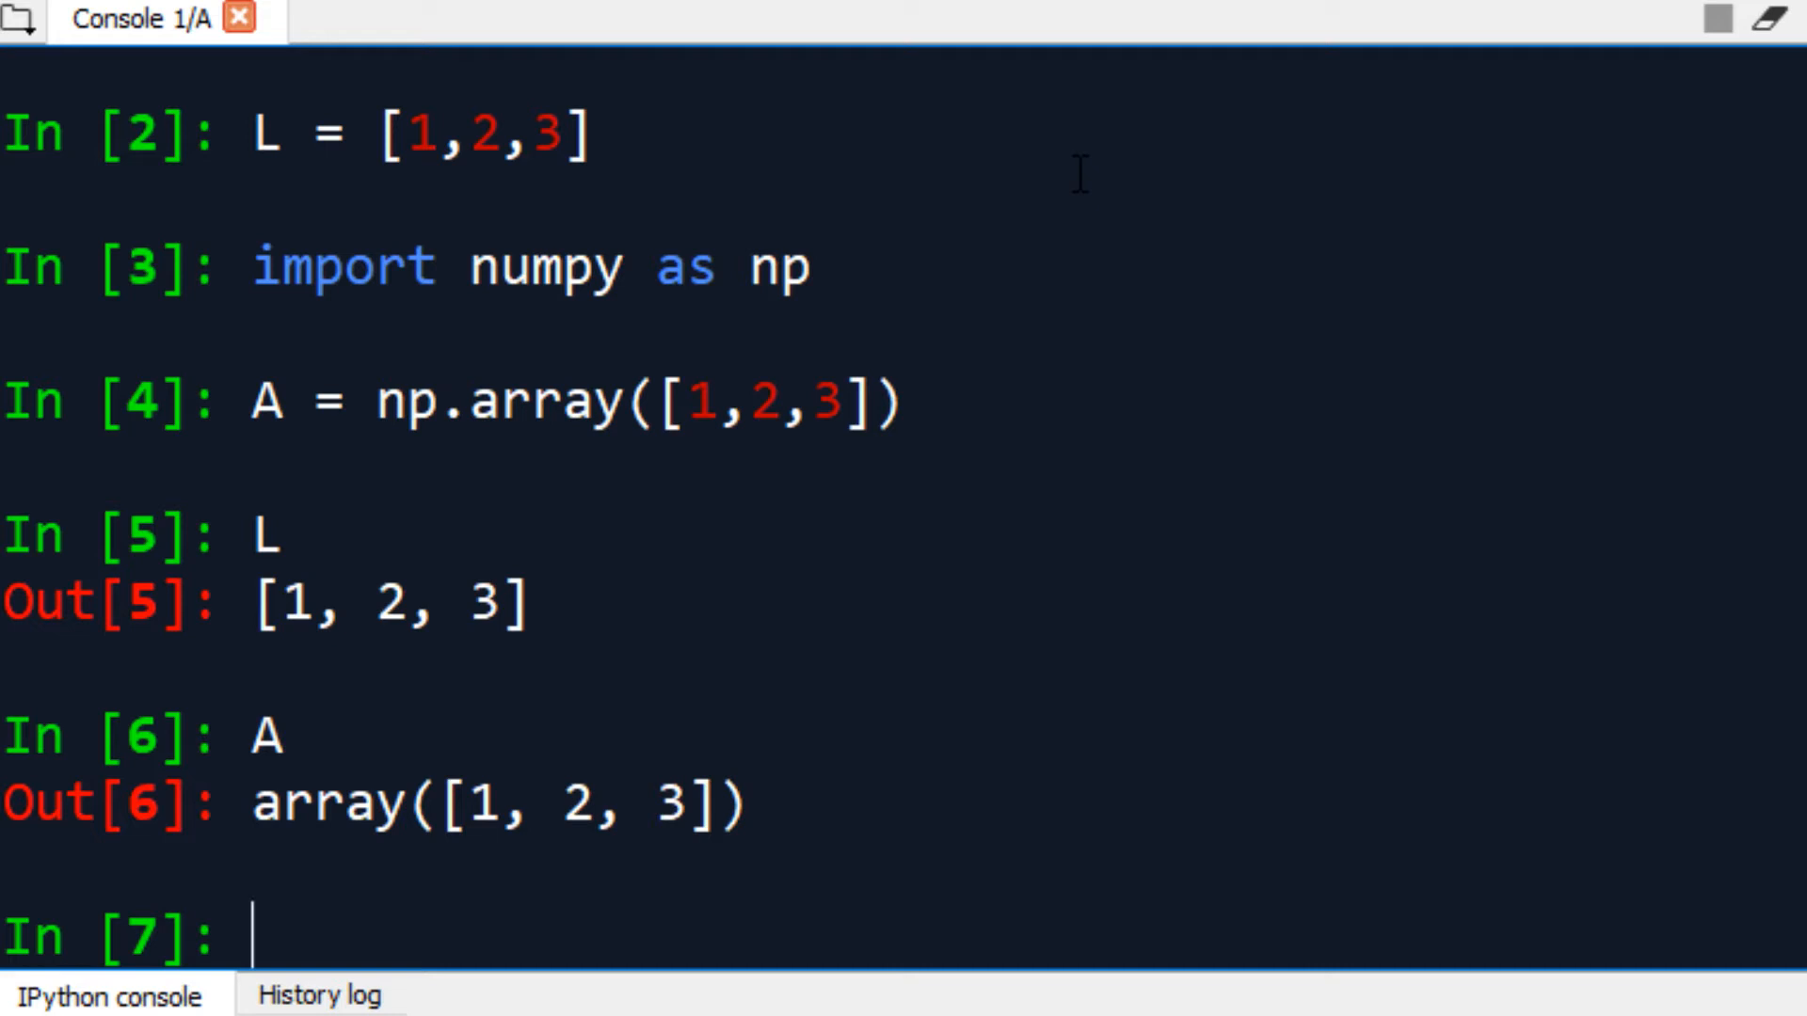
- Append 4 to L, then evaluate L + [5] to get [1, 2, 3, 4, 5]
text(L)
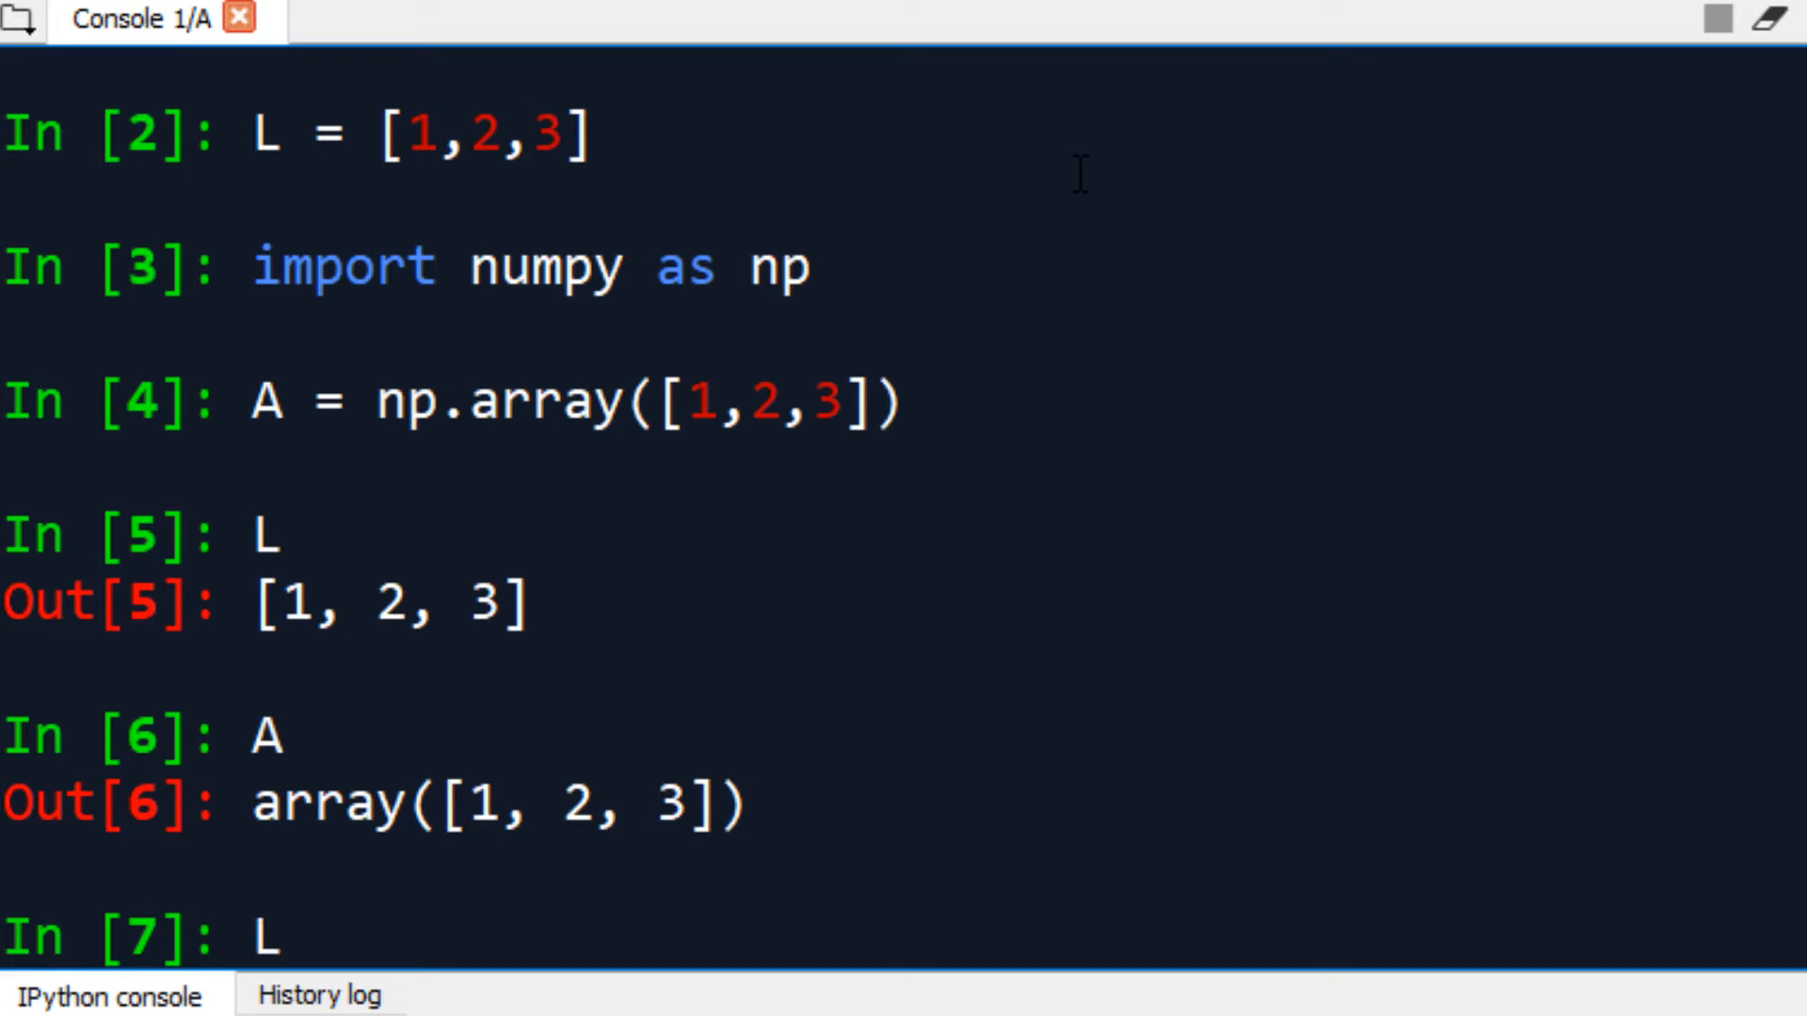
text(.append(4)
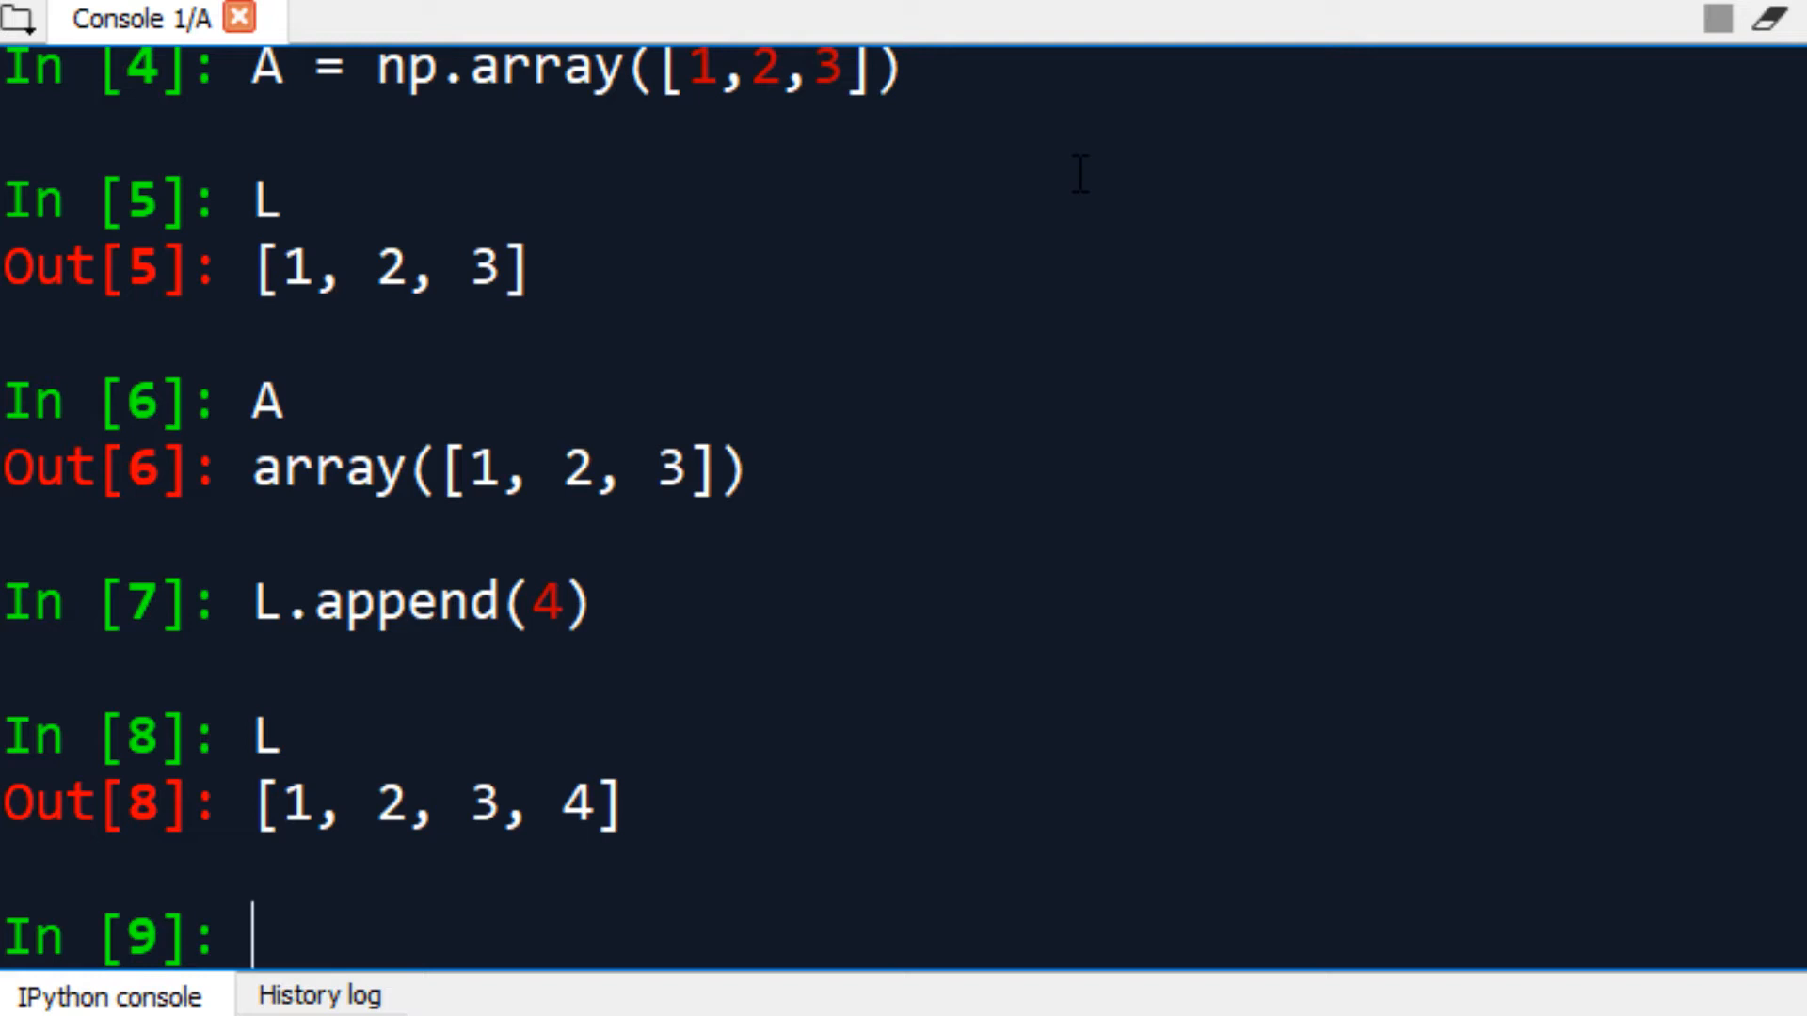
text(L + [)
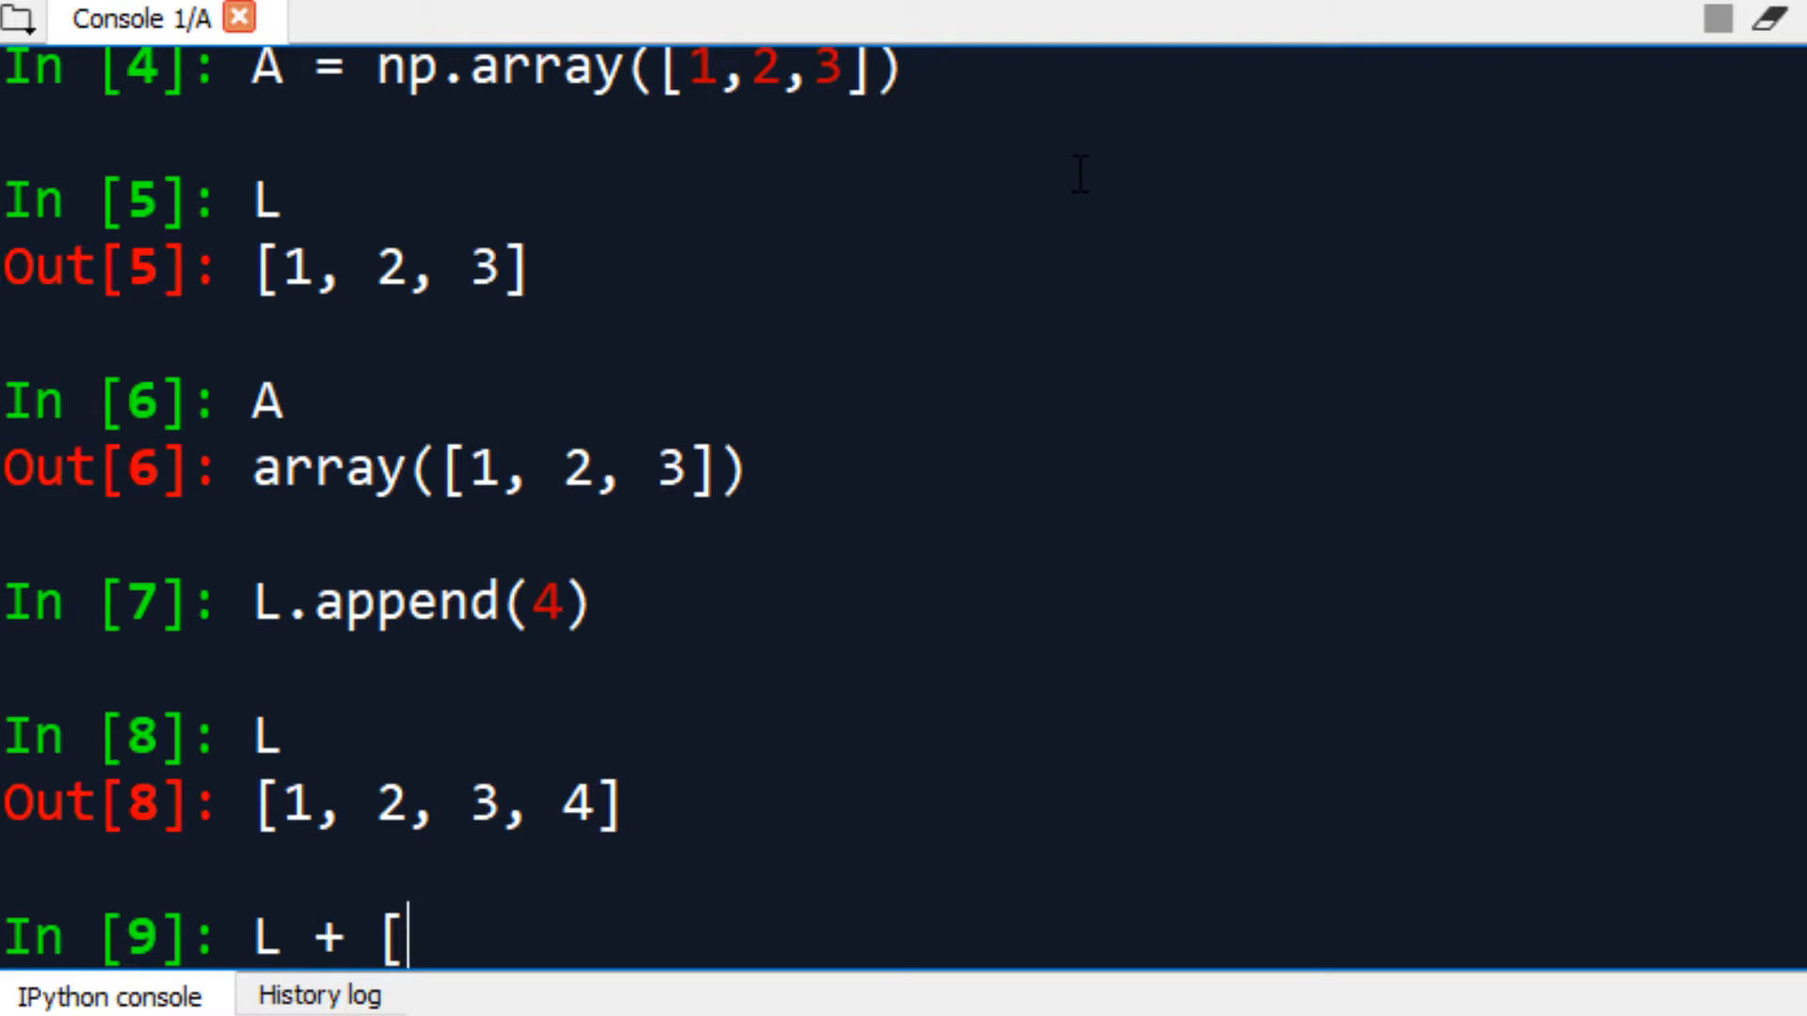
text(5])
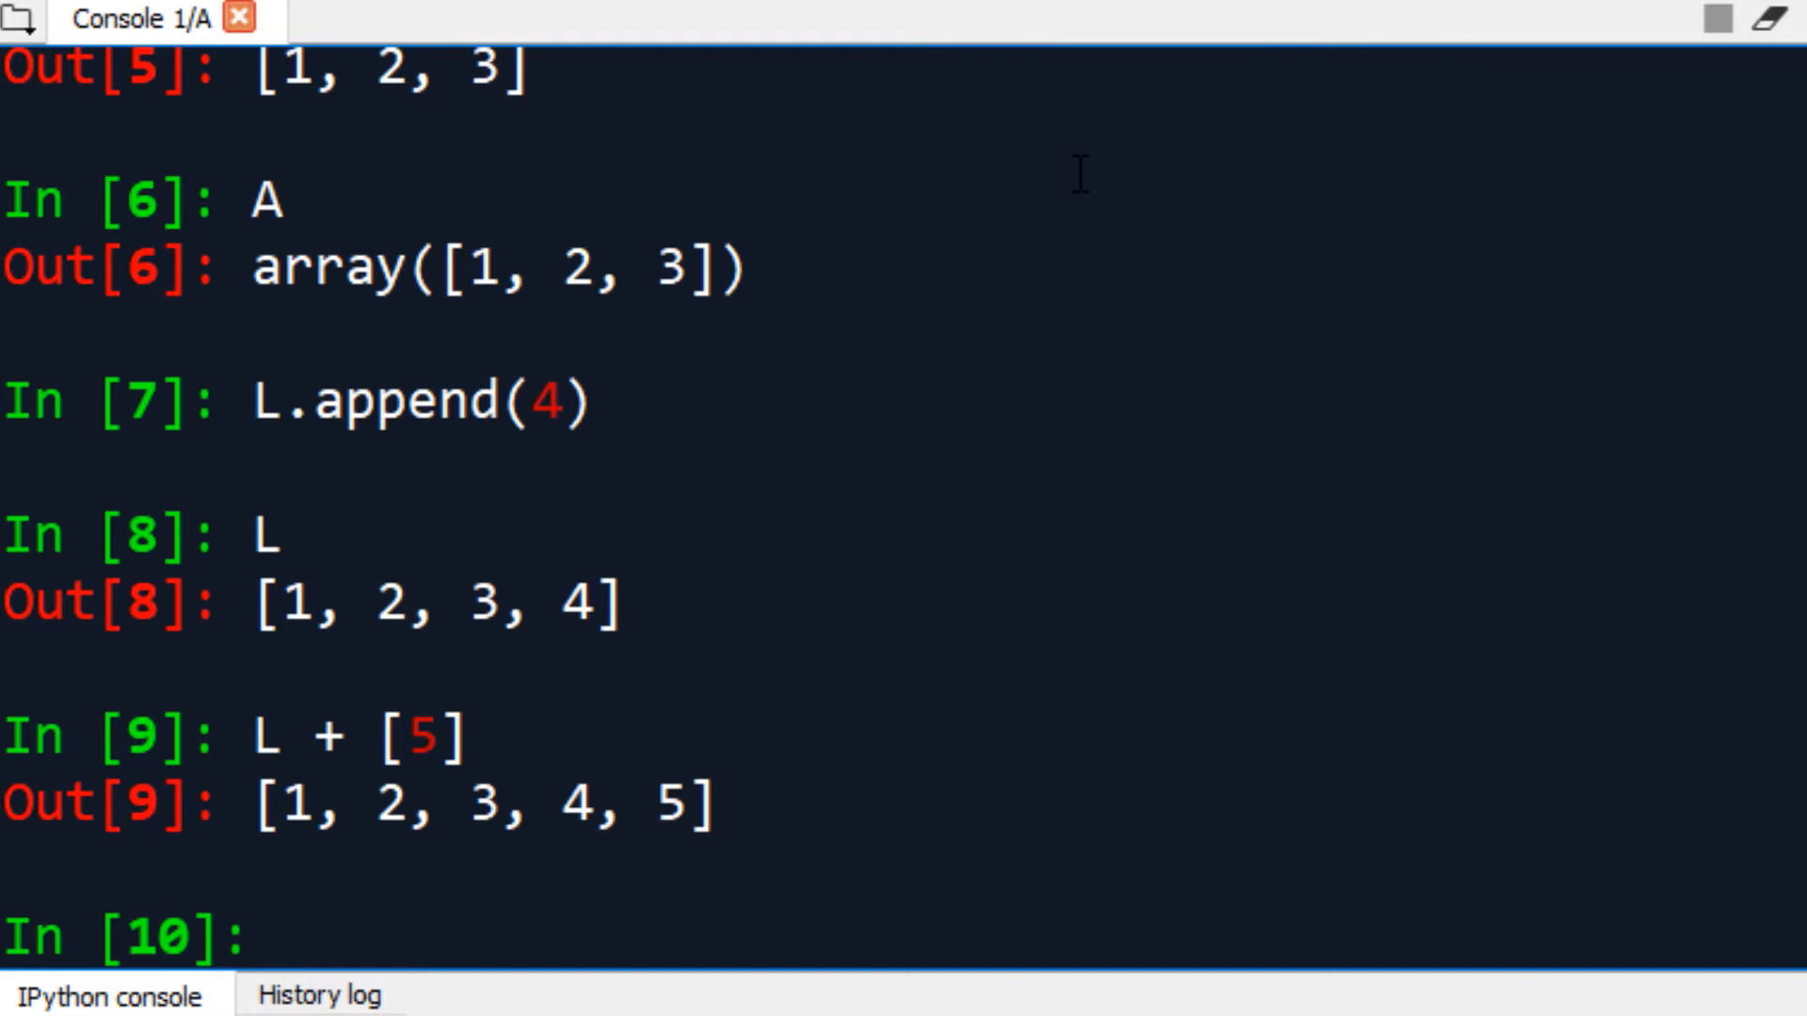
- Try A.append(4) for an AttributeError and A + [4,5] for a broadcast ValueError
text(A.appe)
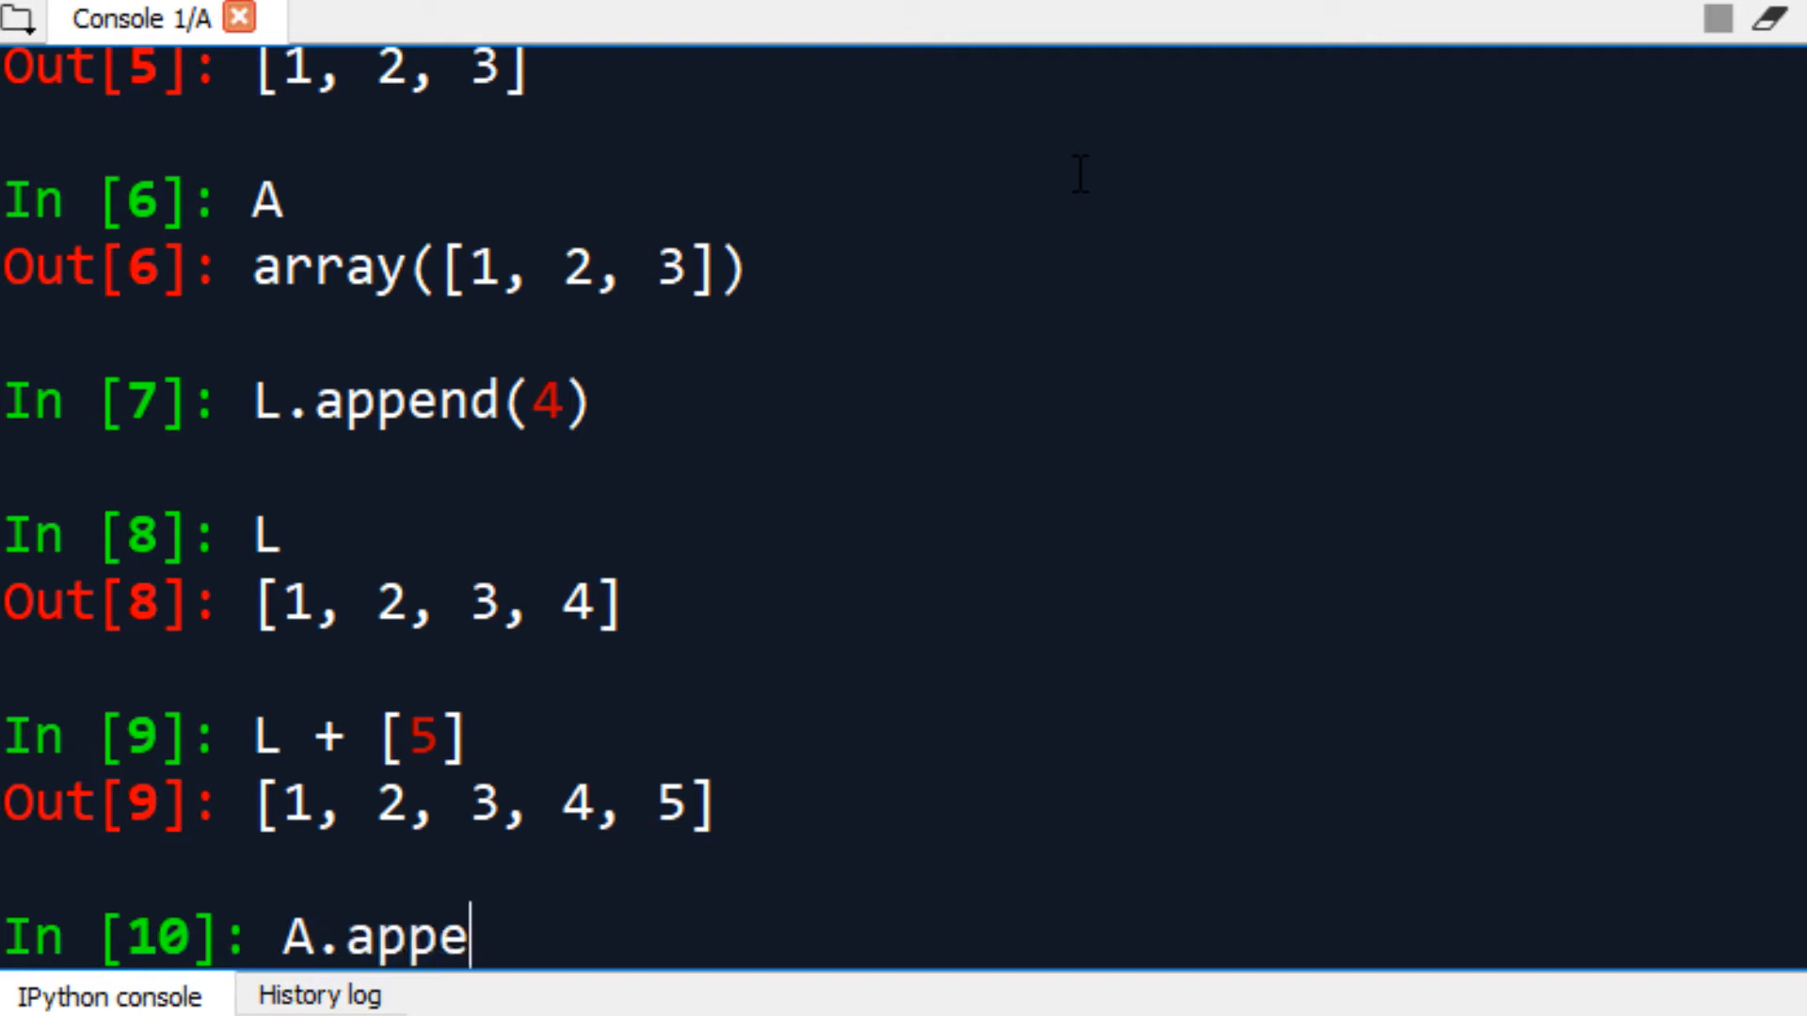
text(nd(4))
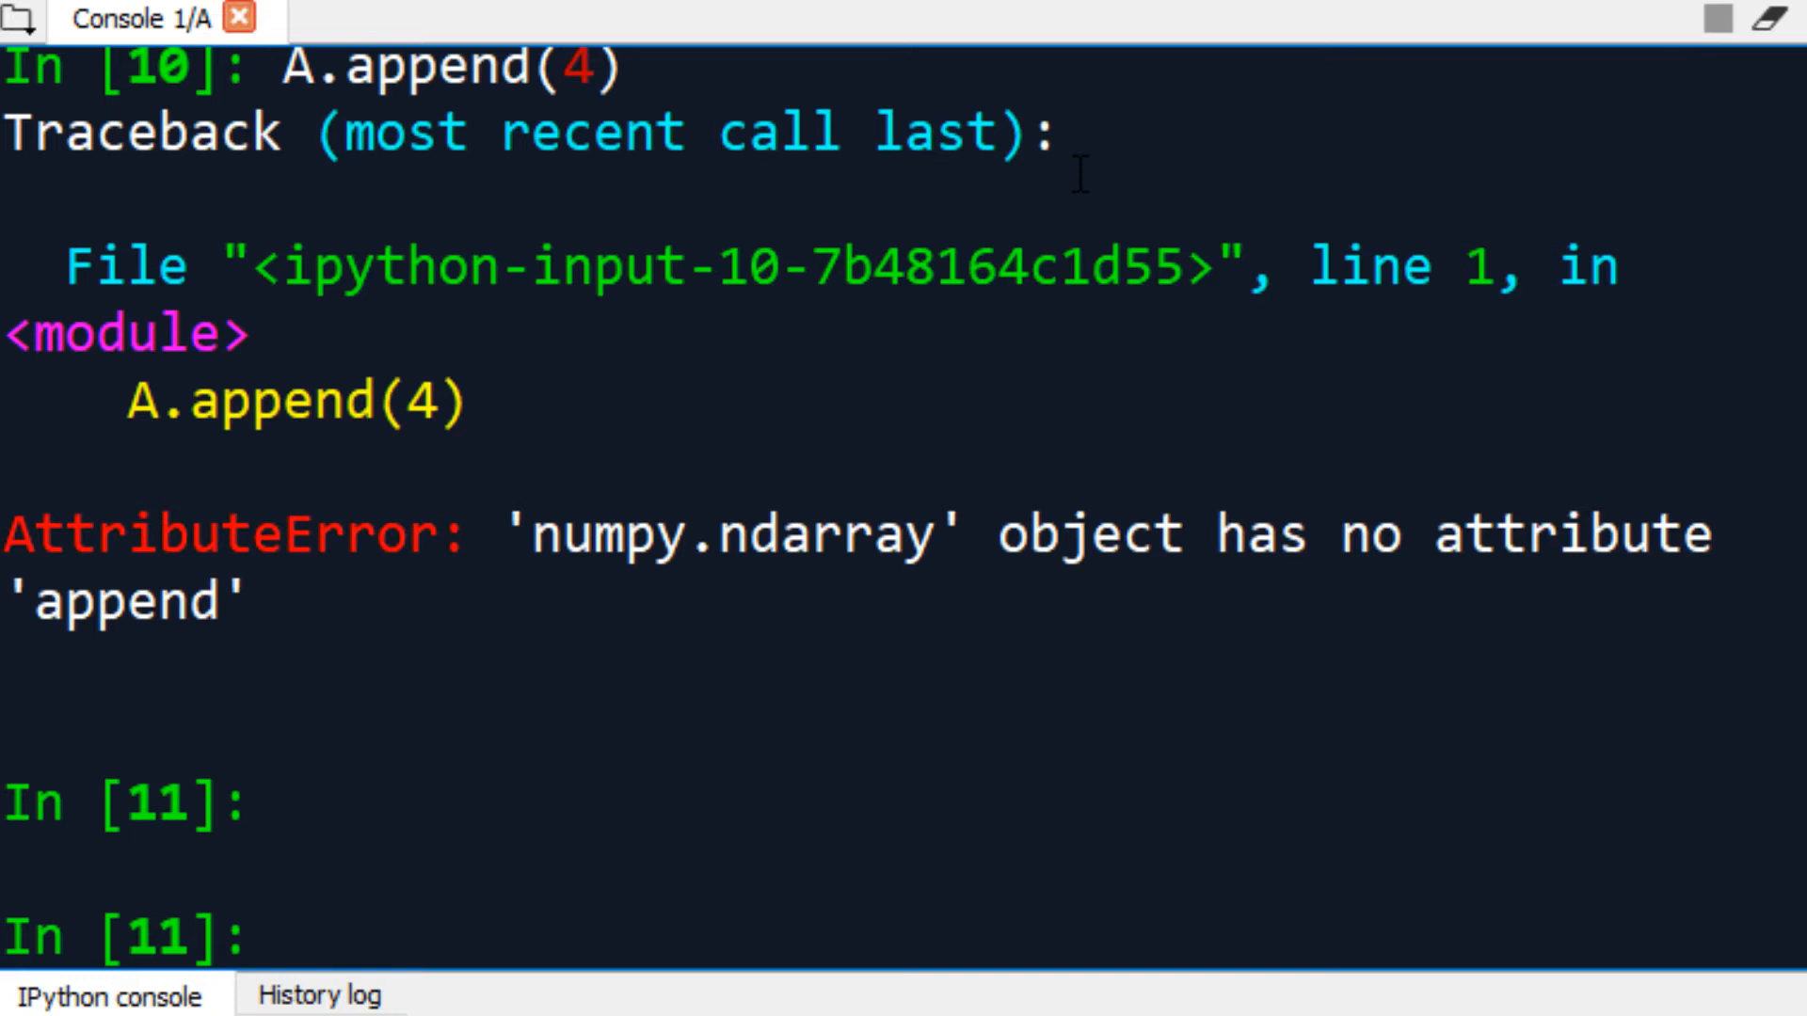
text(A)
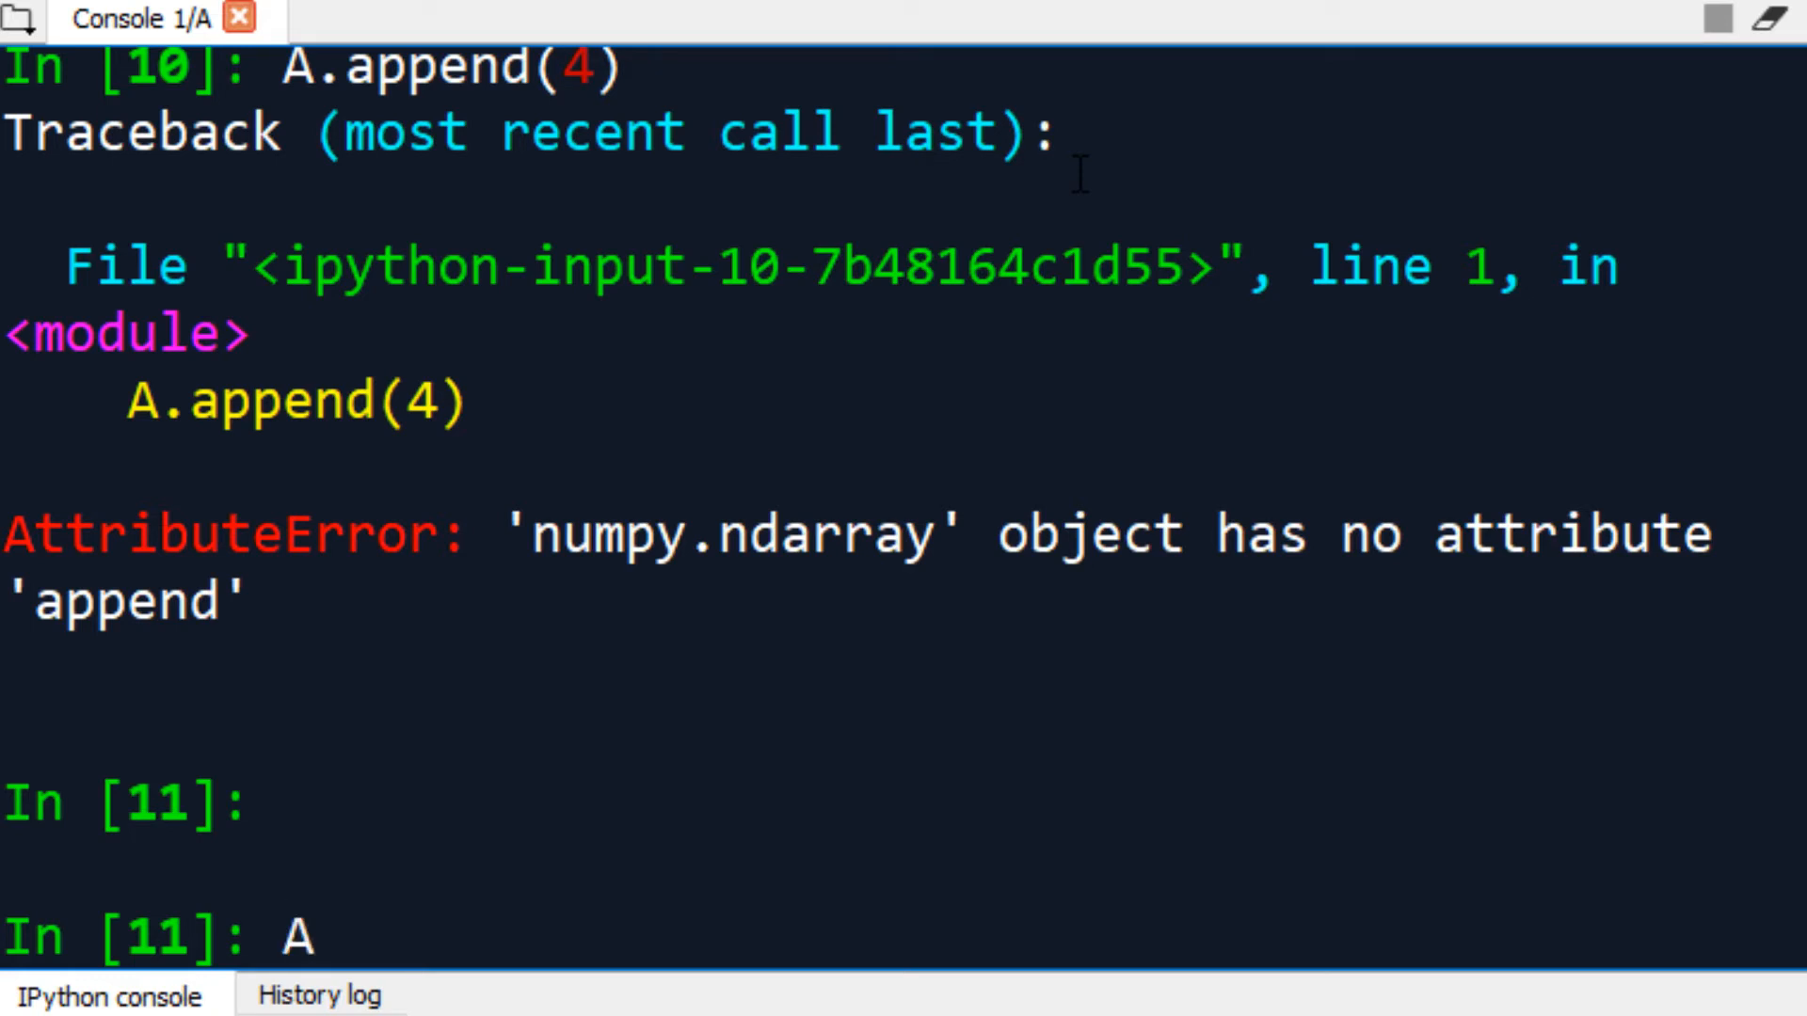
text(+)
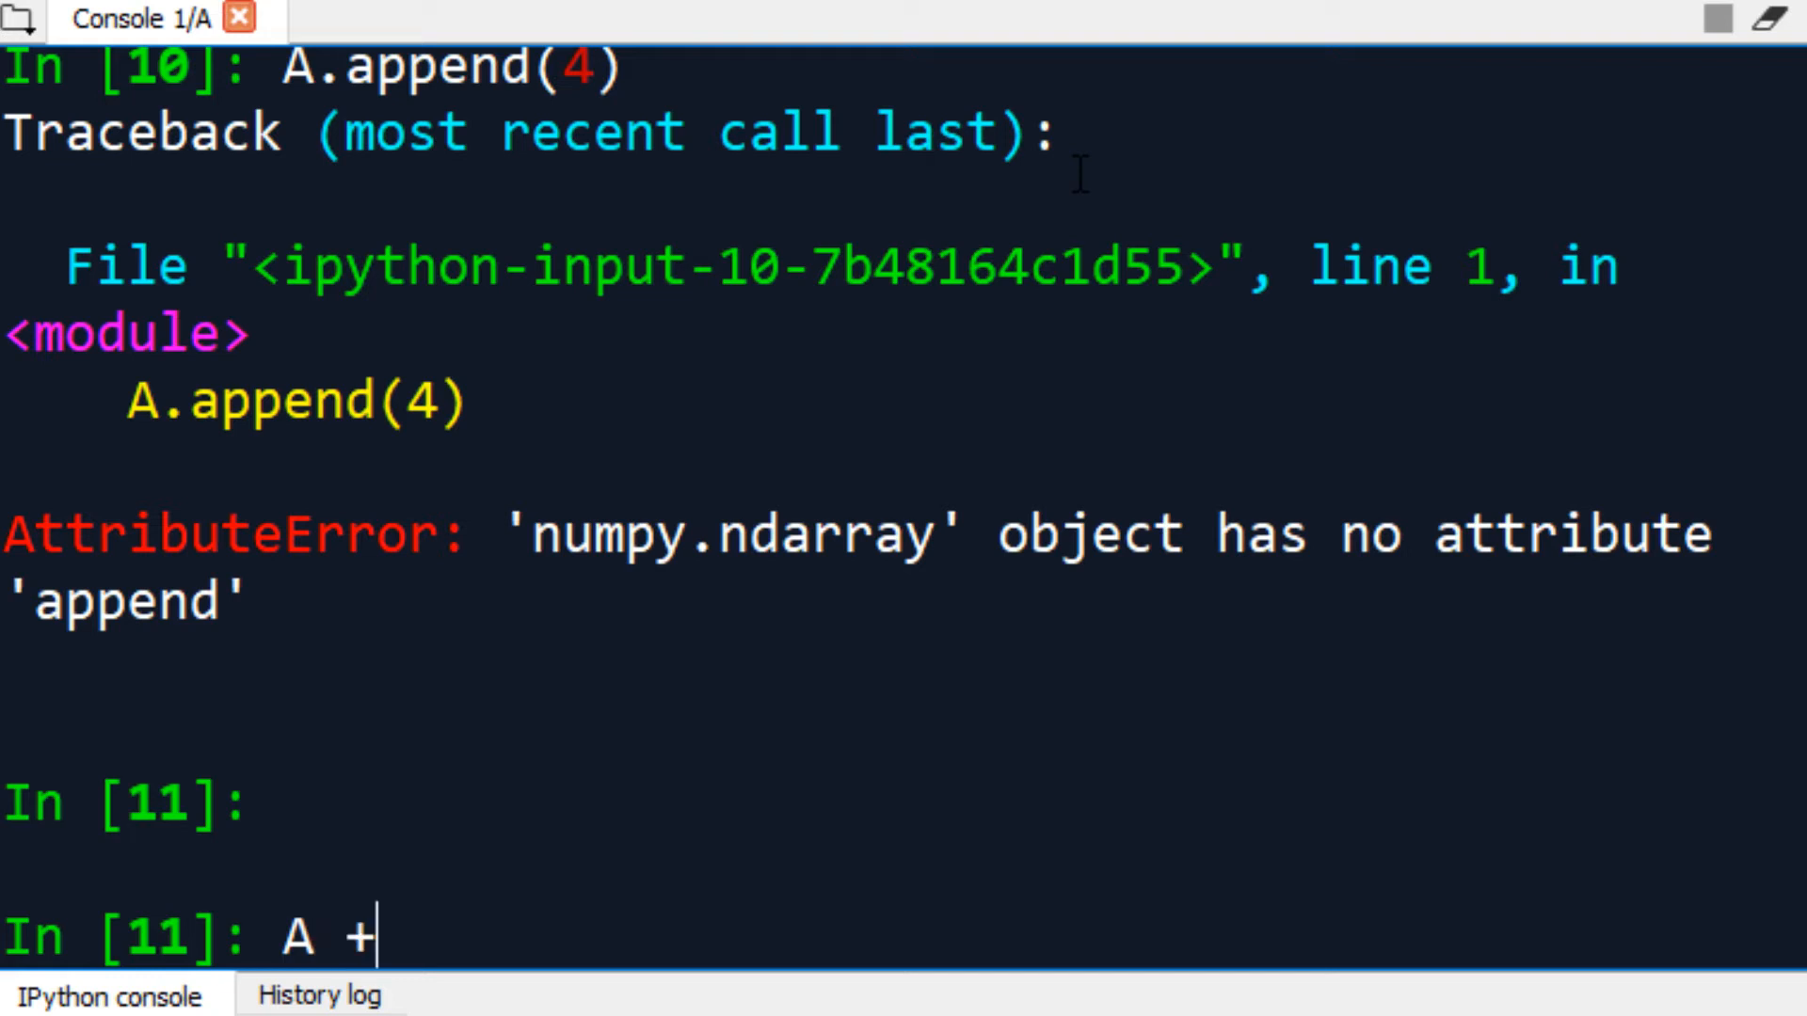
text([4,)
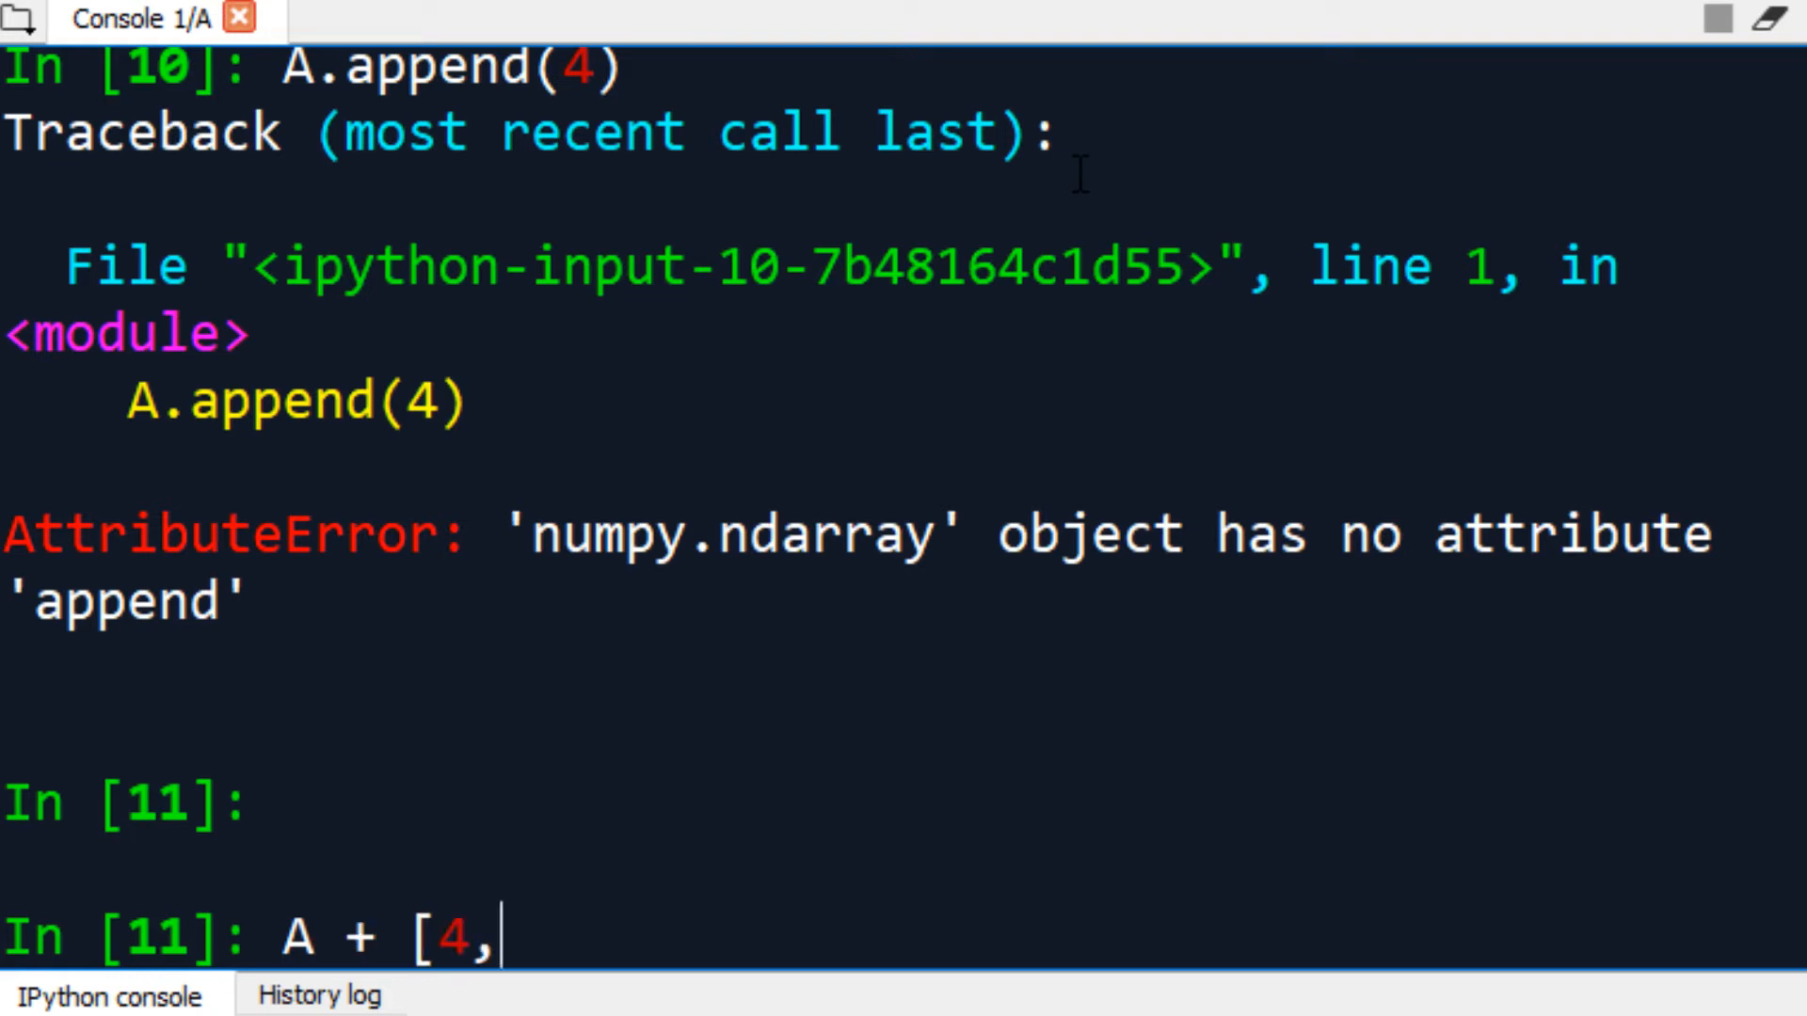
text(5])
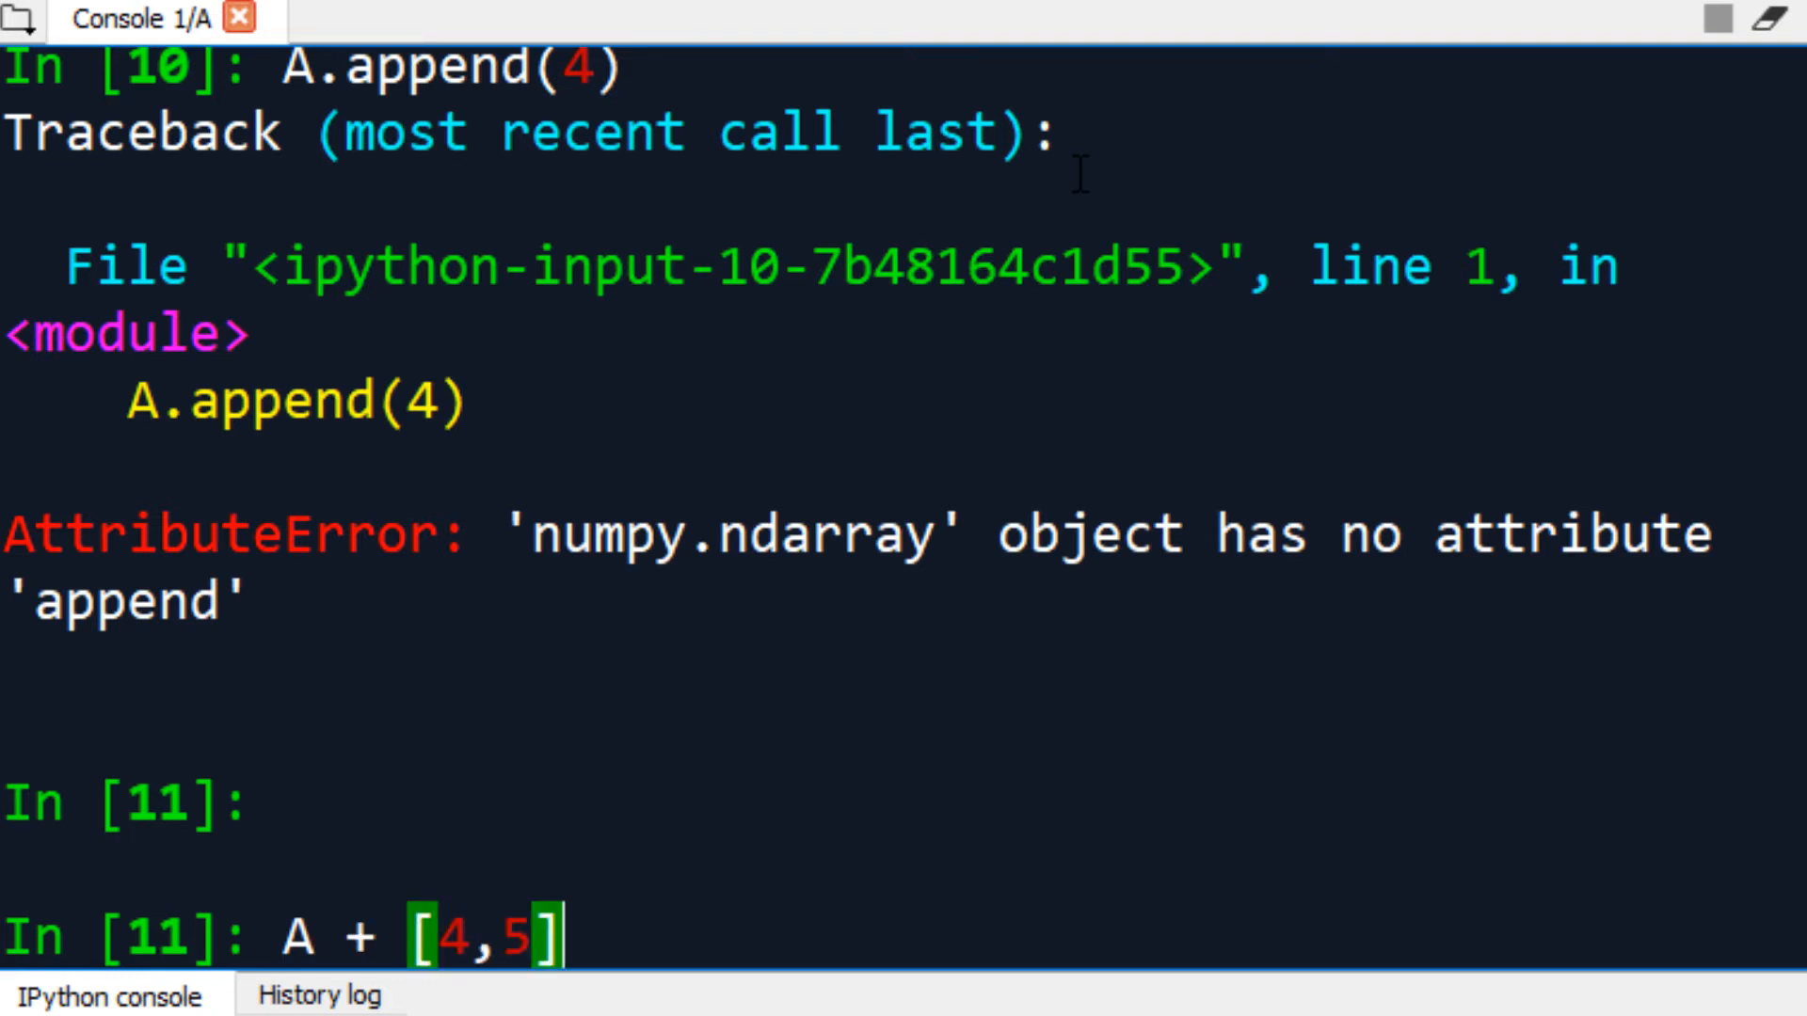
key(Return)
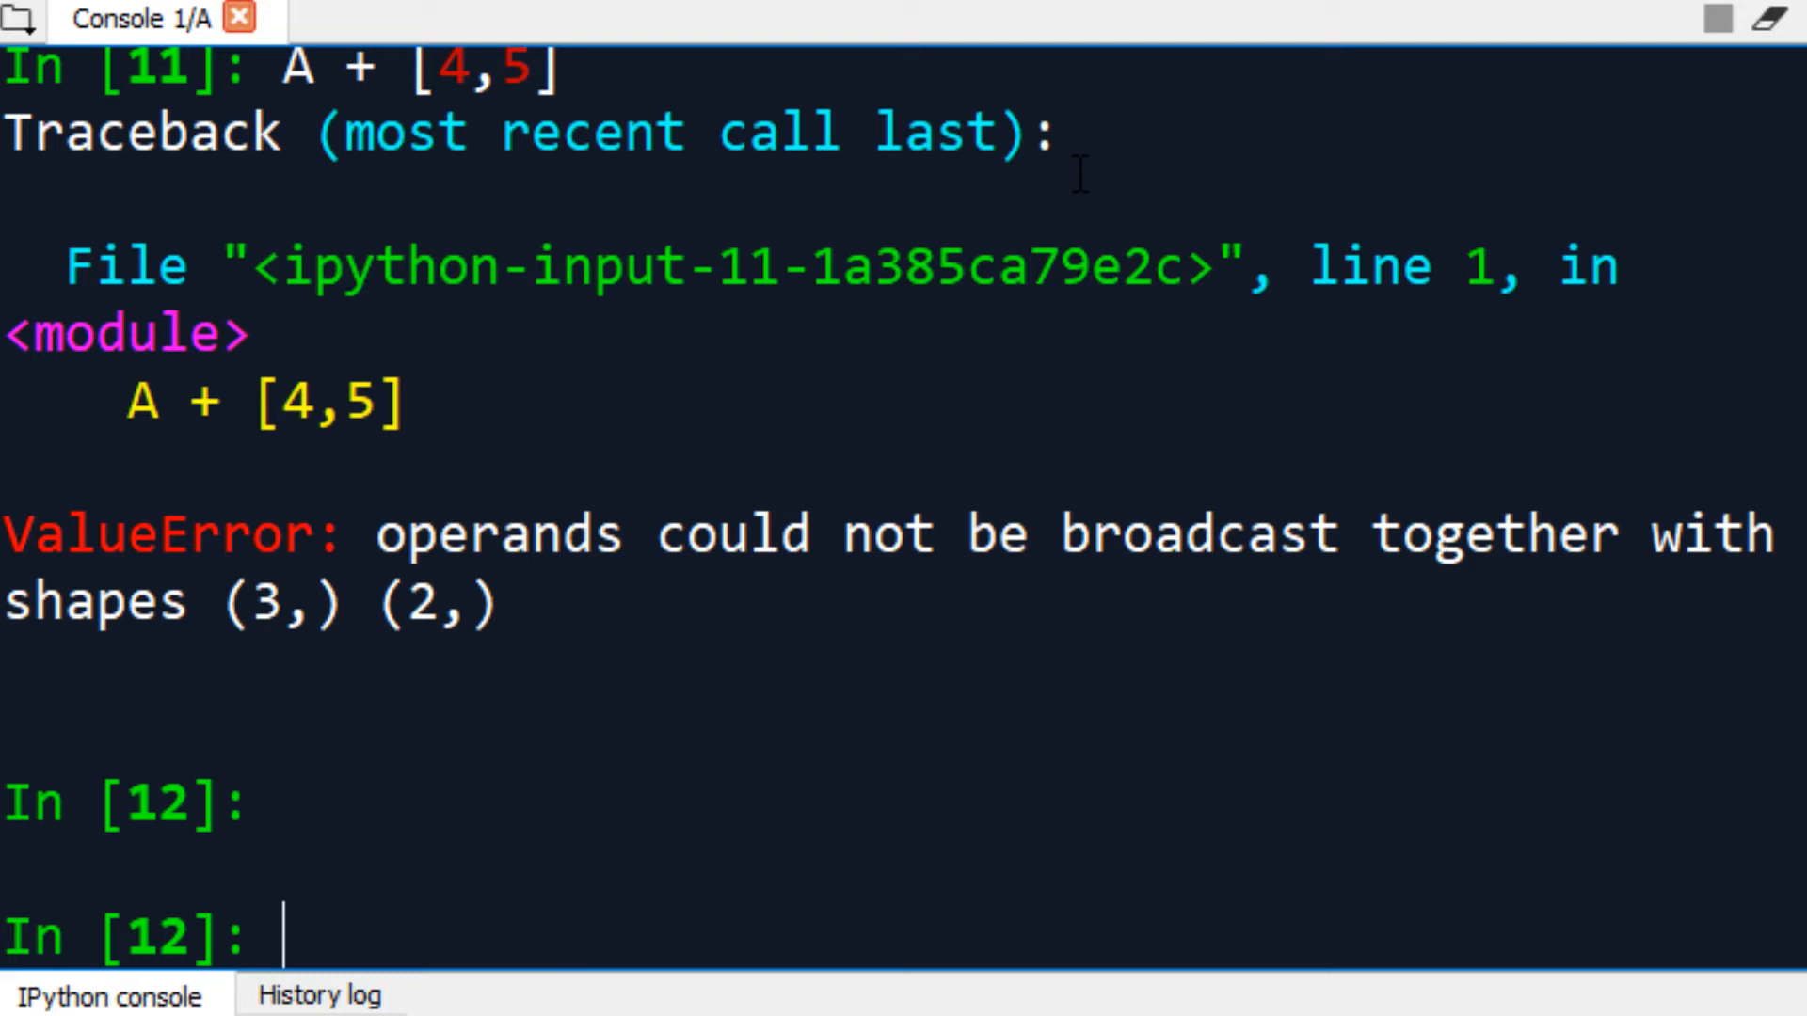
text(# MAT)
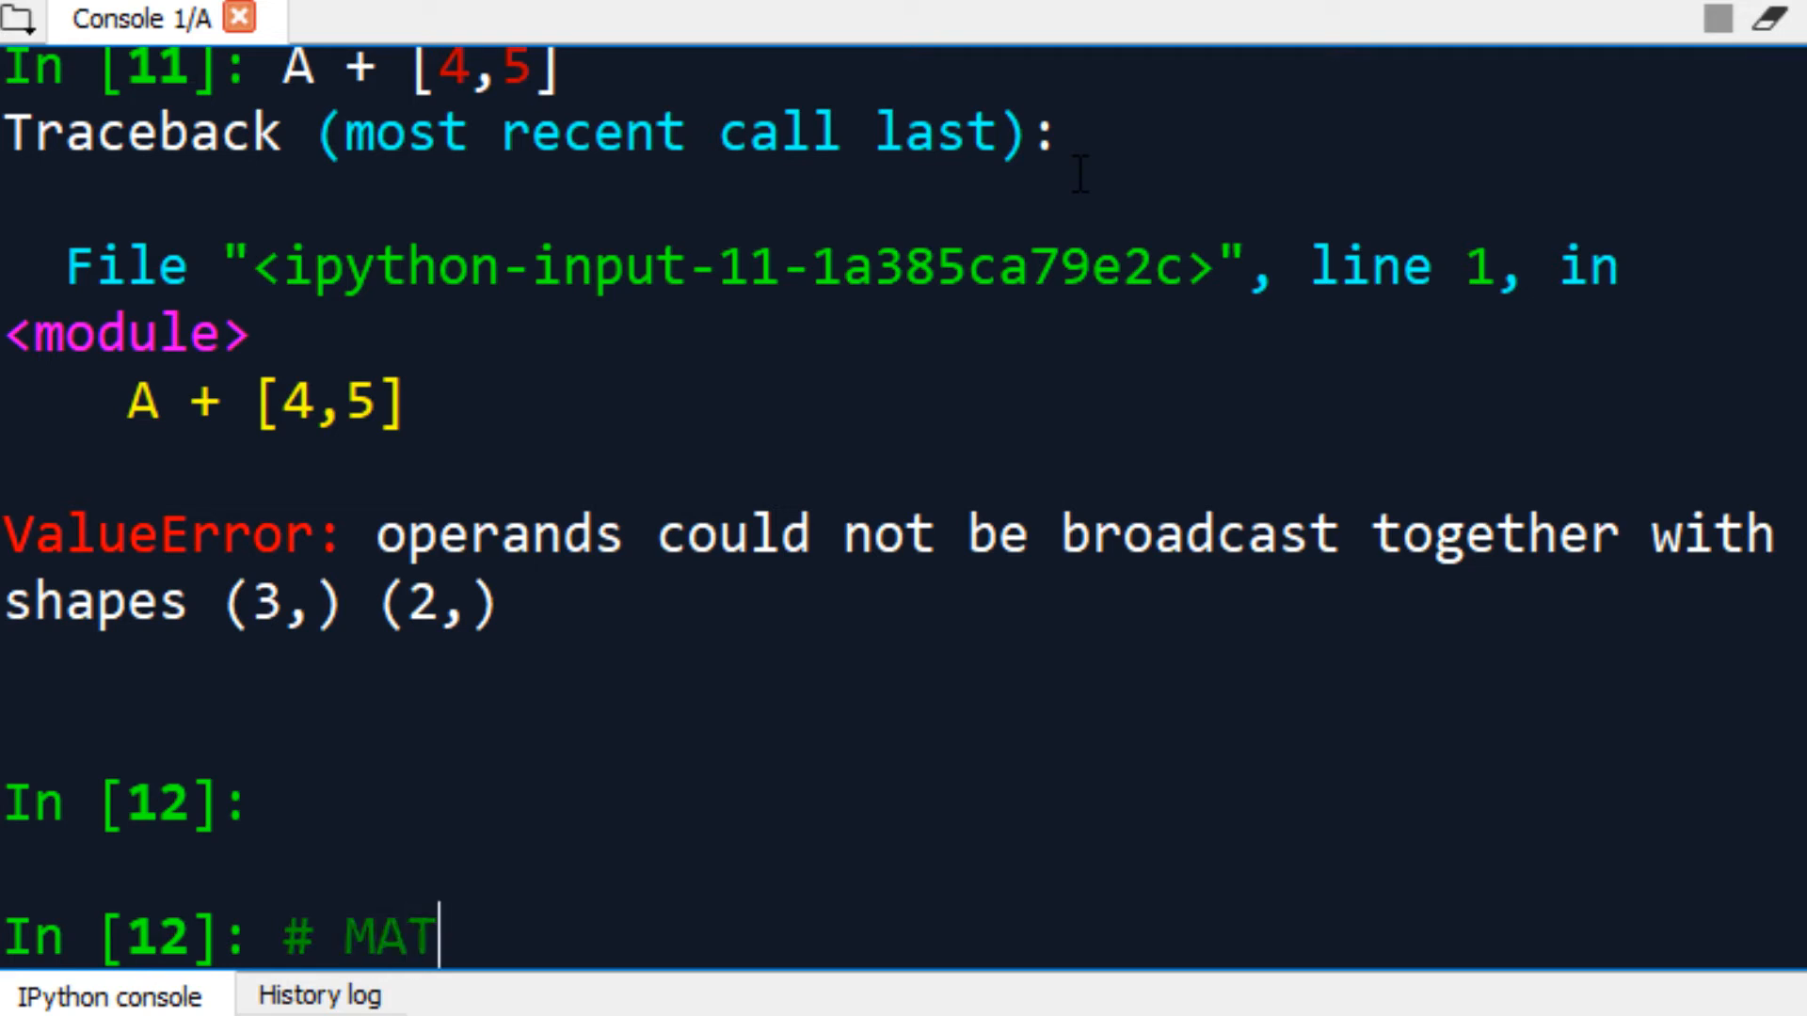
- Add '# MATHEMATICAL OPERATIONS', display L, then add '# VECTOR = MATH OBJECT'
text(HEMATI)
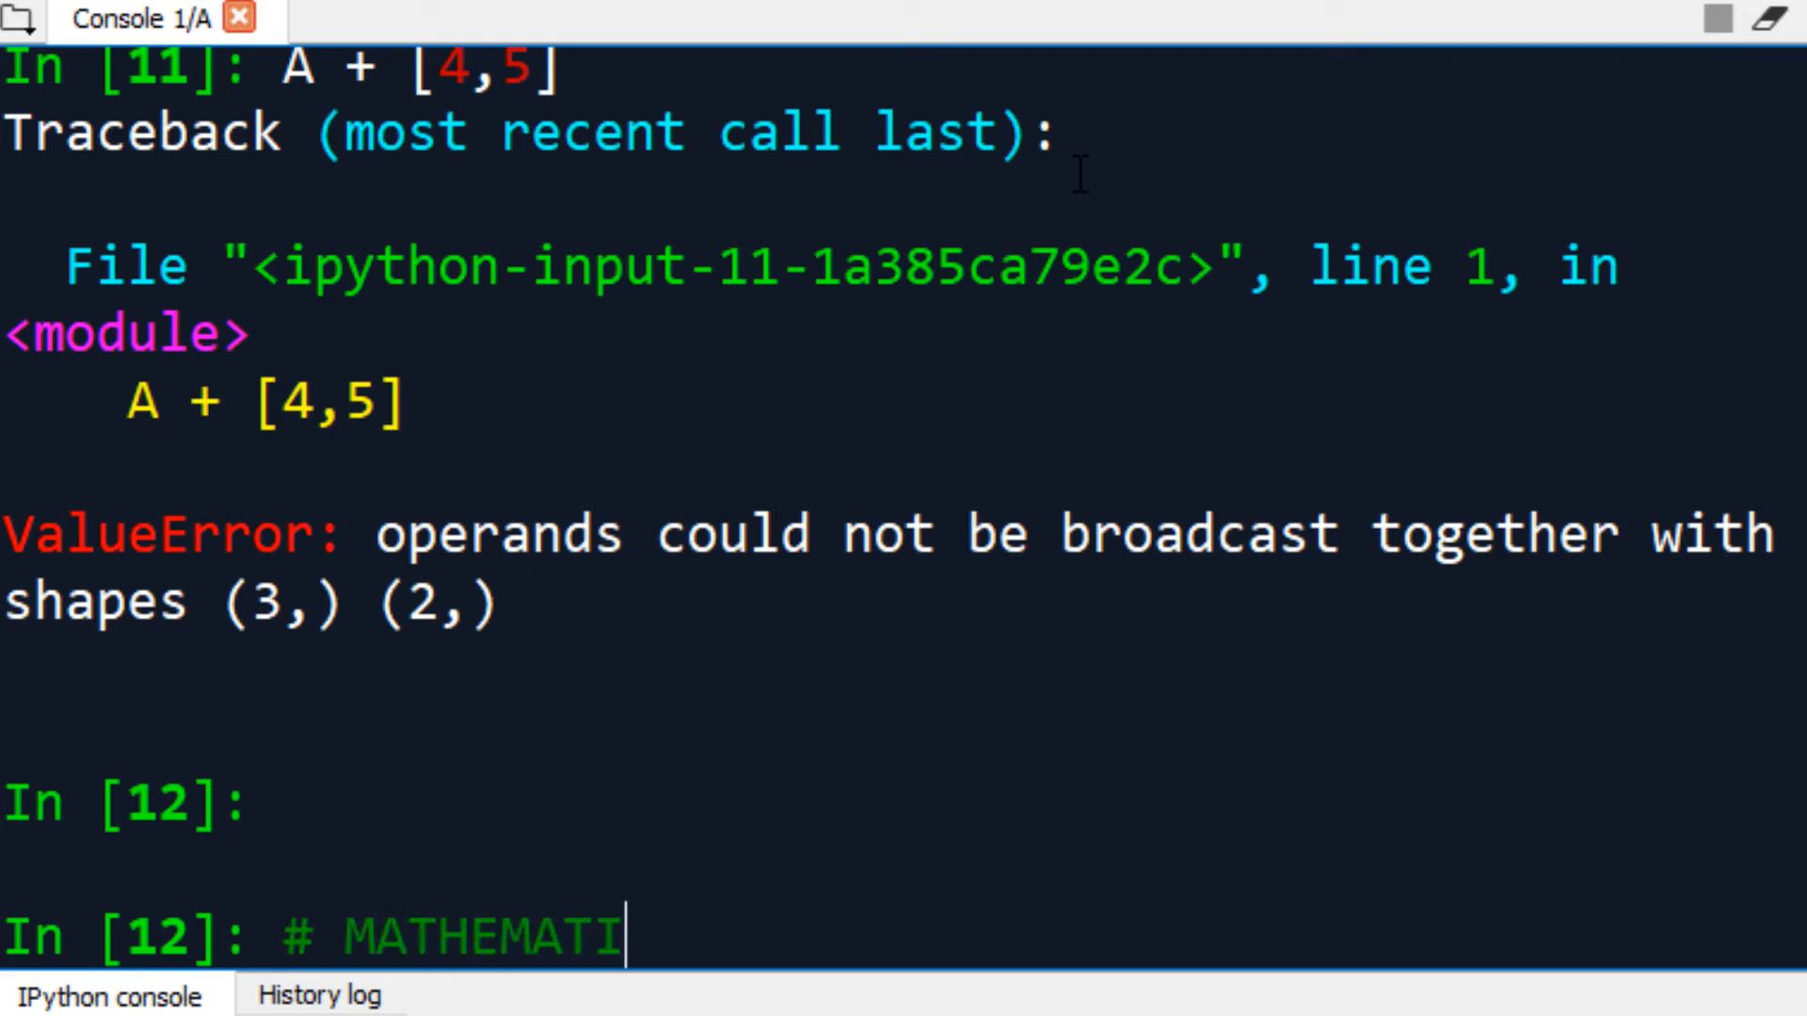
text(CAL OPERATIONS)
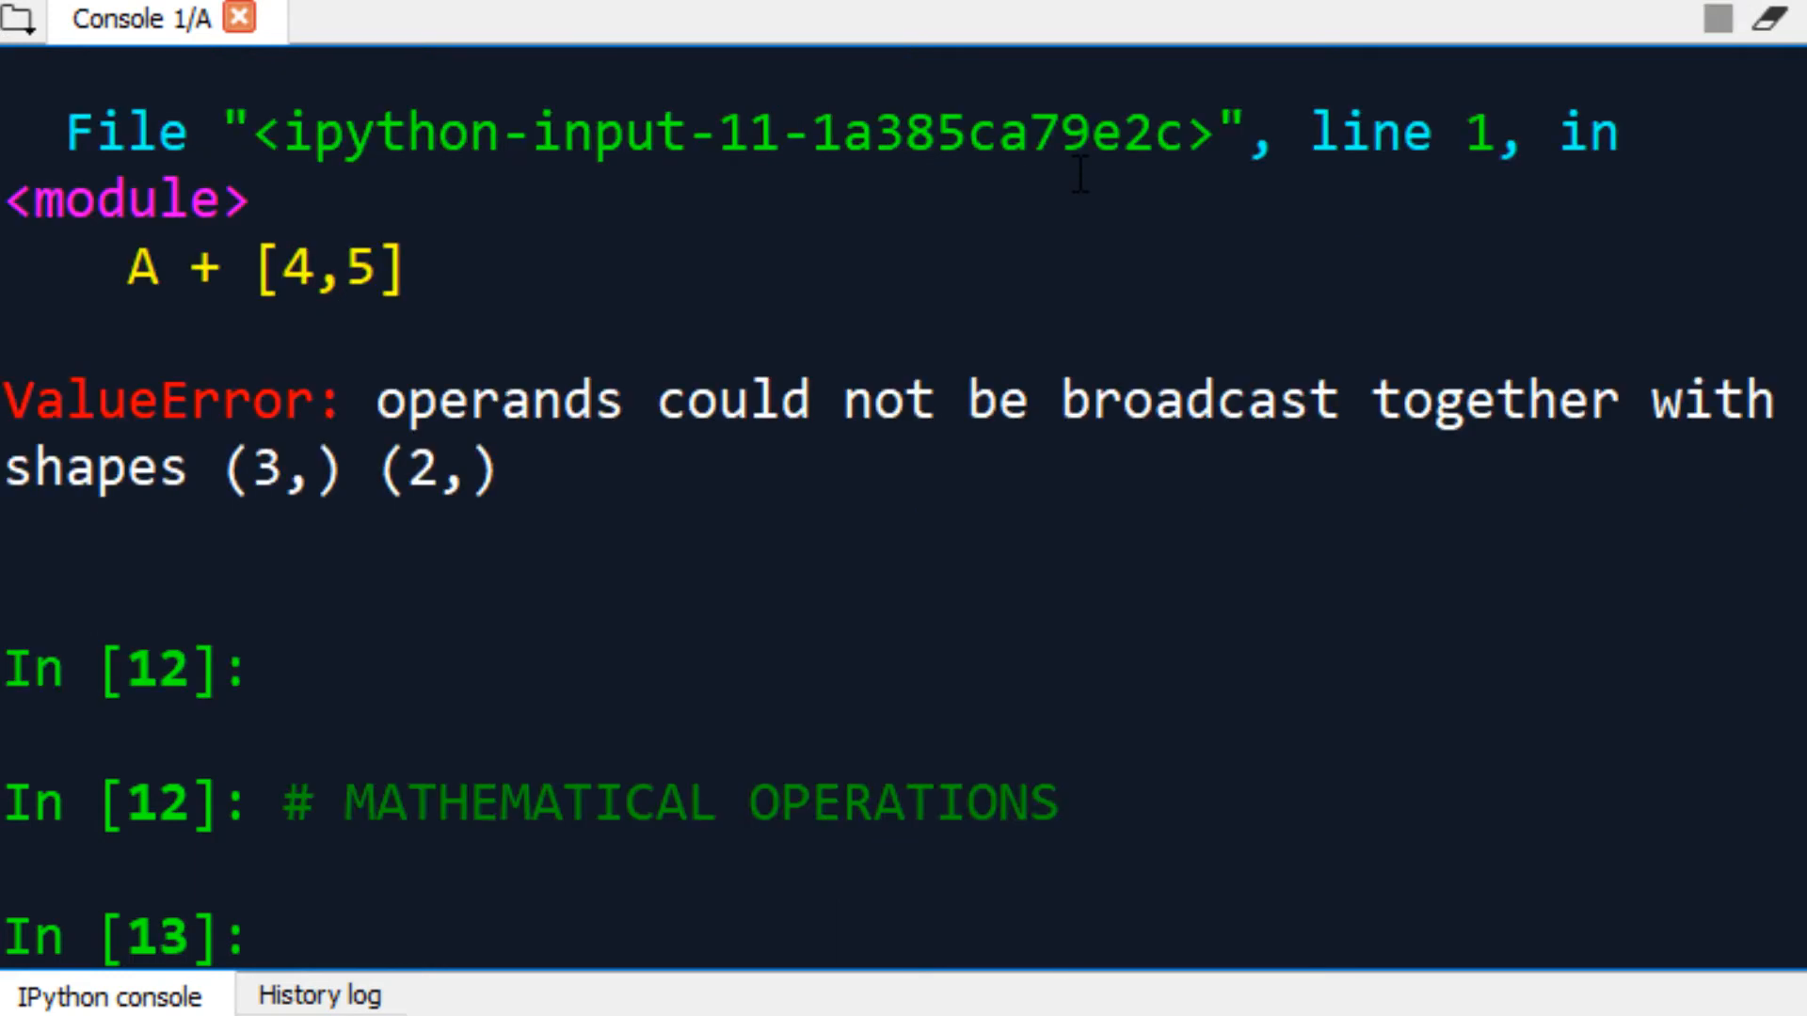
text(L)
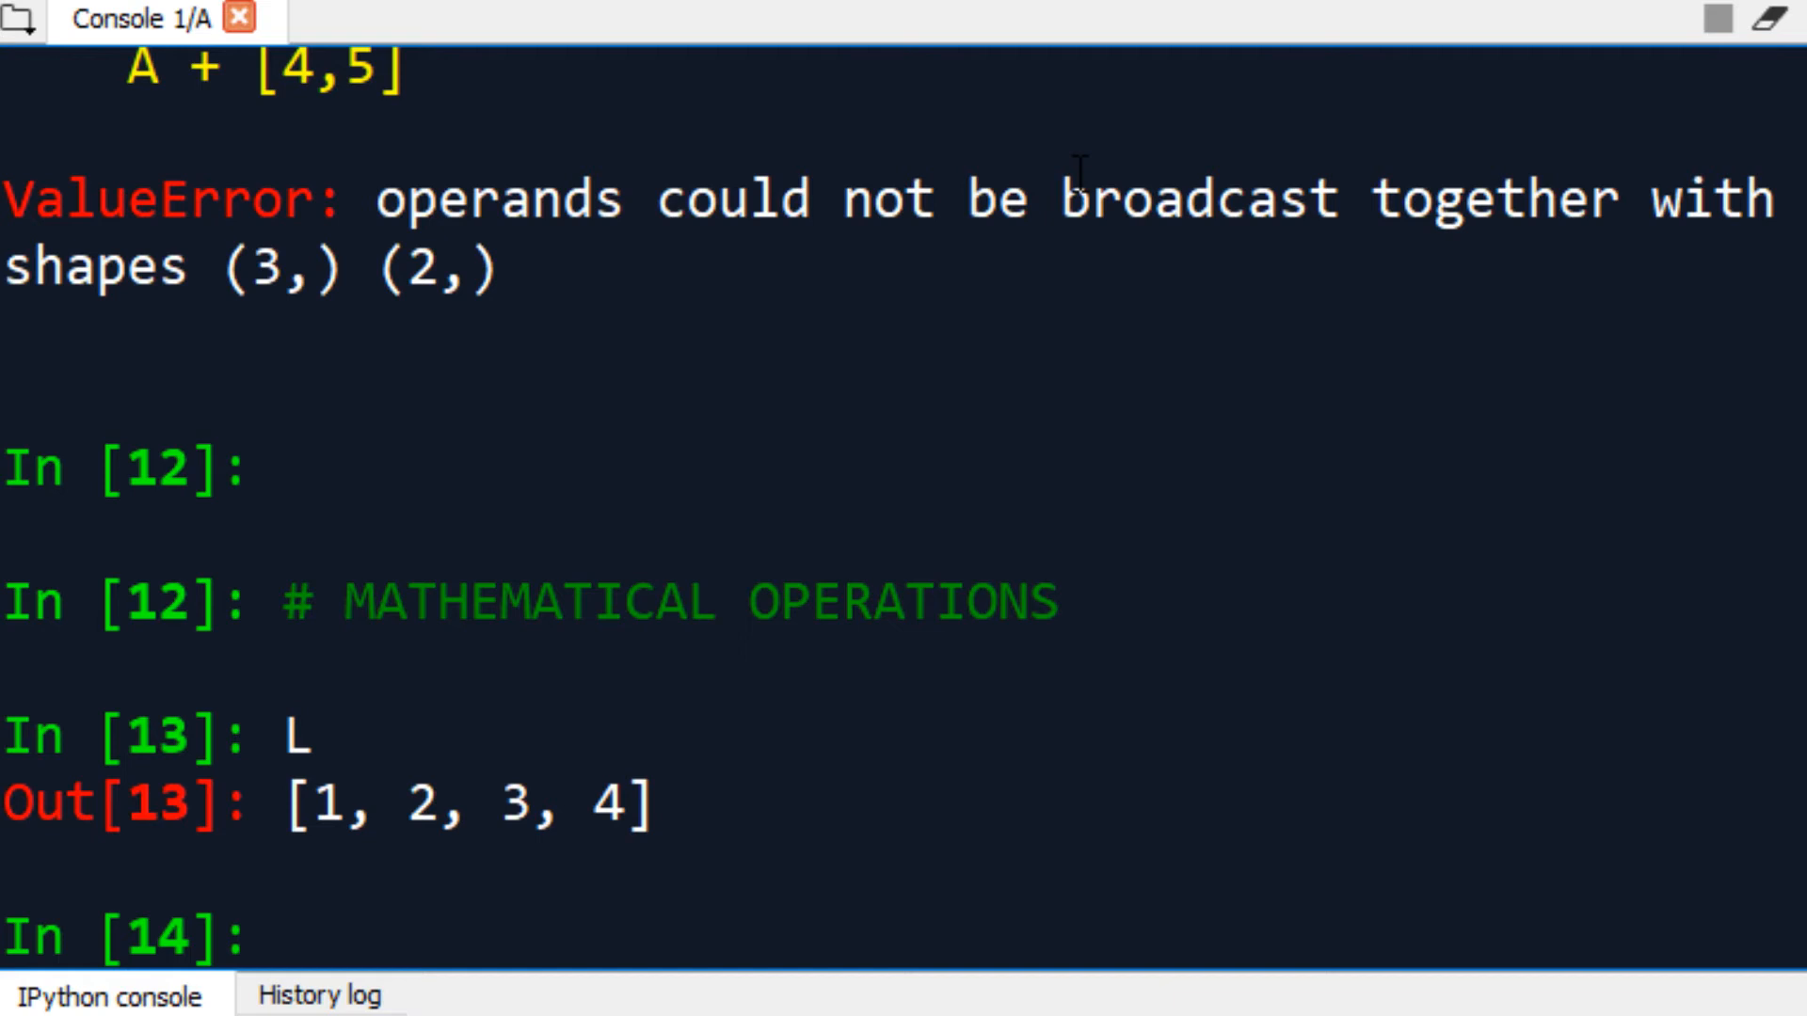
text(#)
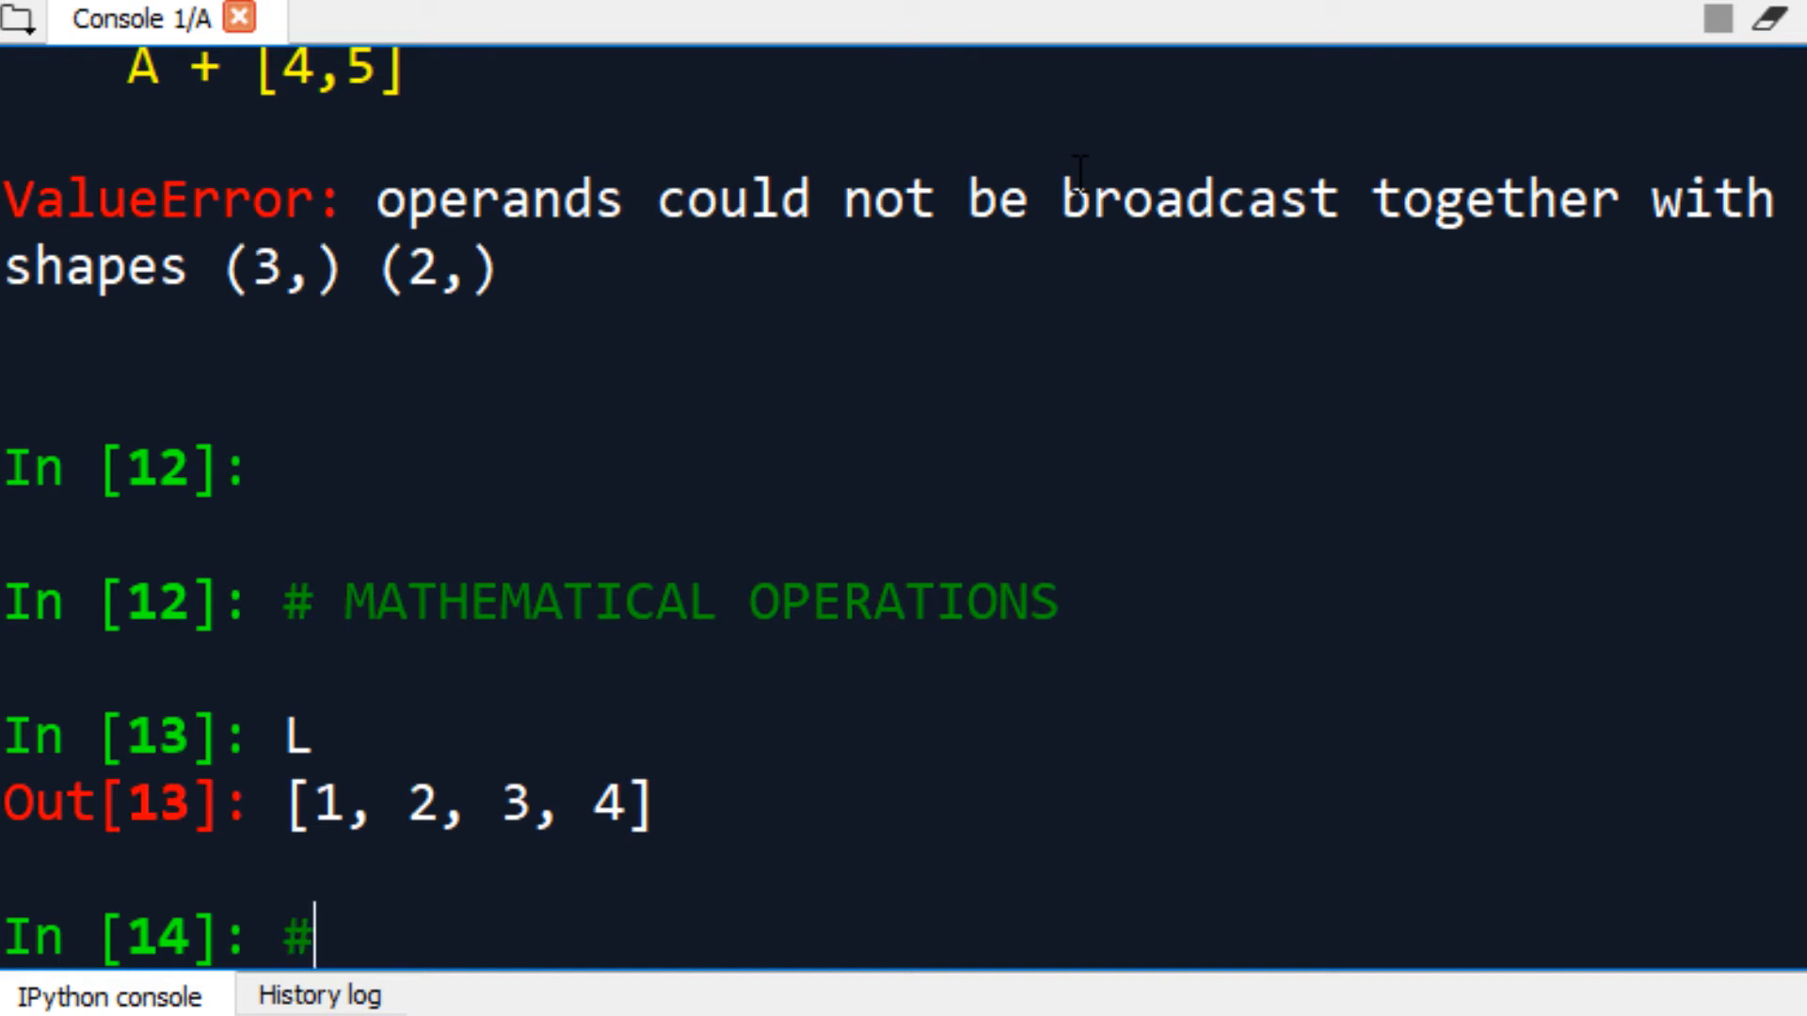
text(VECT)
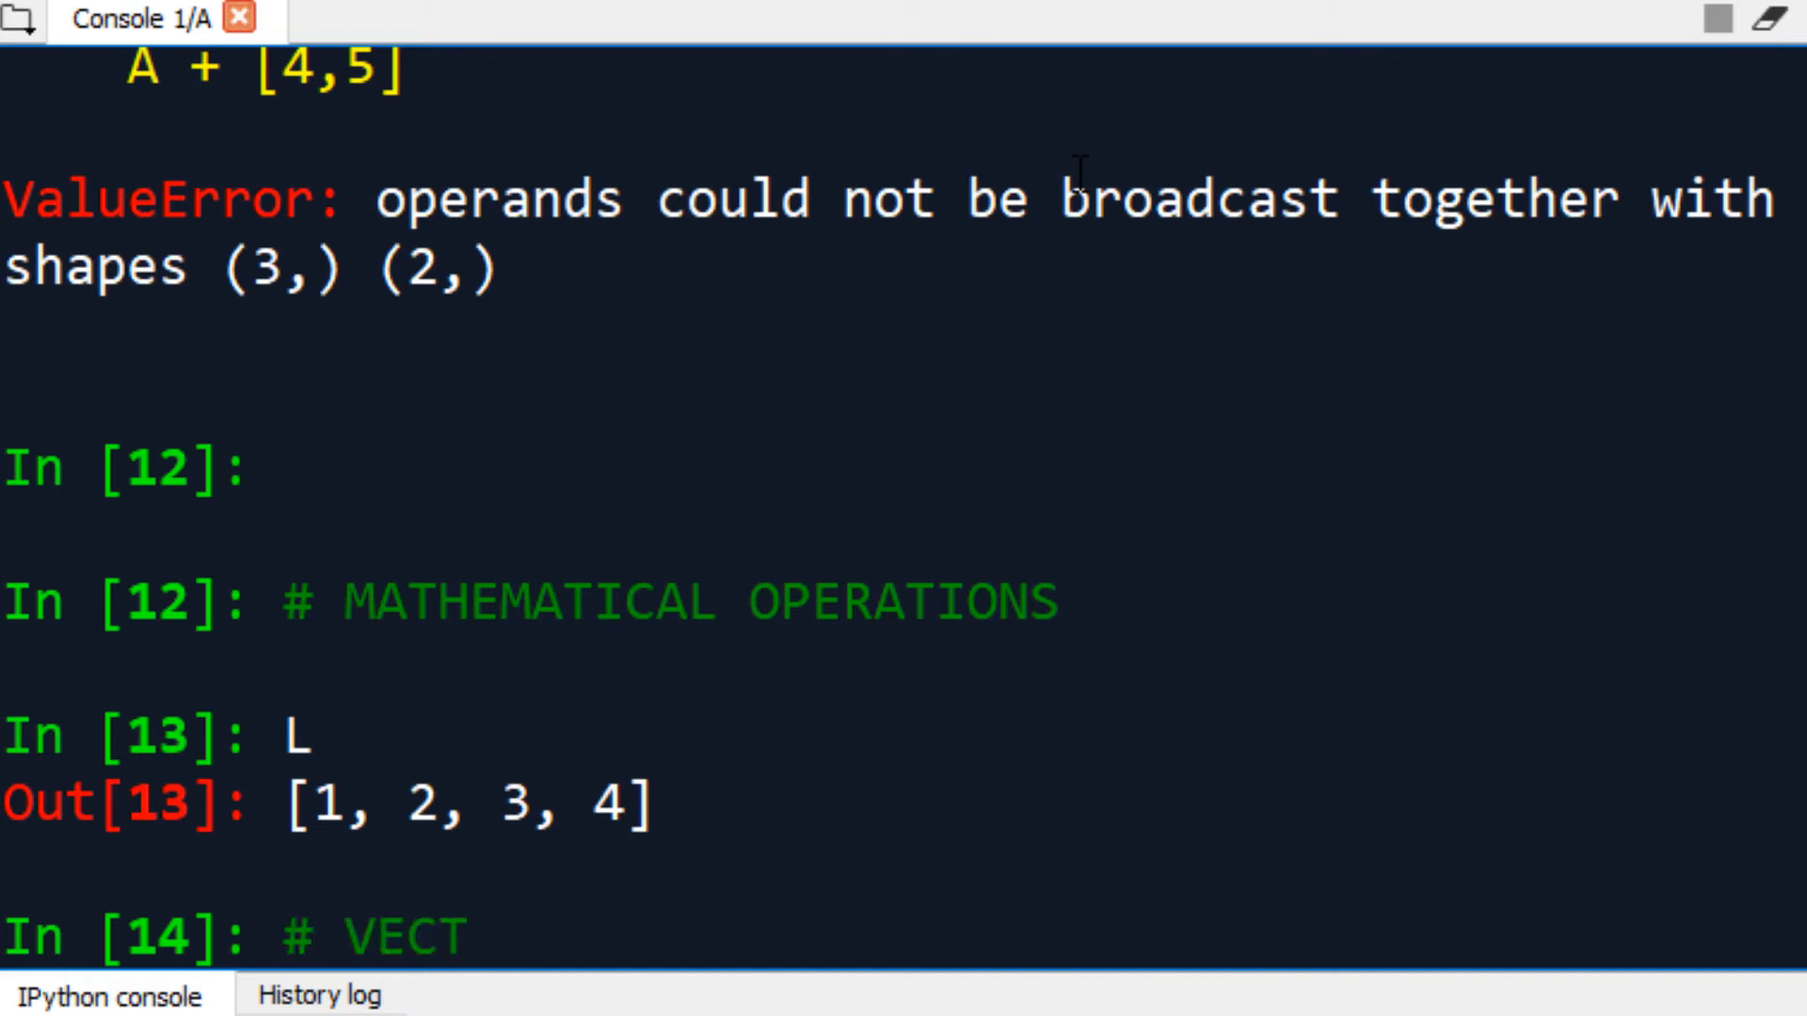
text(OR)
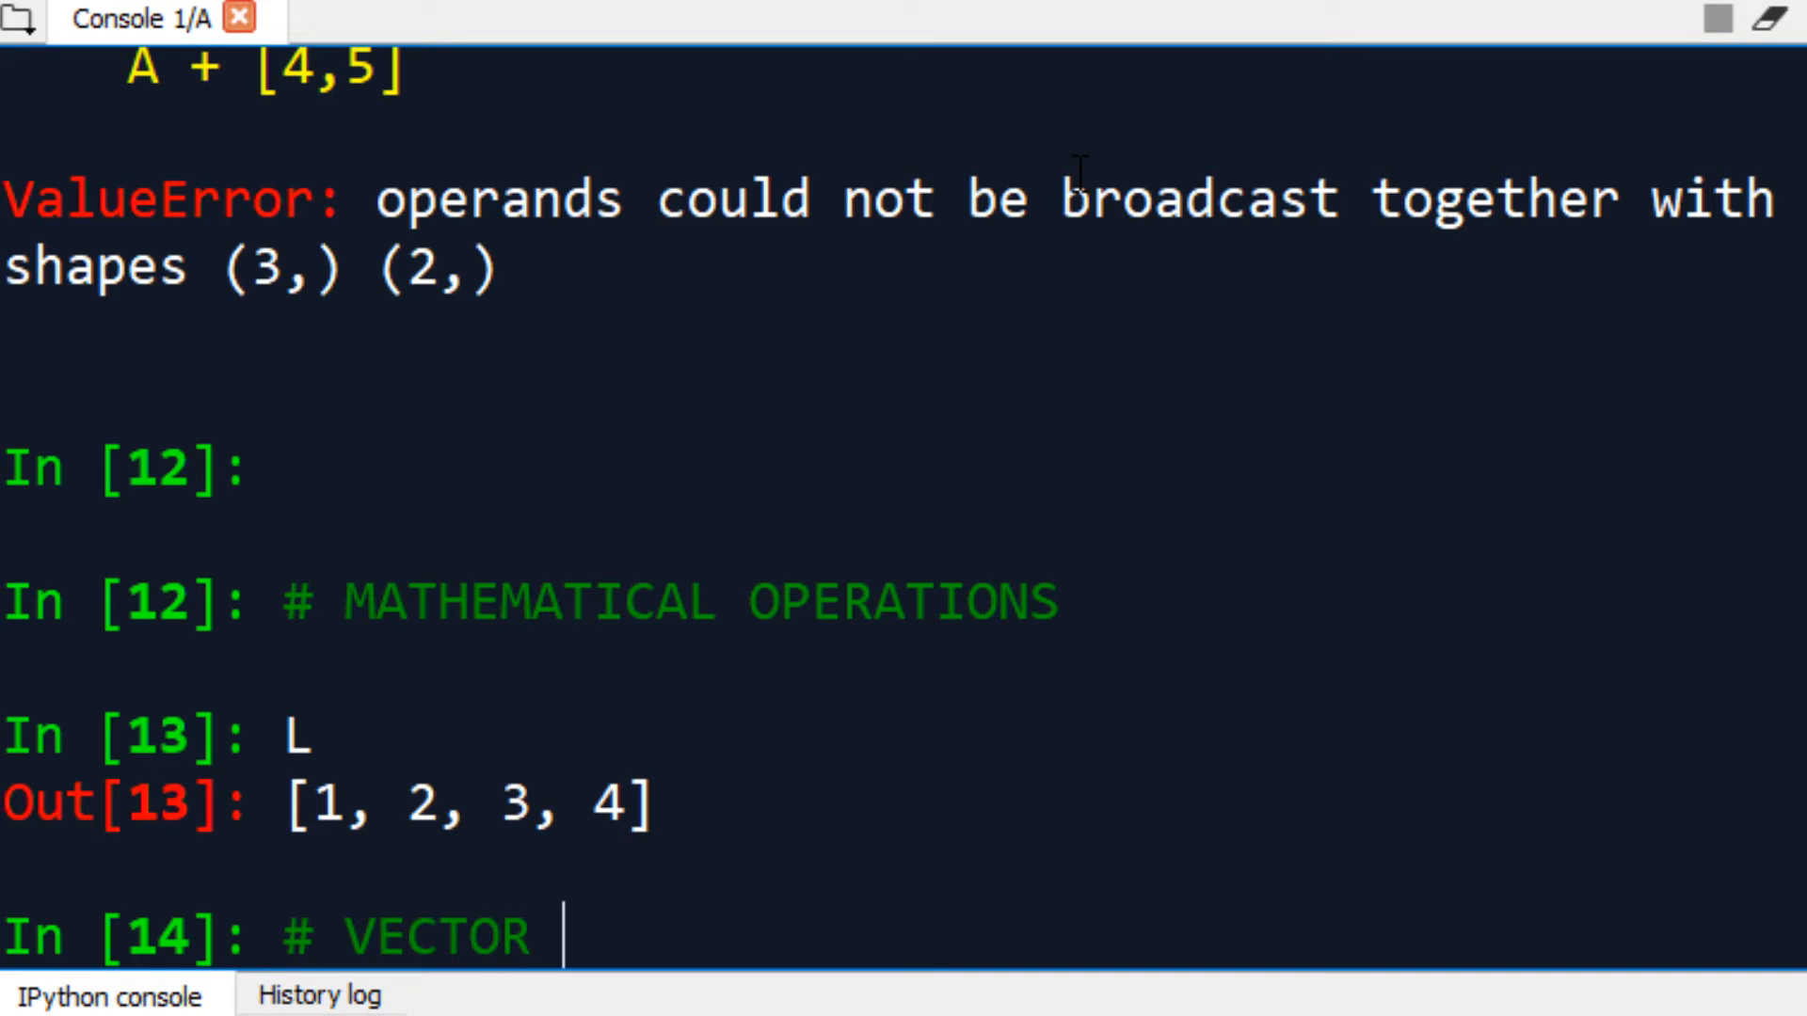
text(= MATHE)
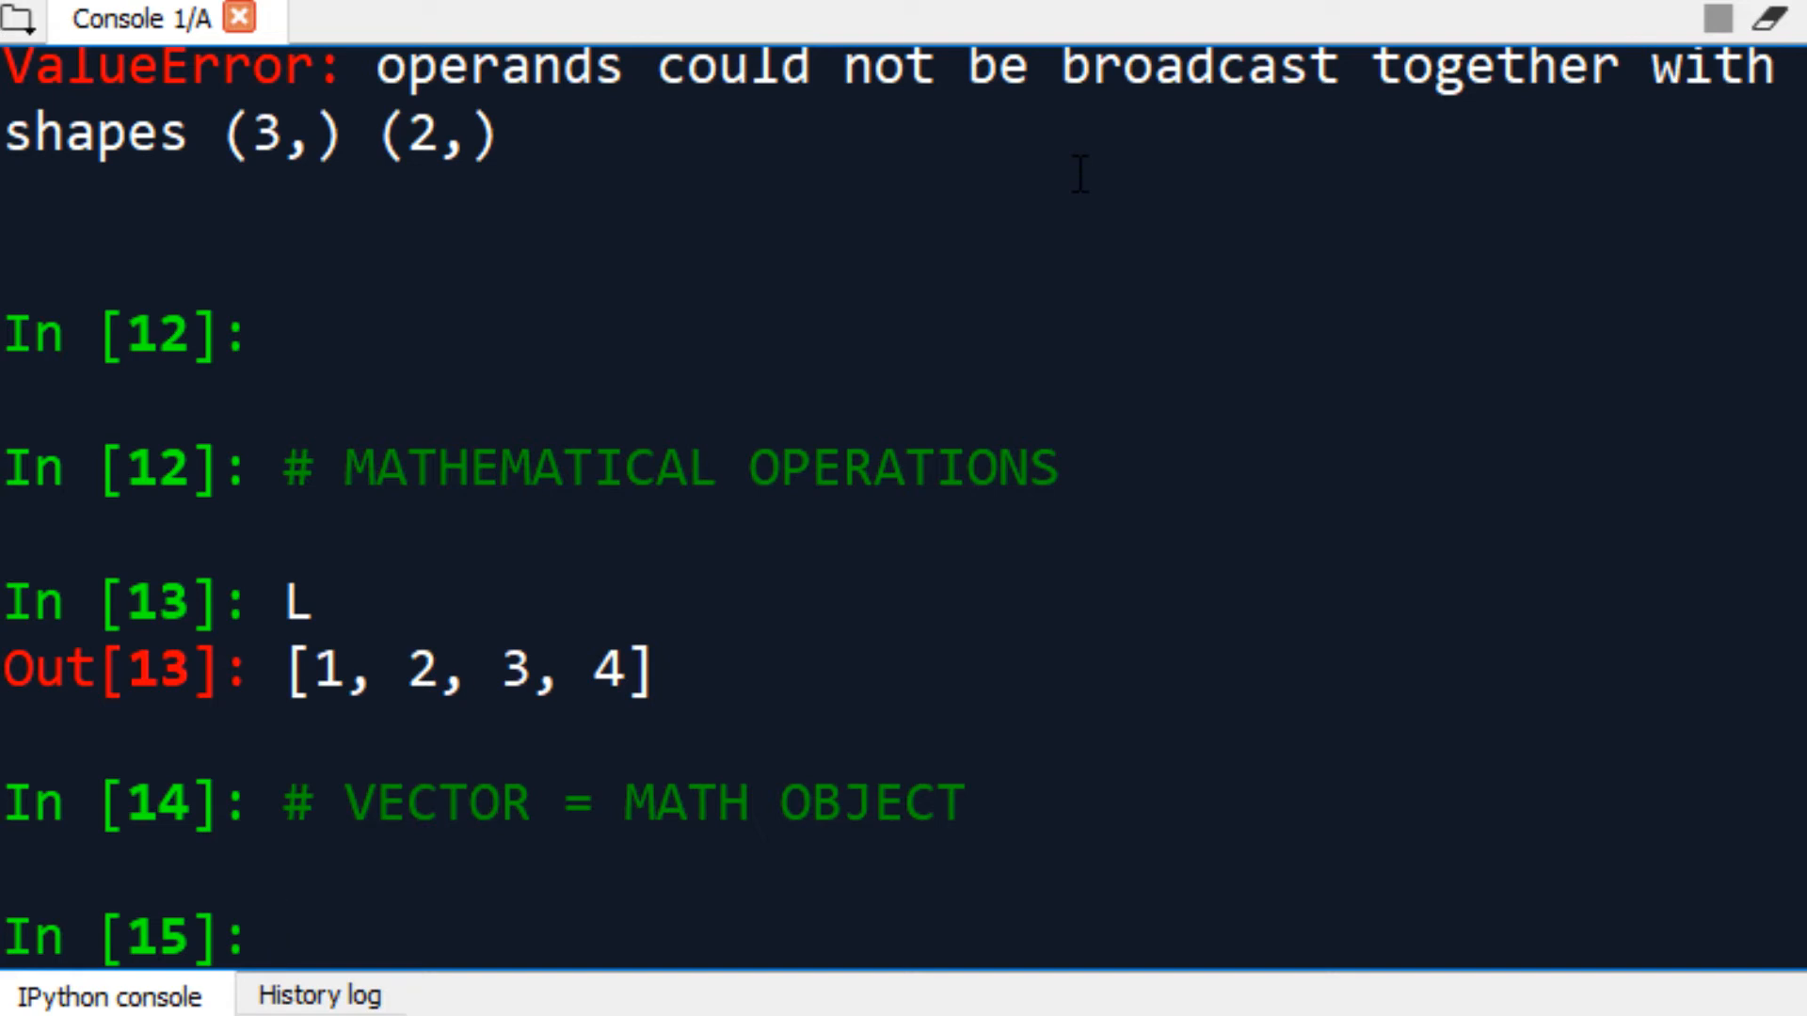
text(L)
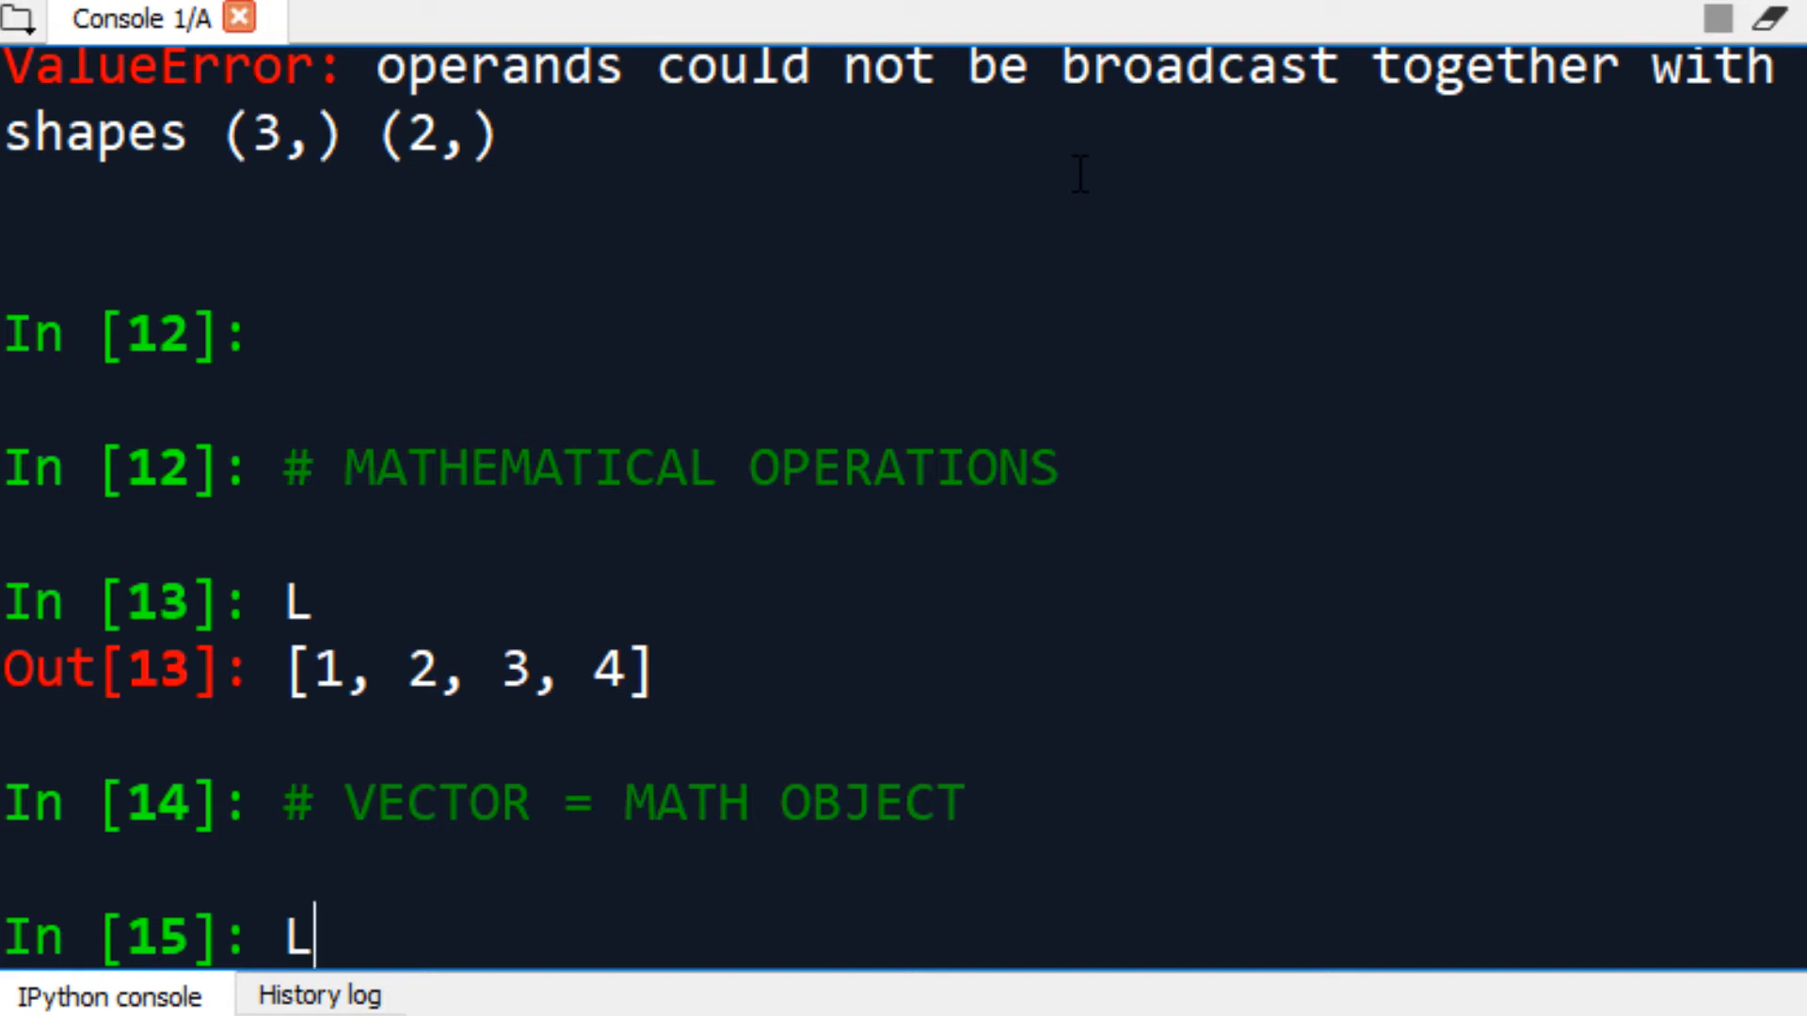
- Loop over L appending e*2 to L2, showing L2 [2, 4, 6, 8] and L unchanged
text(2 = [)
text(for e)
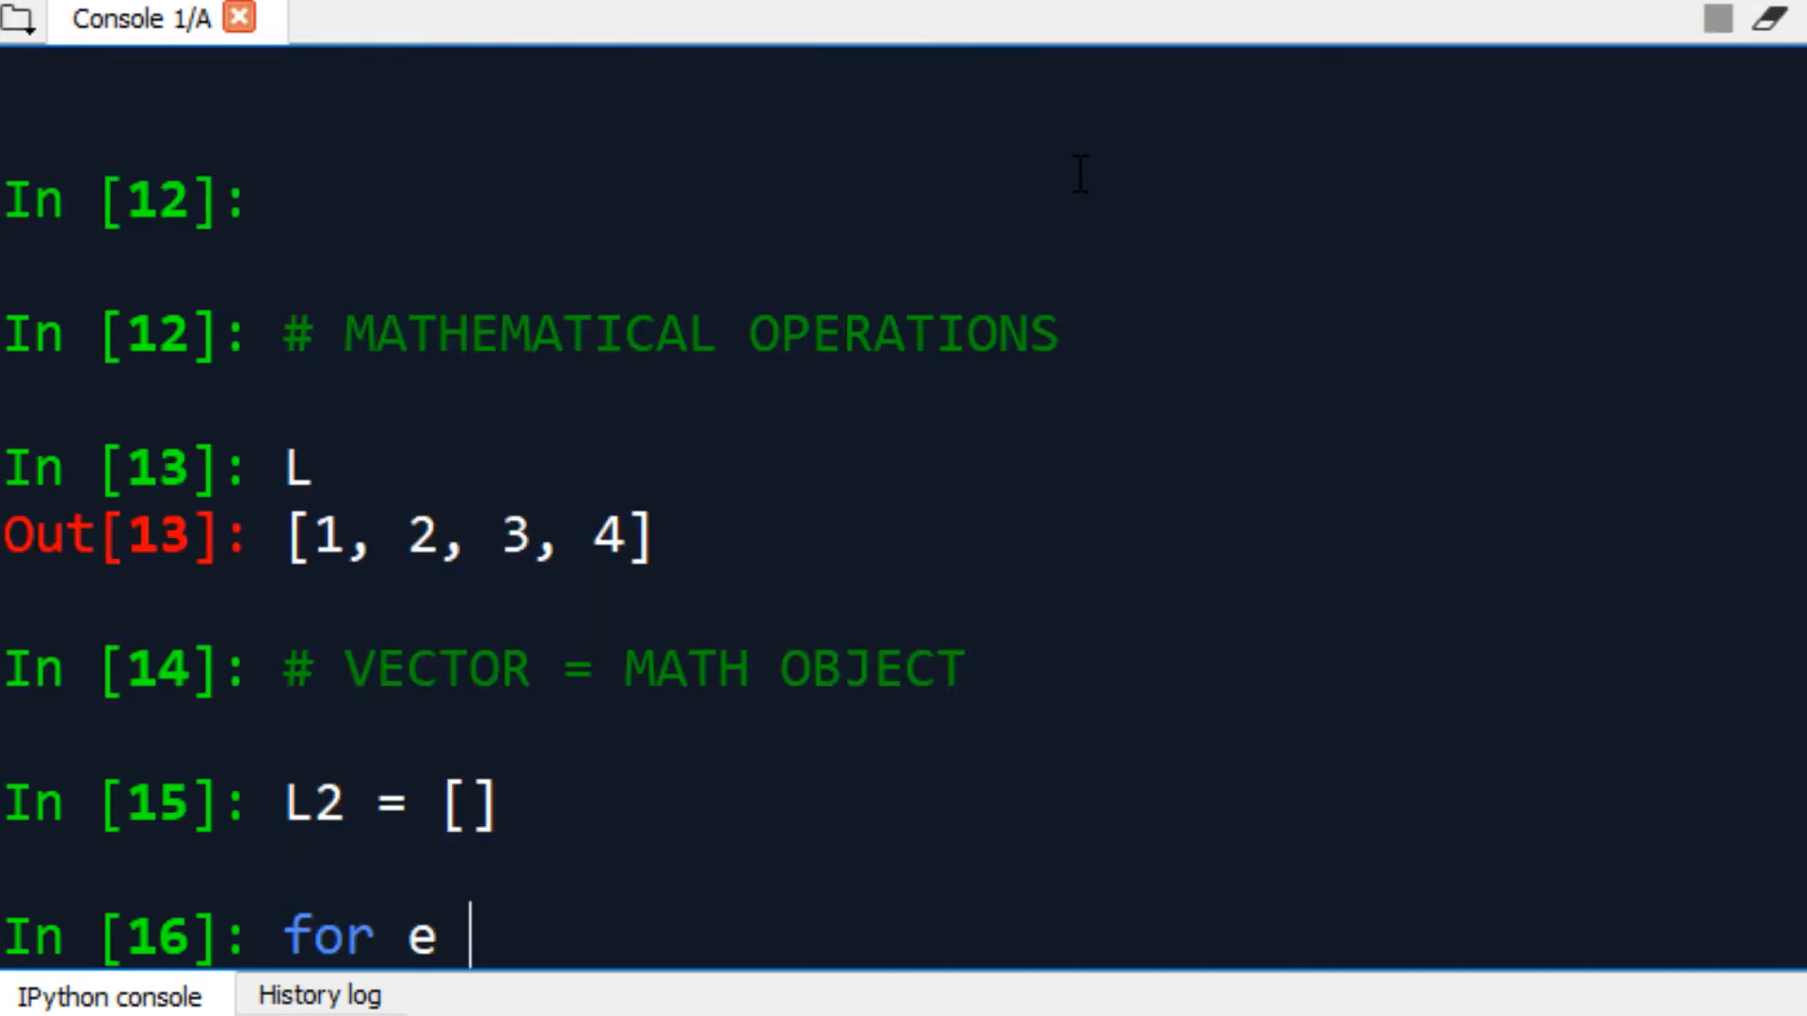
text(in L:)
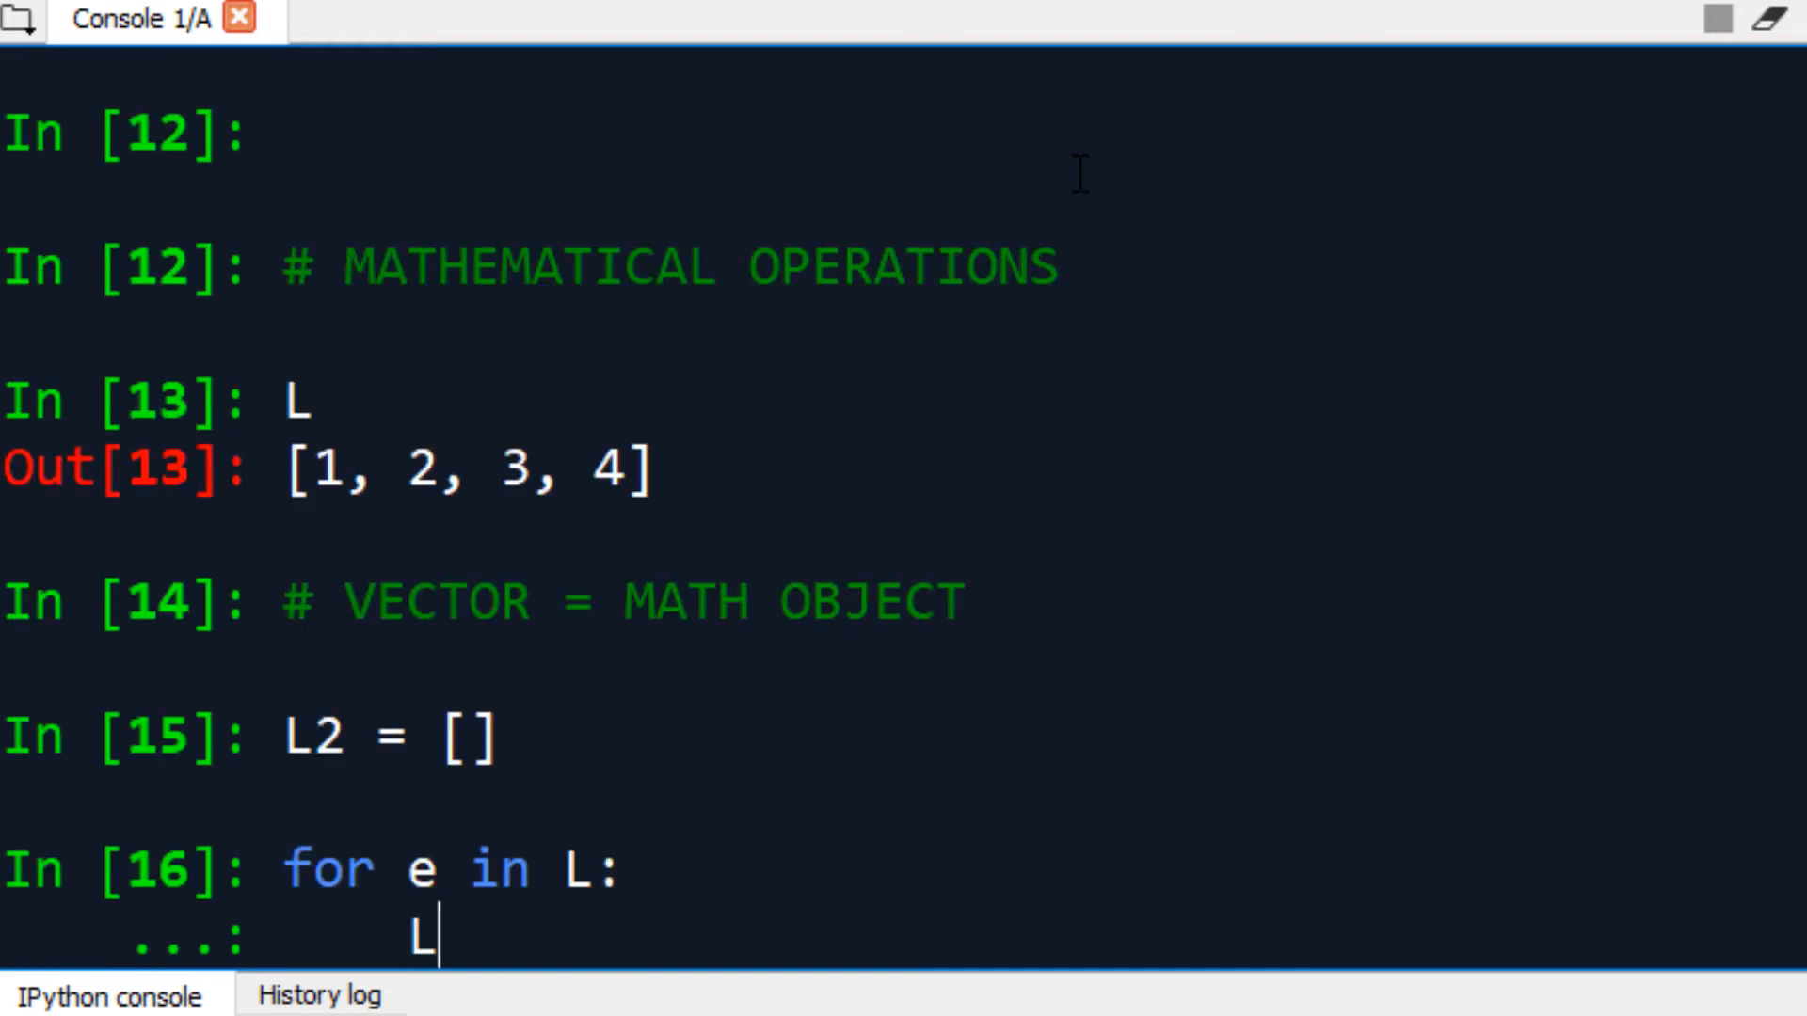
text(2.append)
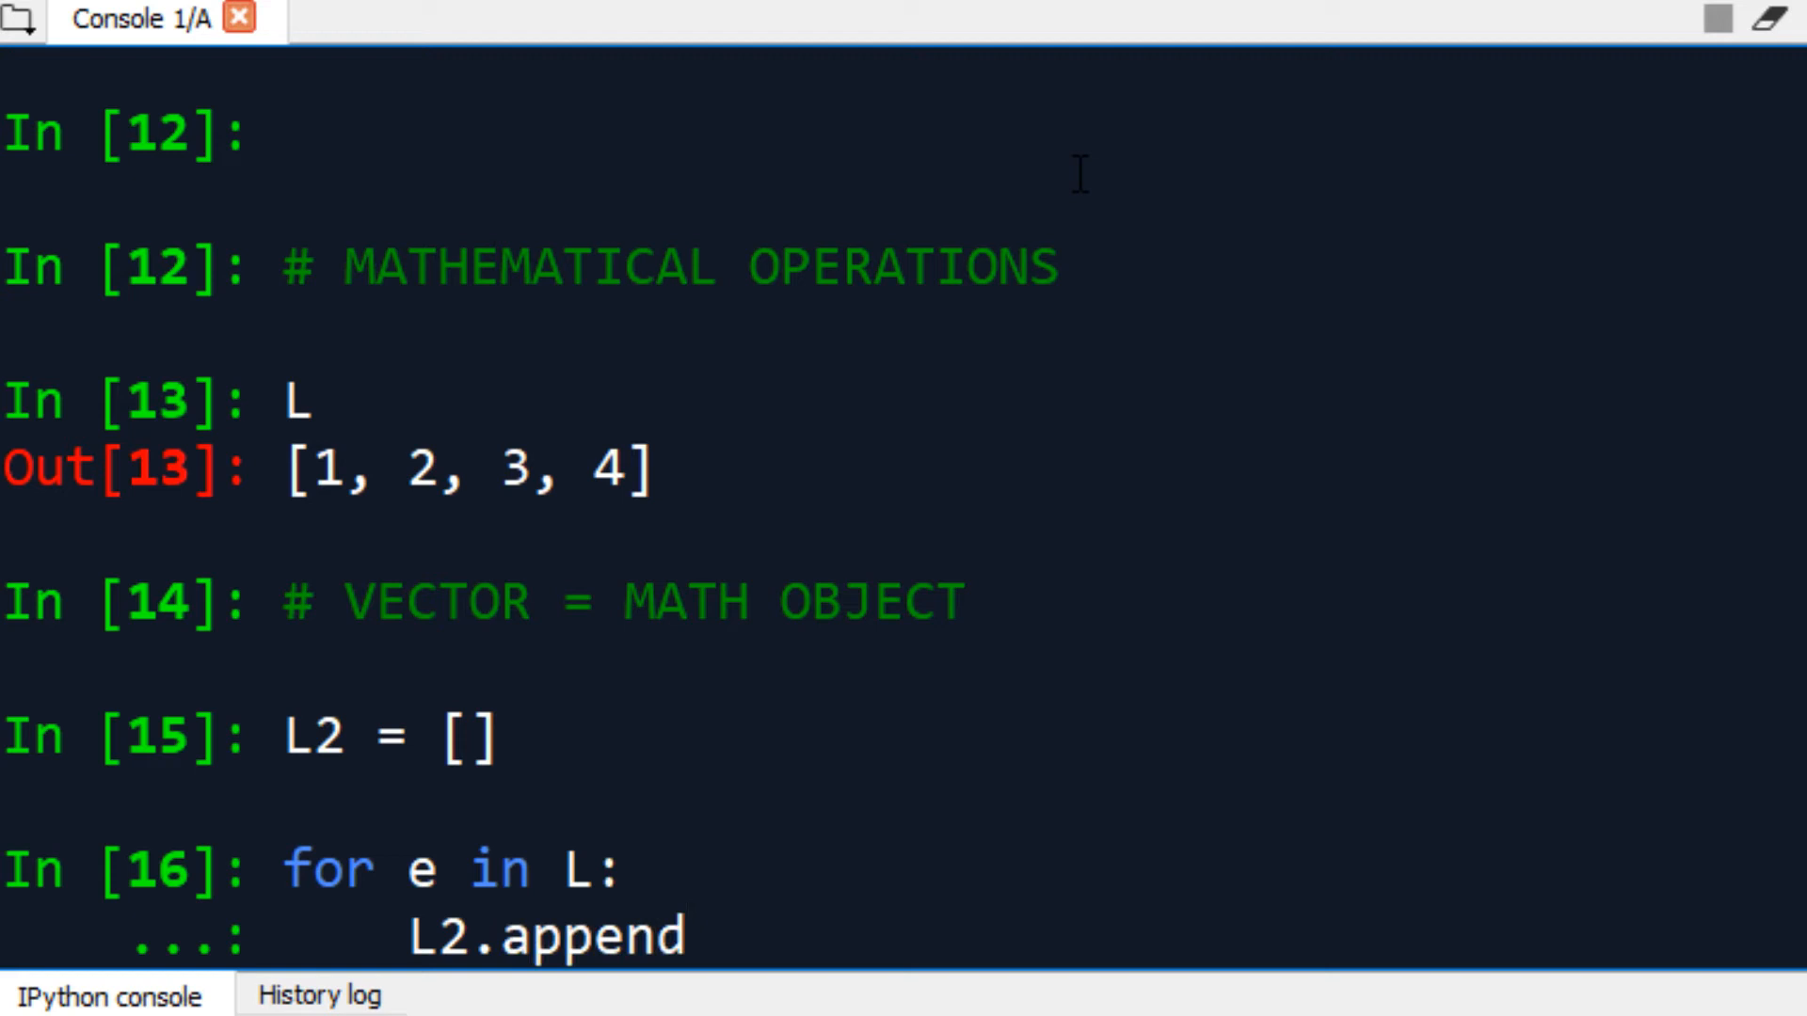
text(()
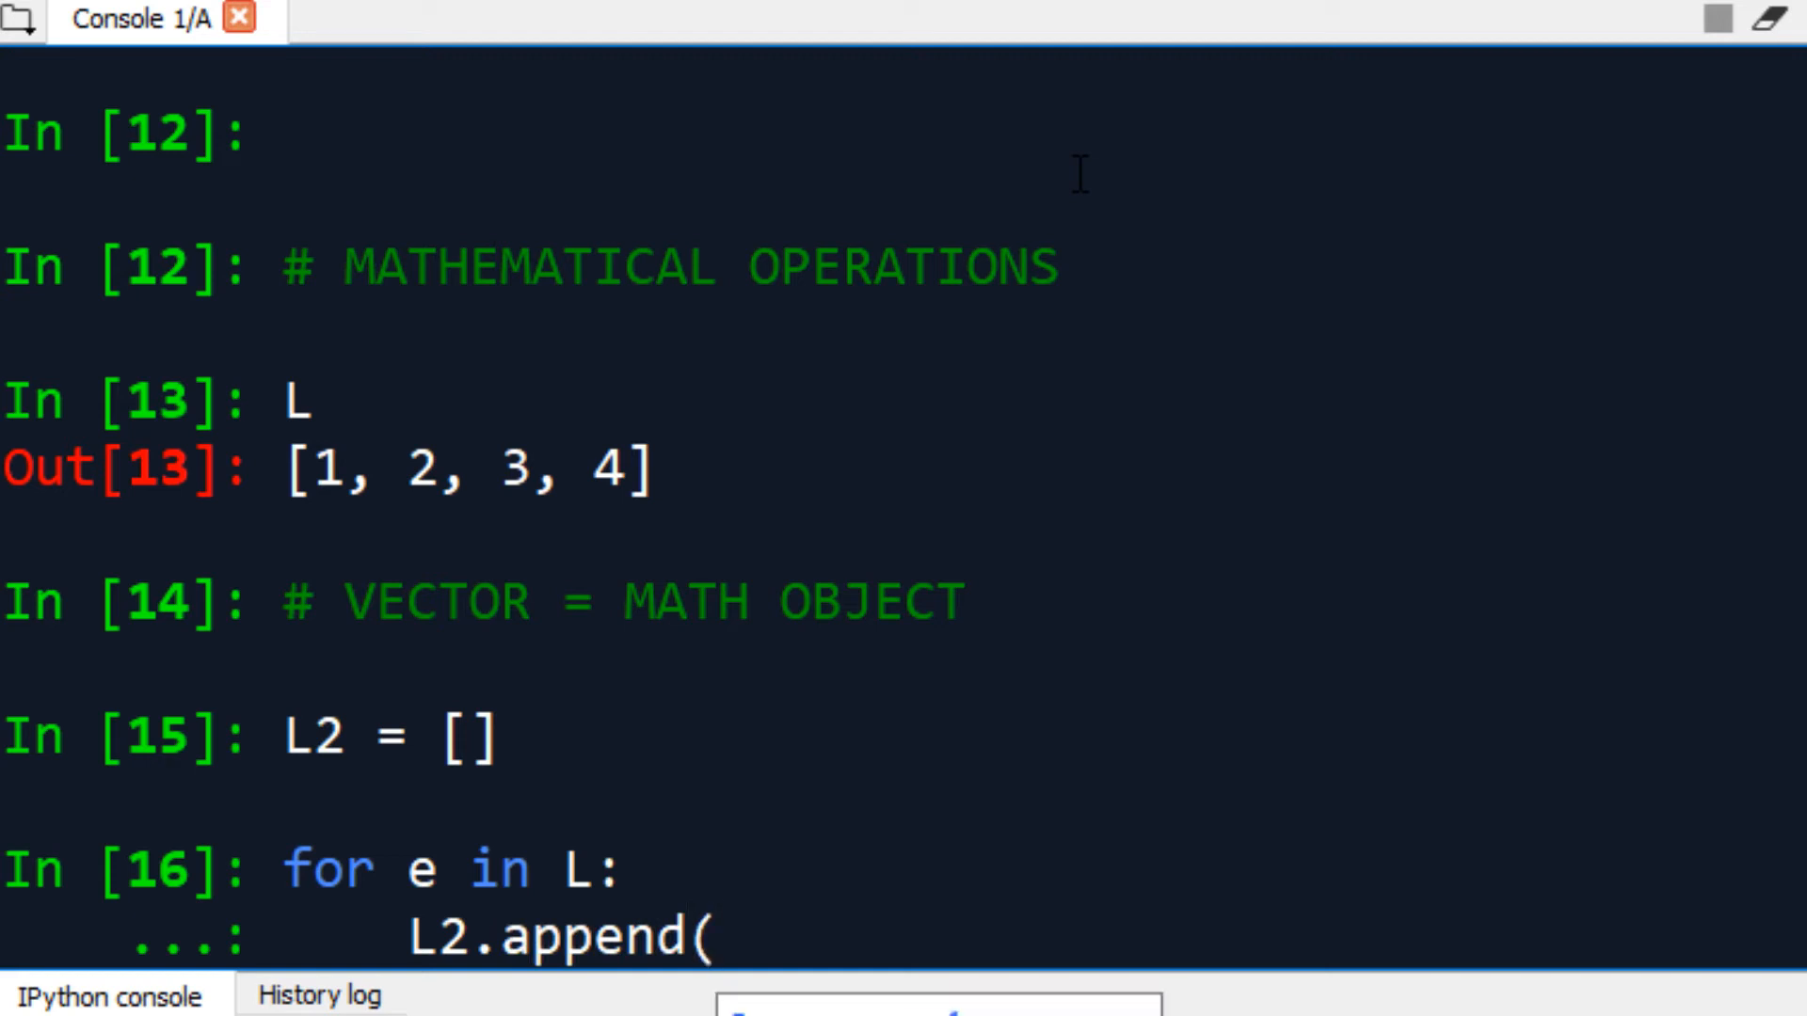
text(e*2)
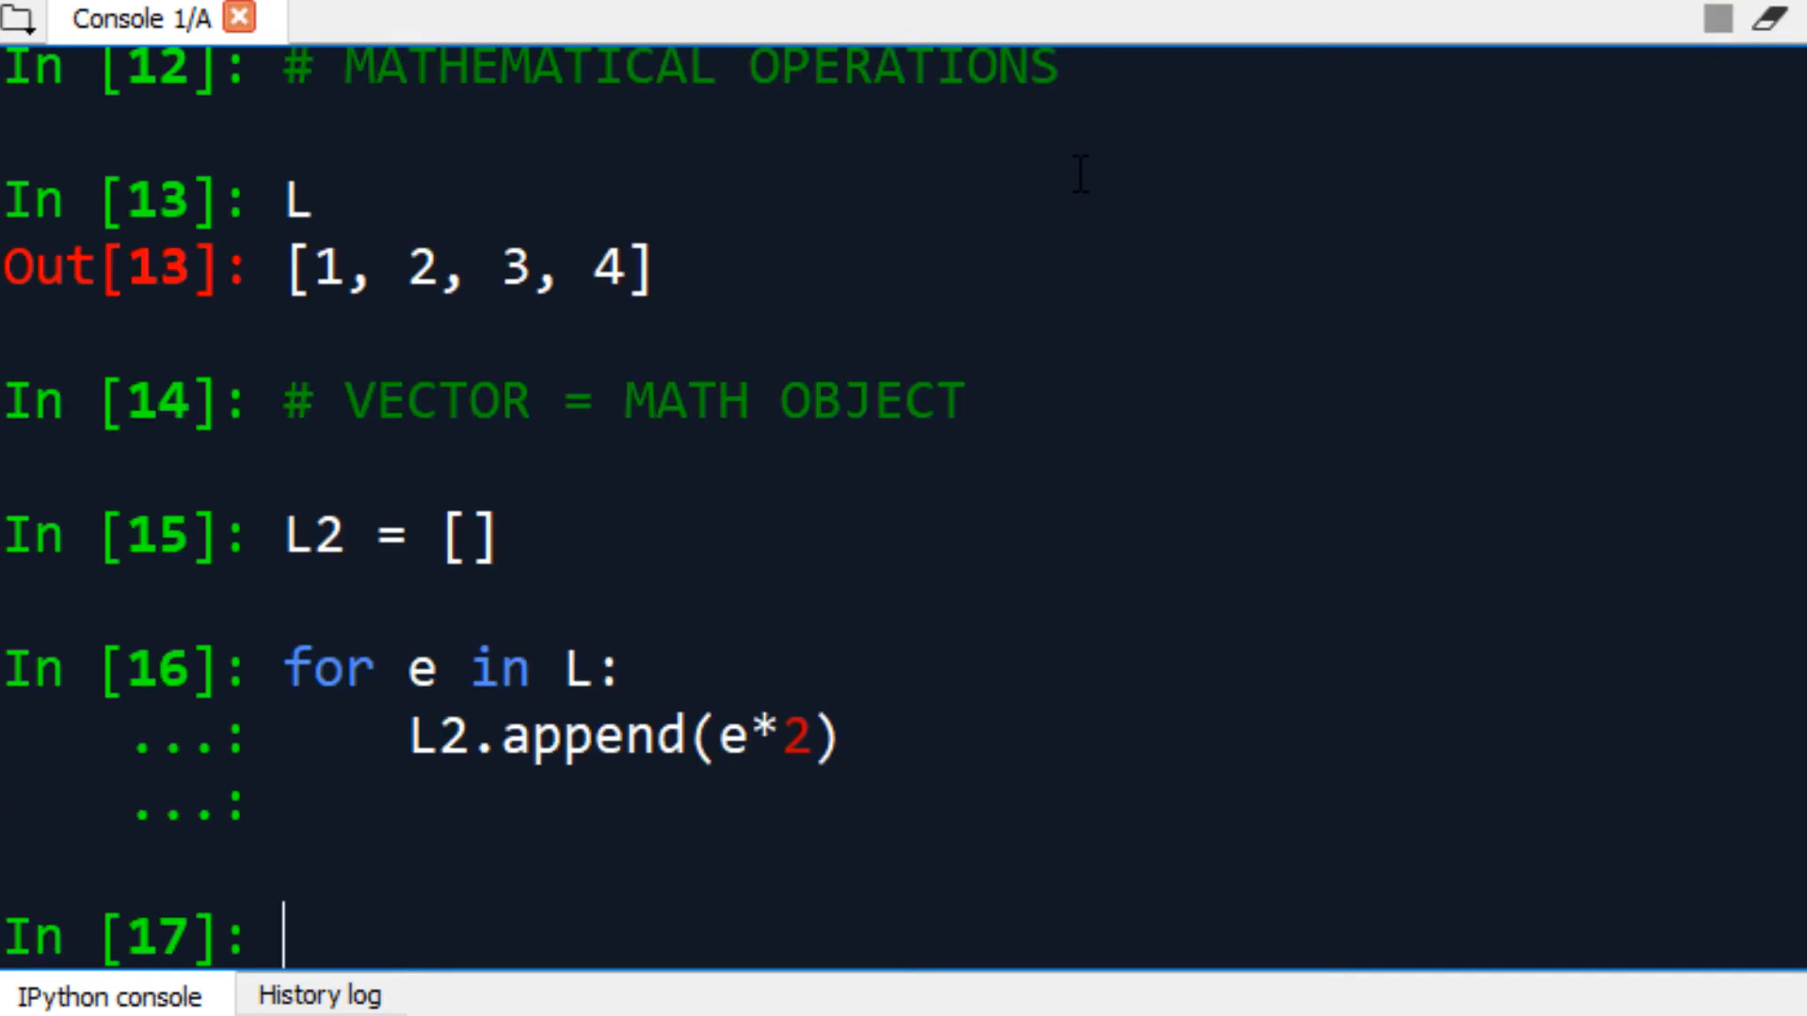
text(L2)
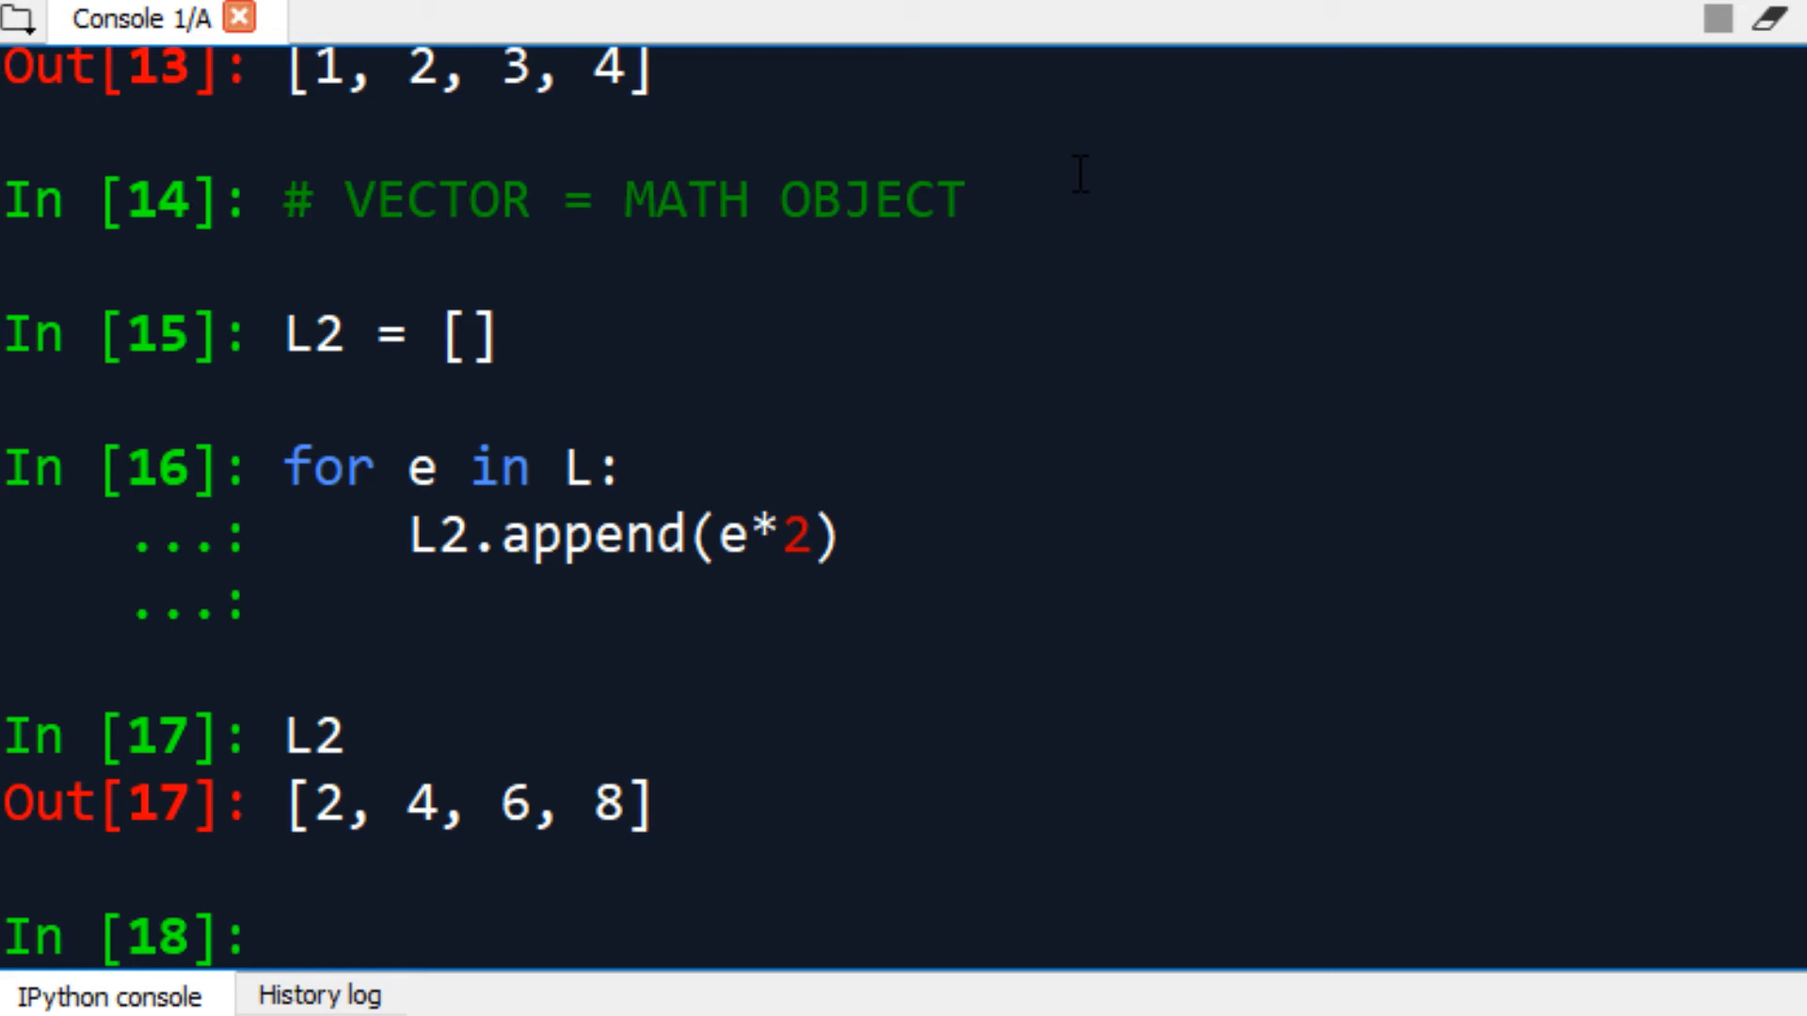
text(L)
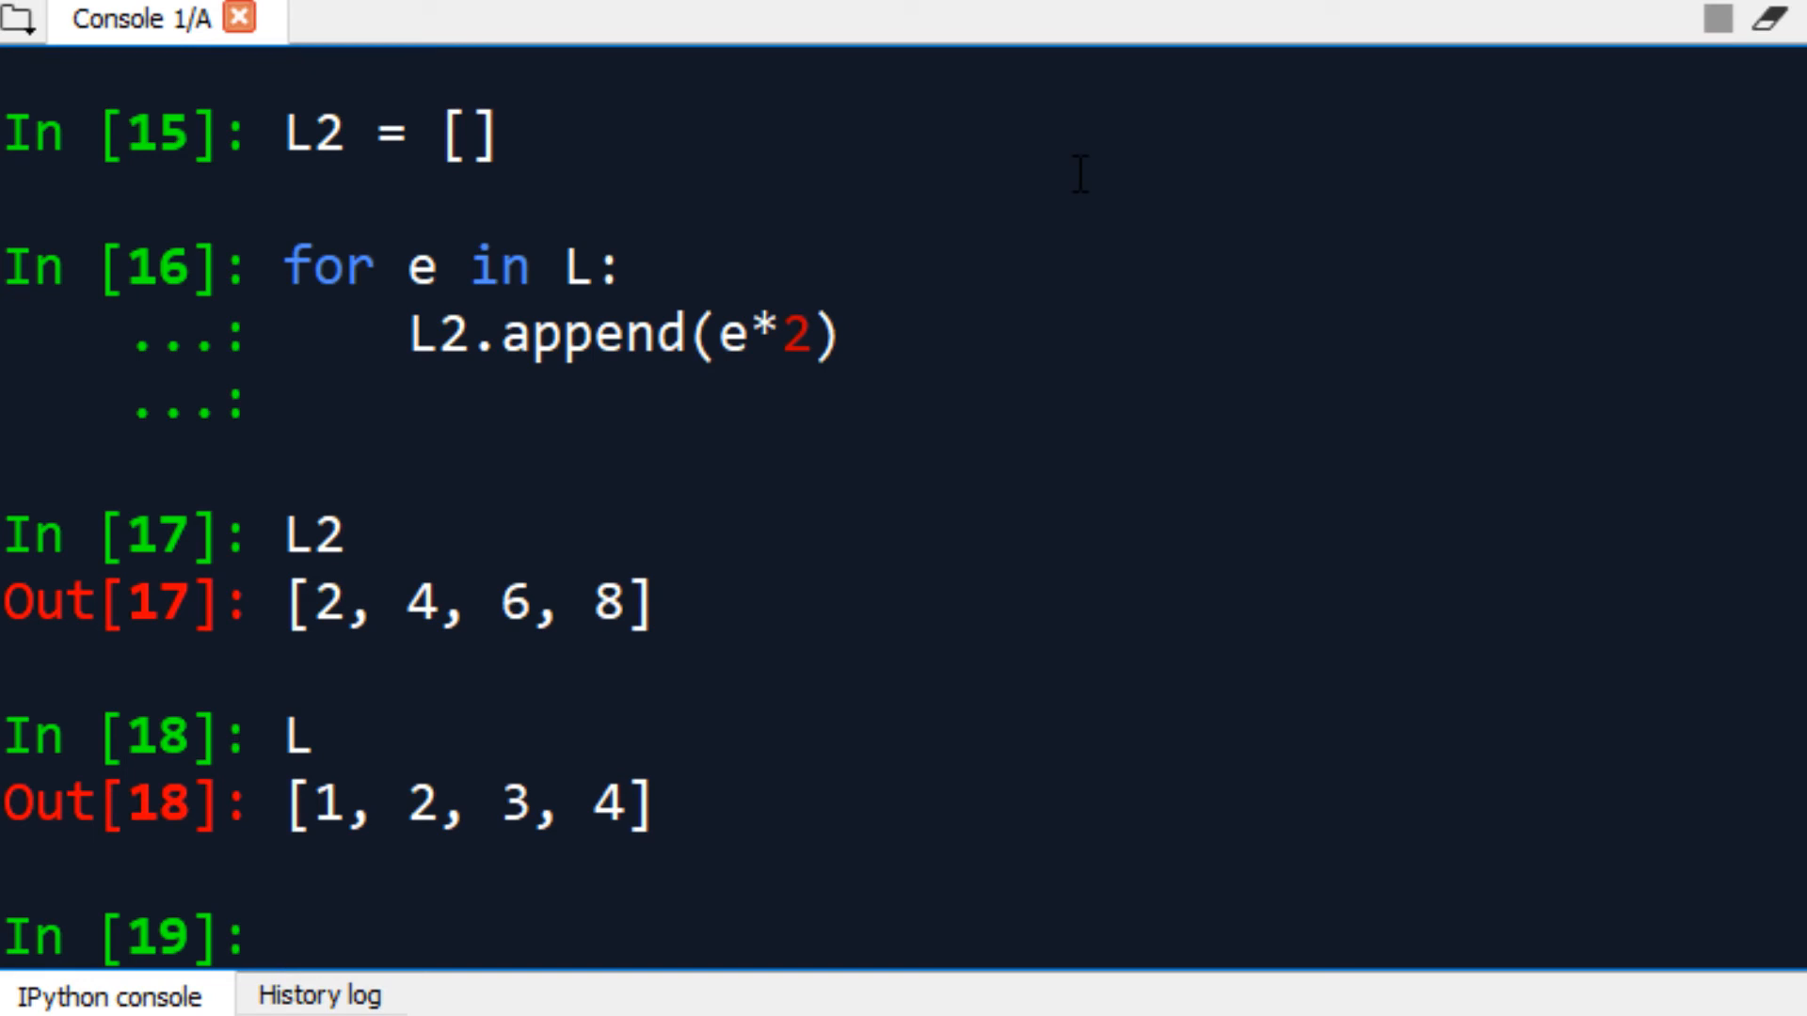
- Loop over L appending e*e to L3, then display L and L3 [1, 4, 9, 16]
text(L3 = [)
text(f)
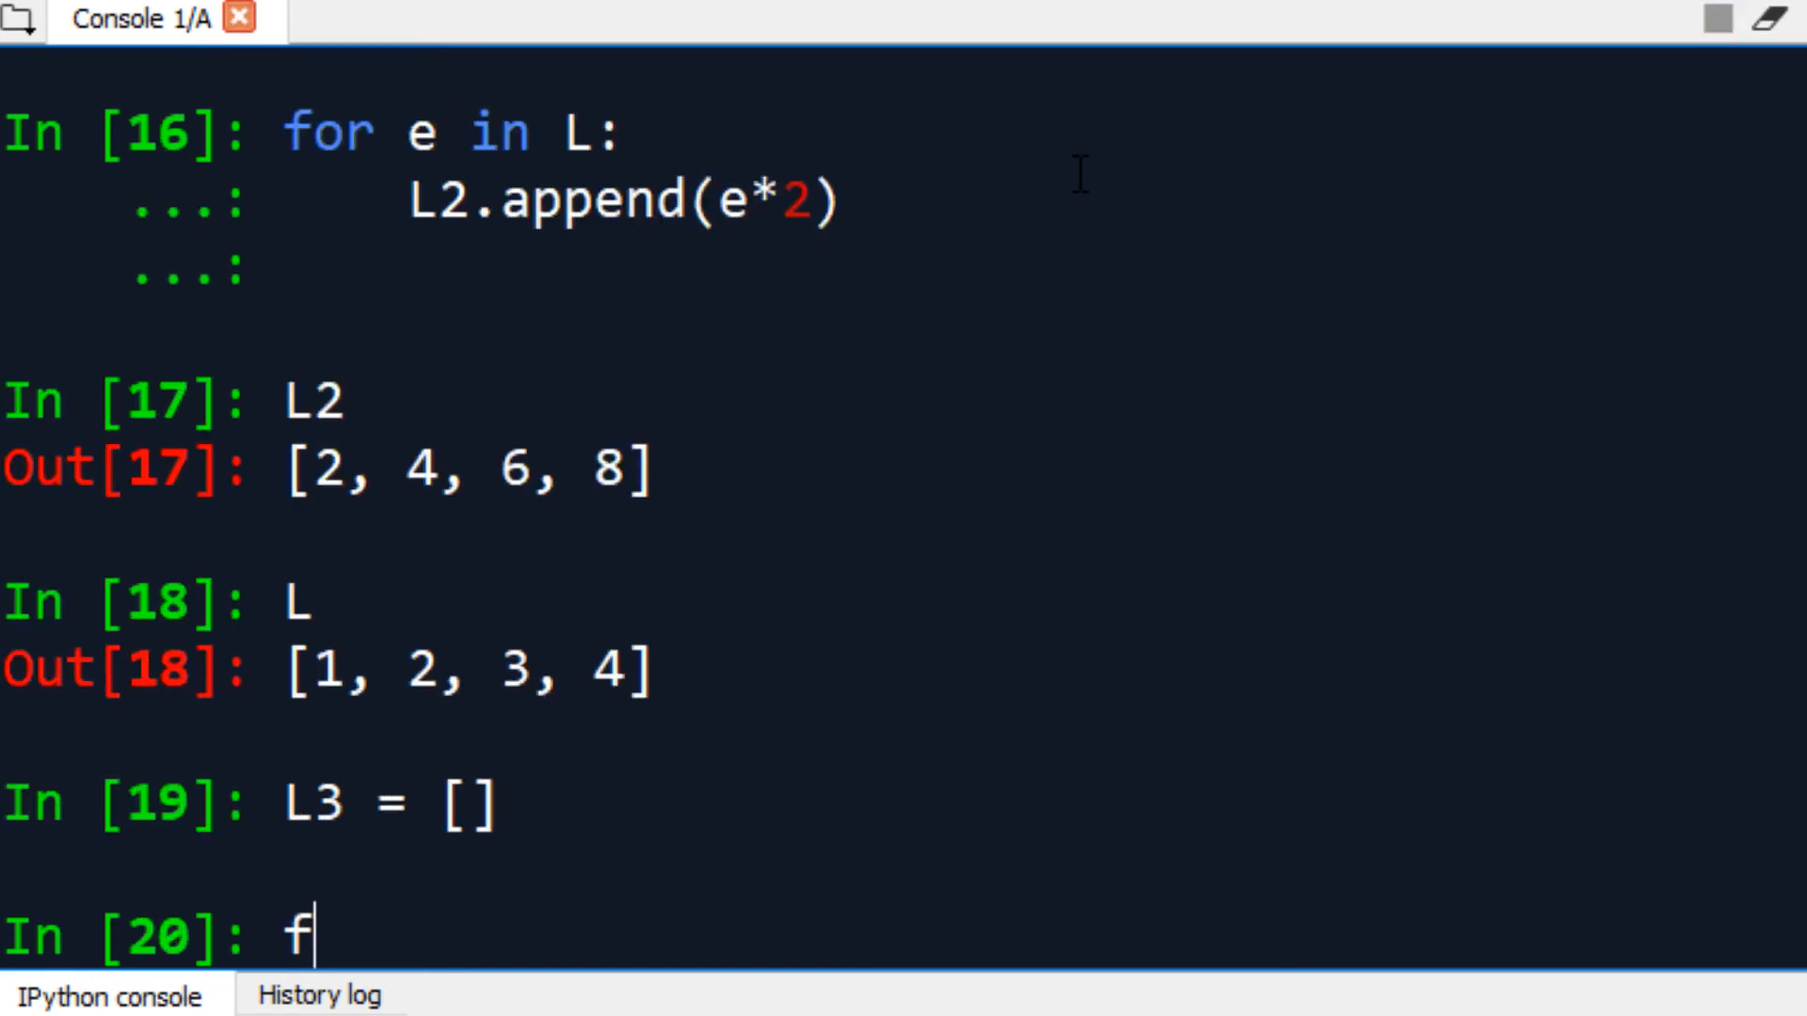
text(or e in L:)
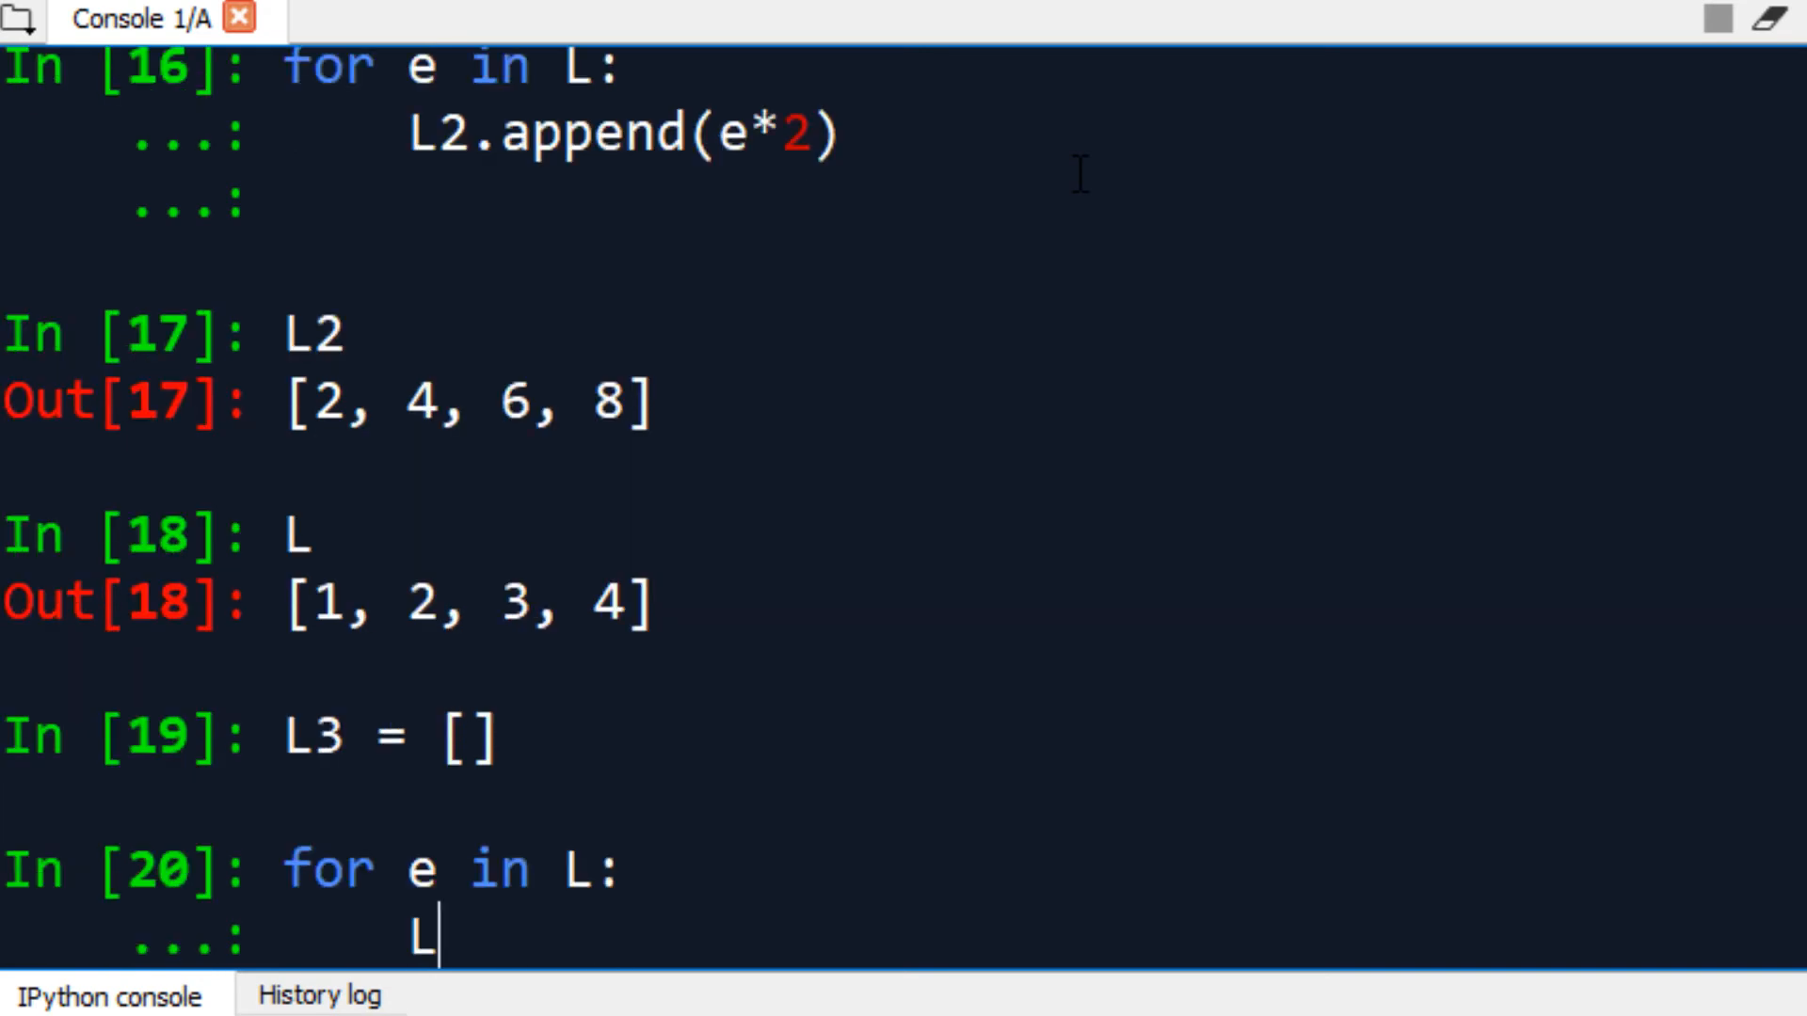
text(3.appen)
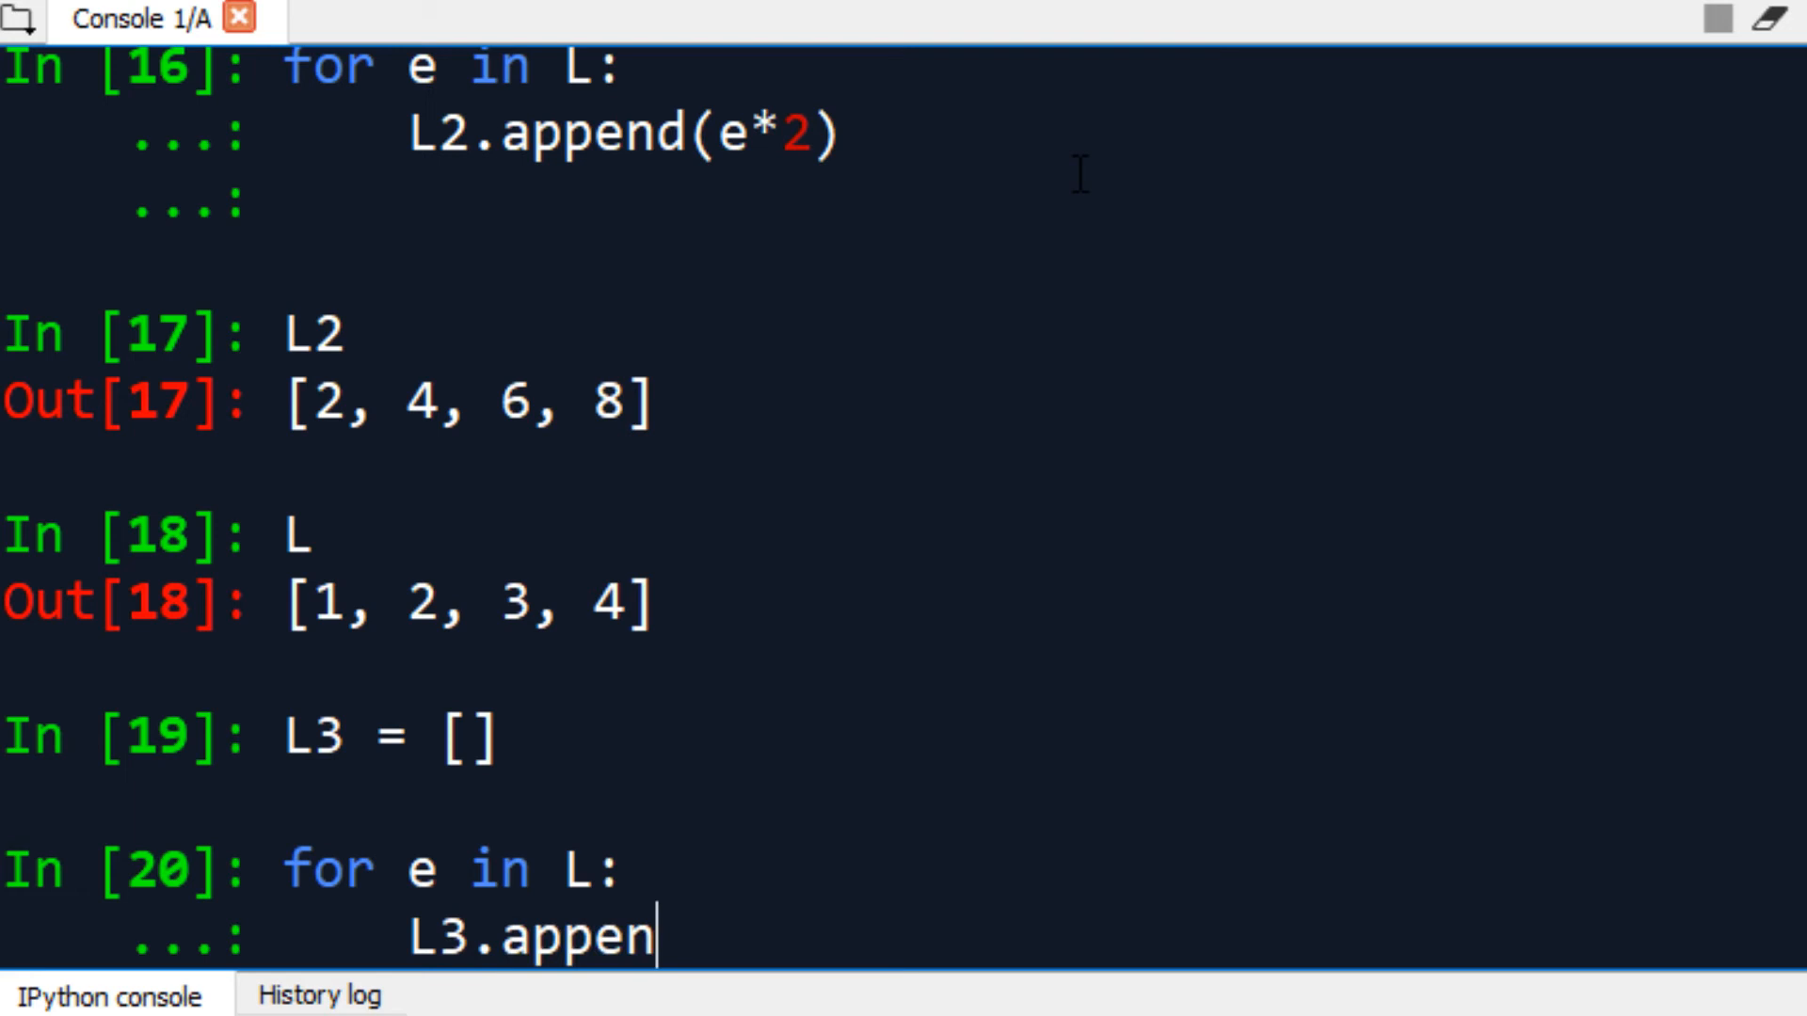
text(()
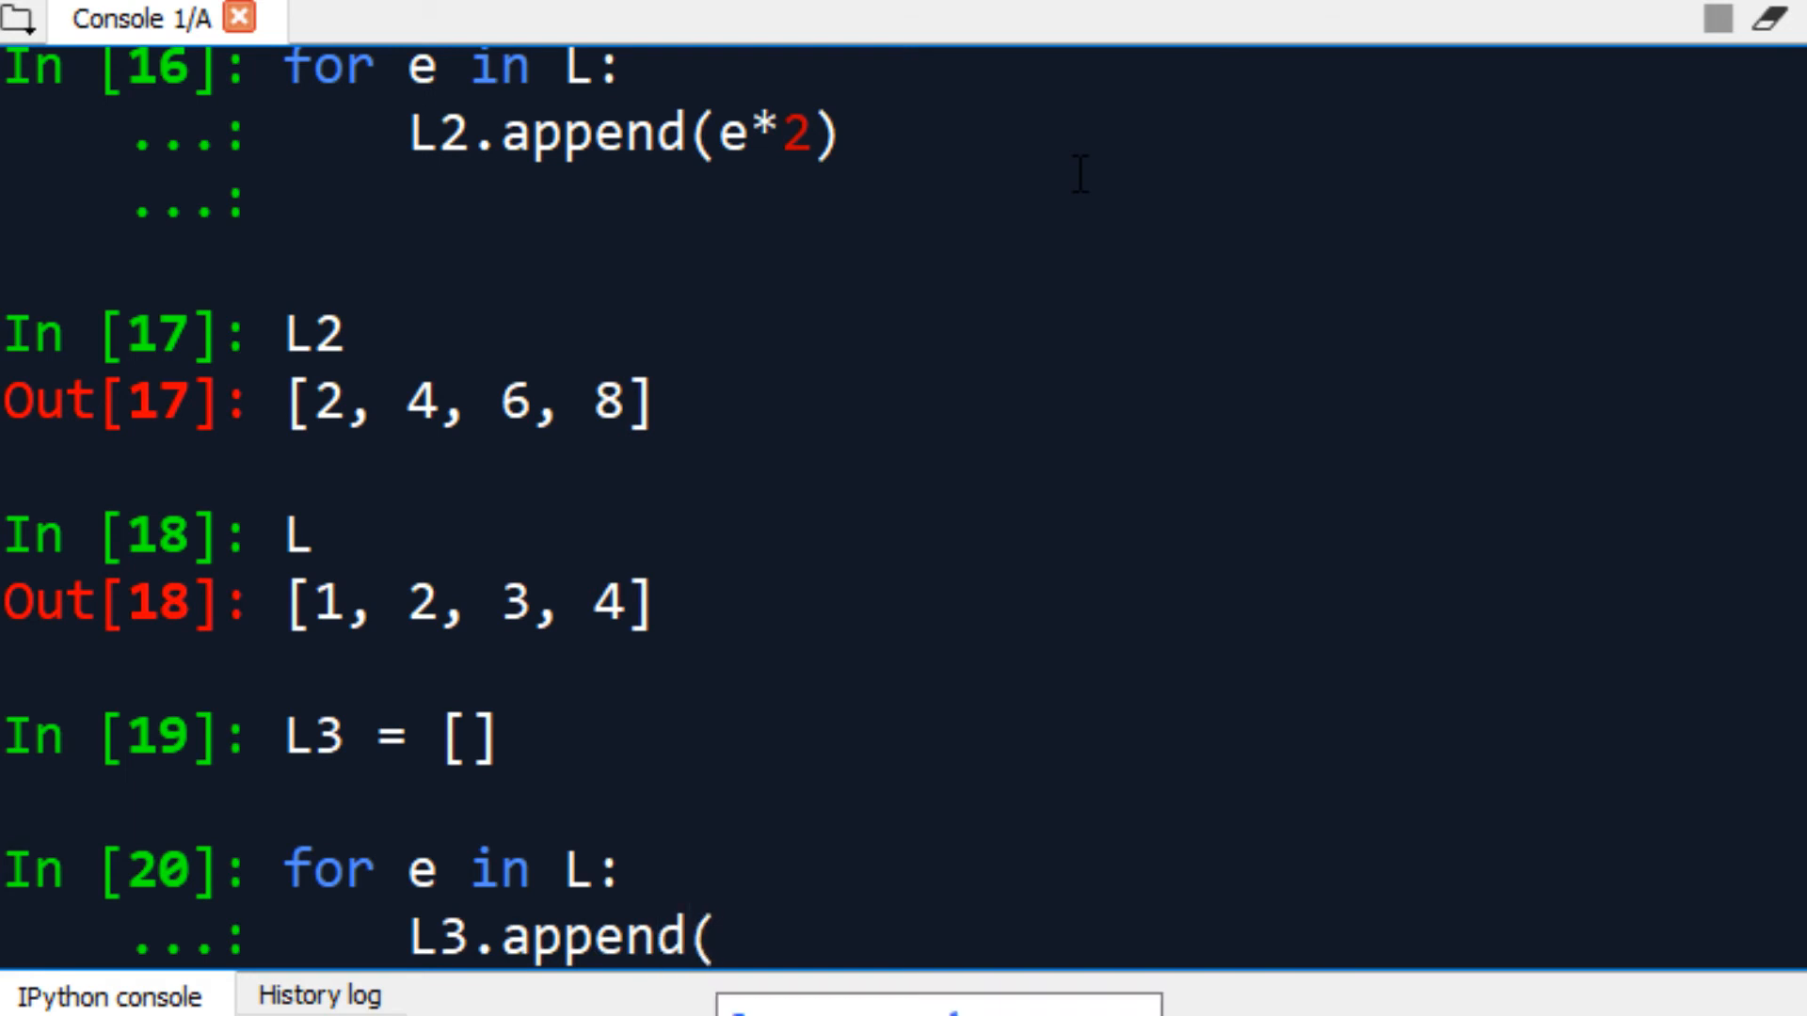
text(e*e))
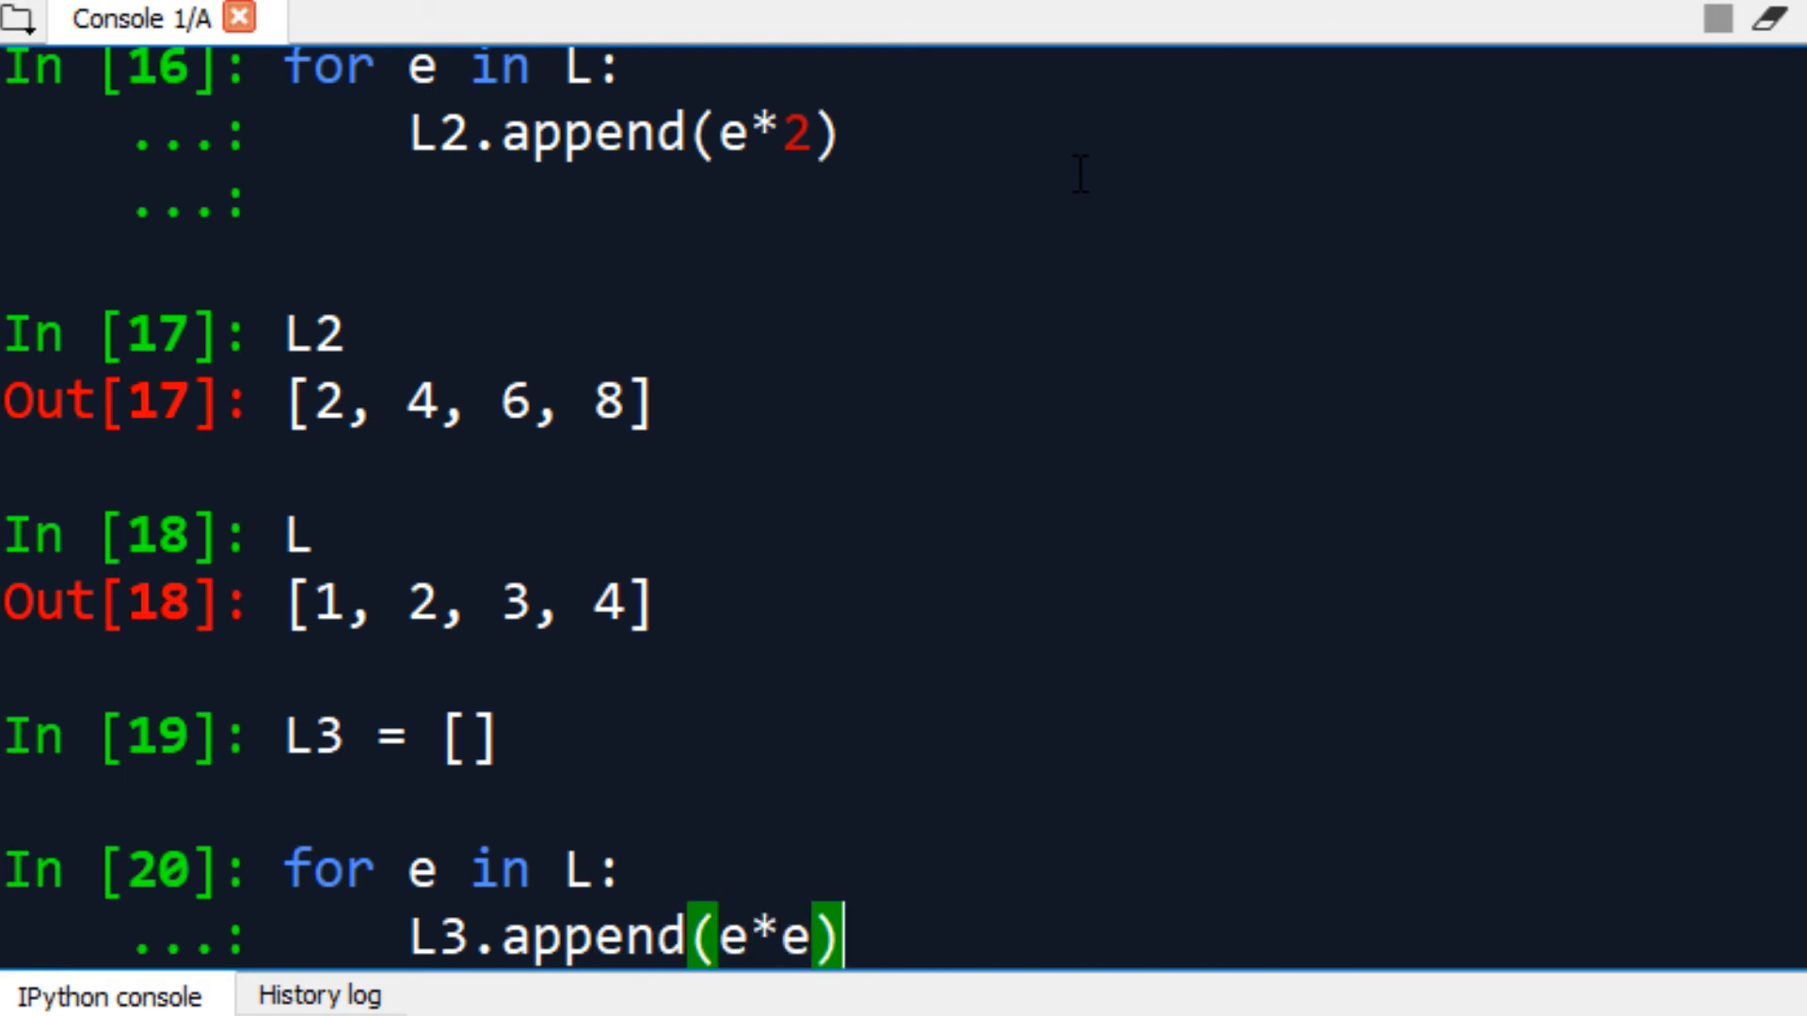
text(L)
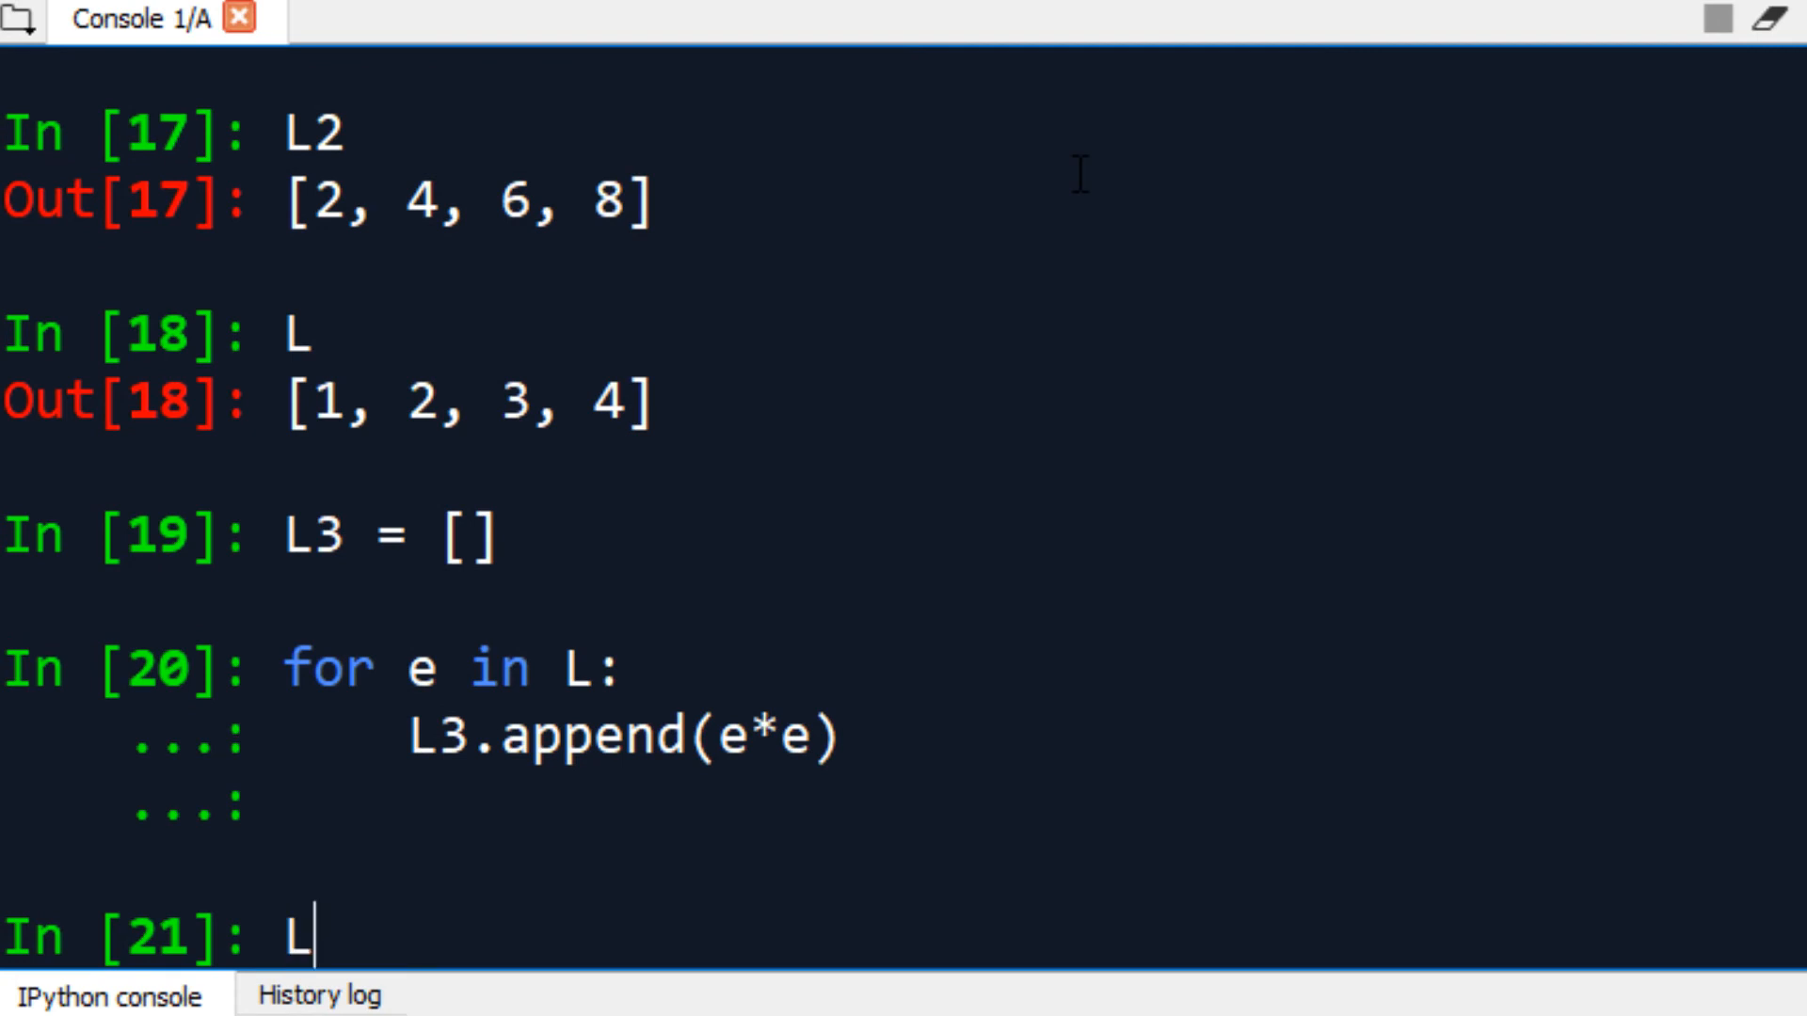
key(enter)
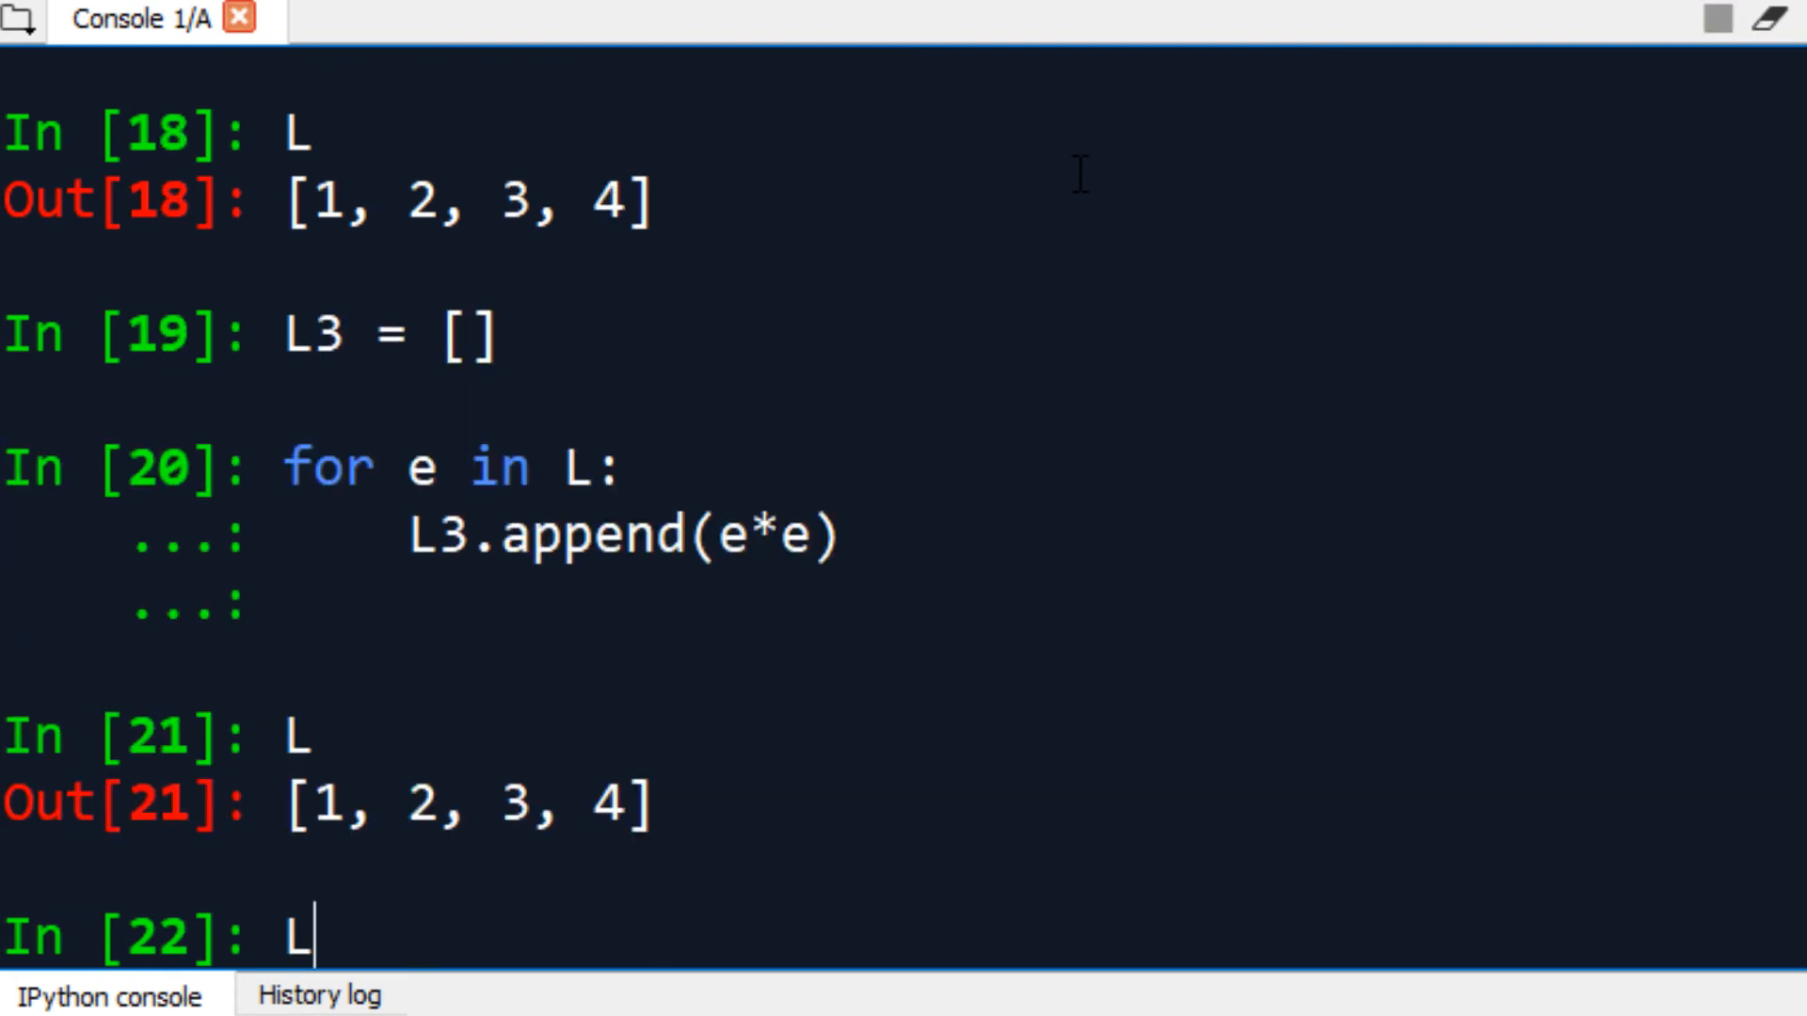
text(3)
key(enter)
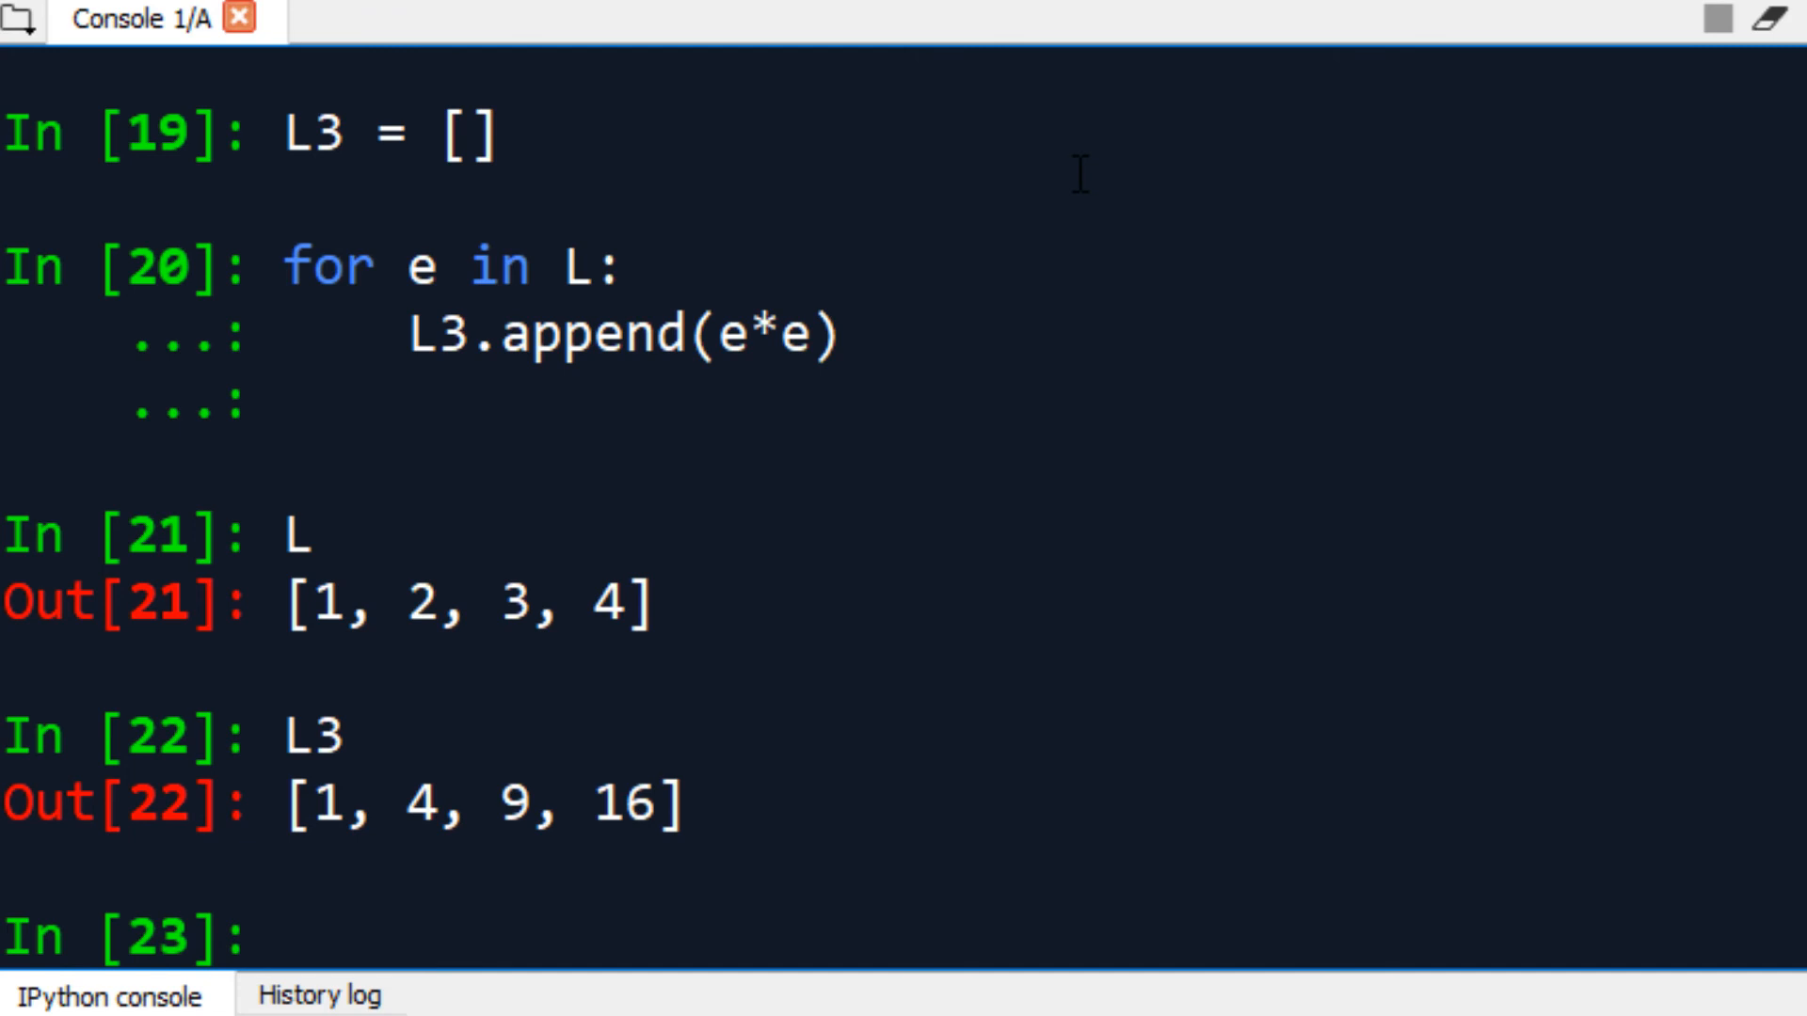
- Evaluate A*2 and A**2, giving array([2, 4, 6]) and array([1, 4, 9])
text(A*2)
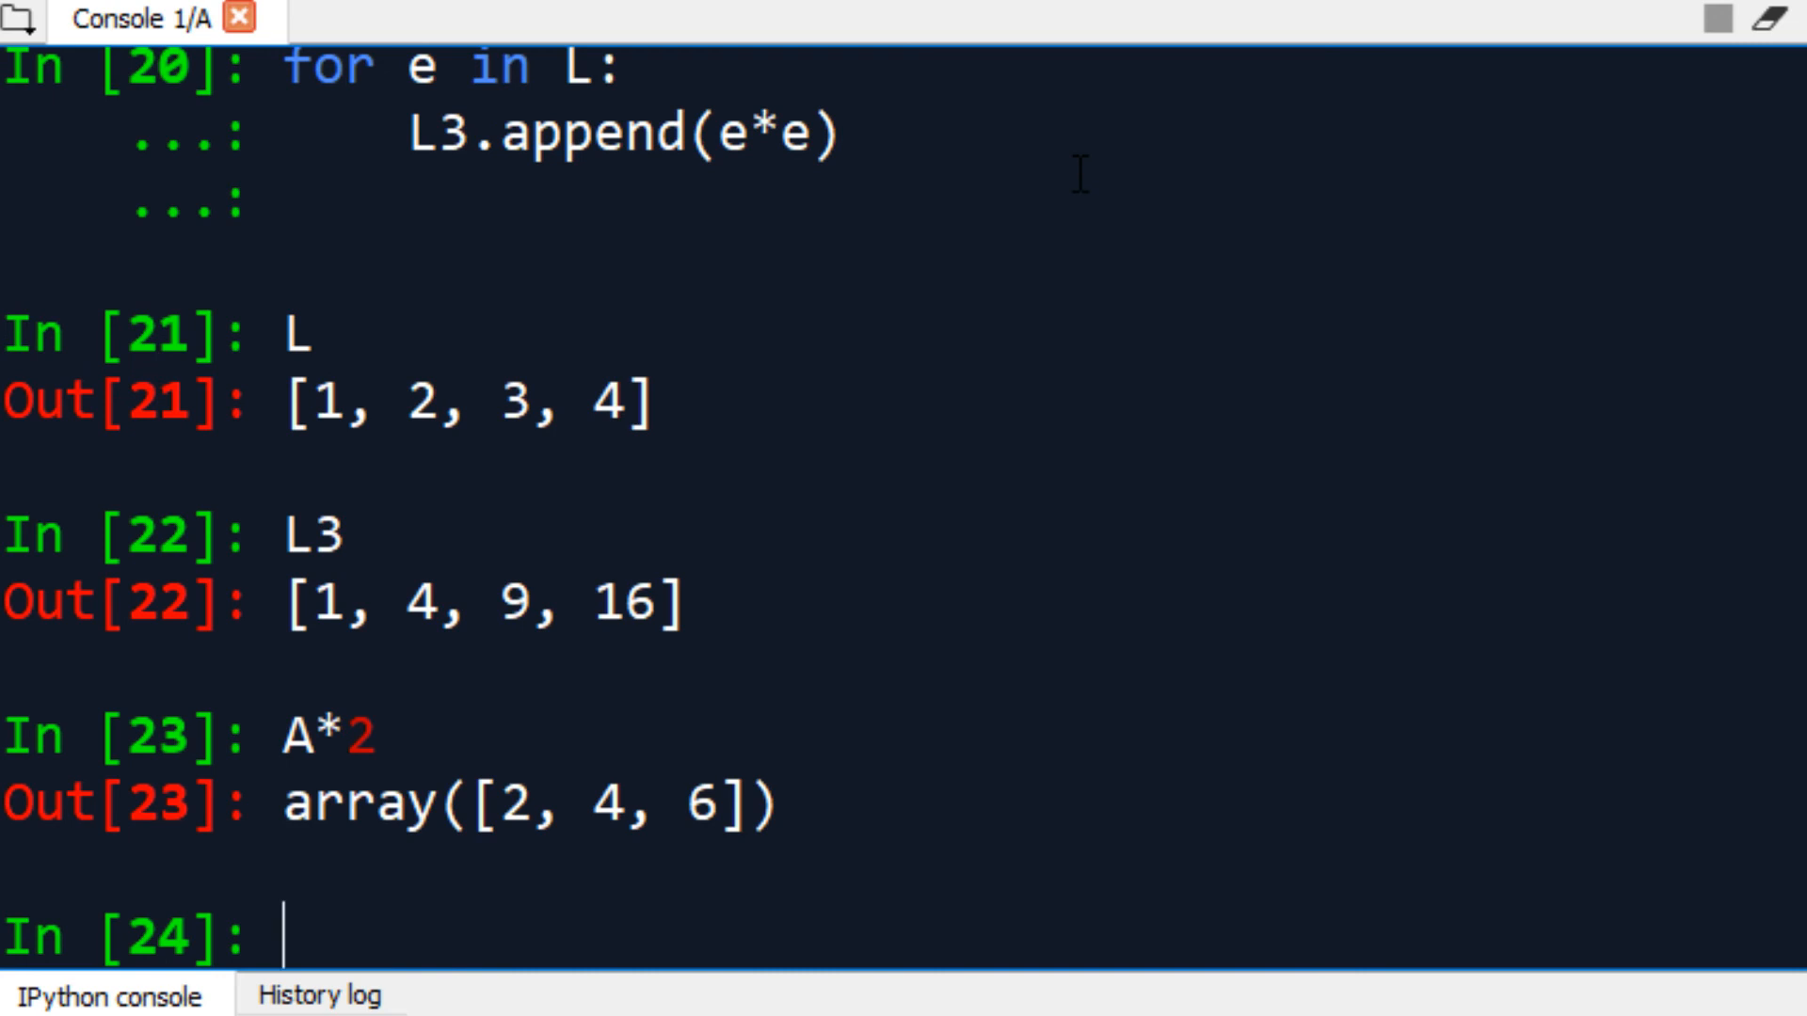
text(A**2)
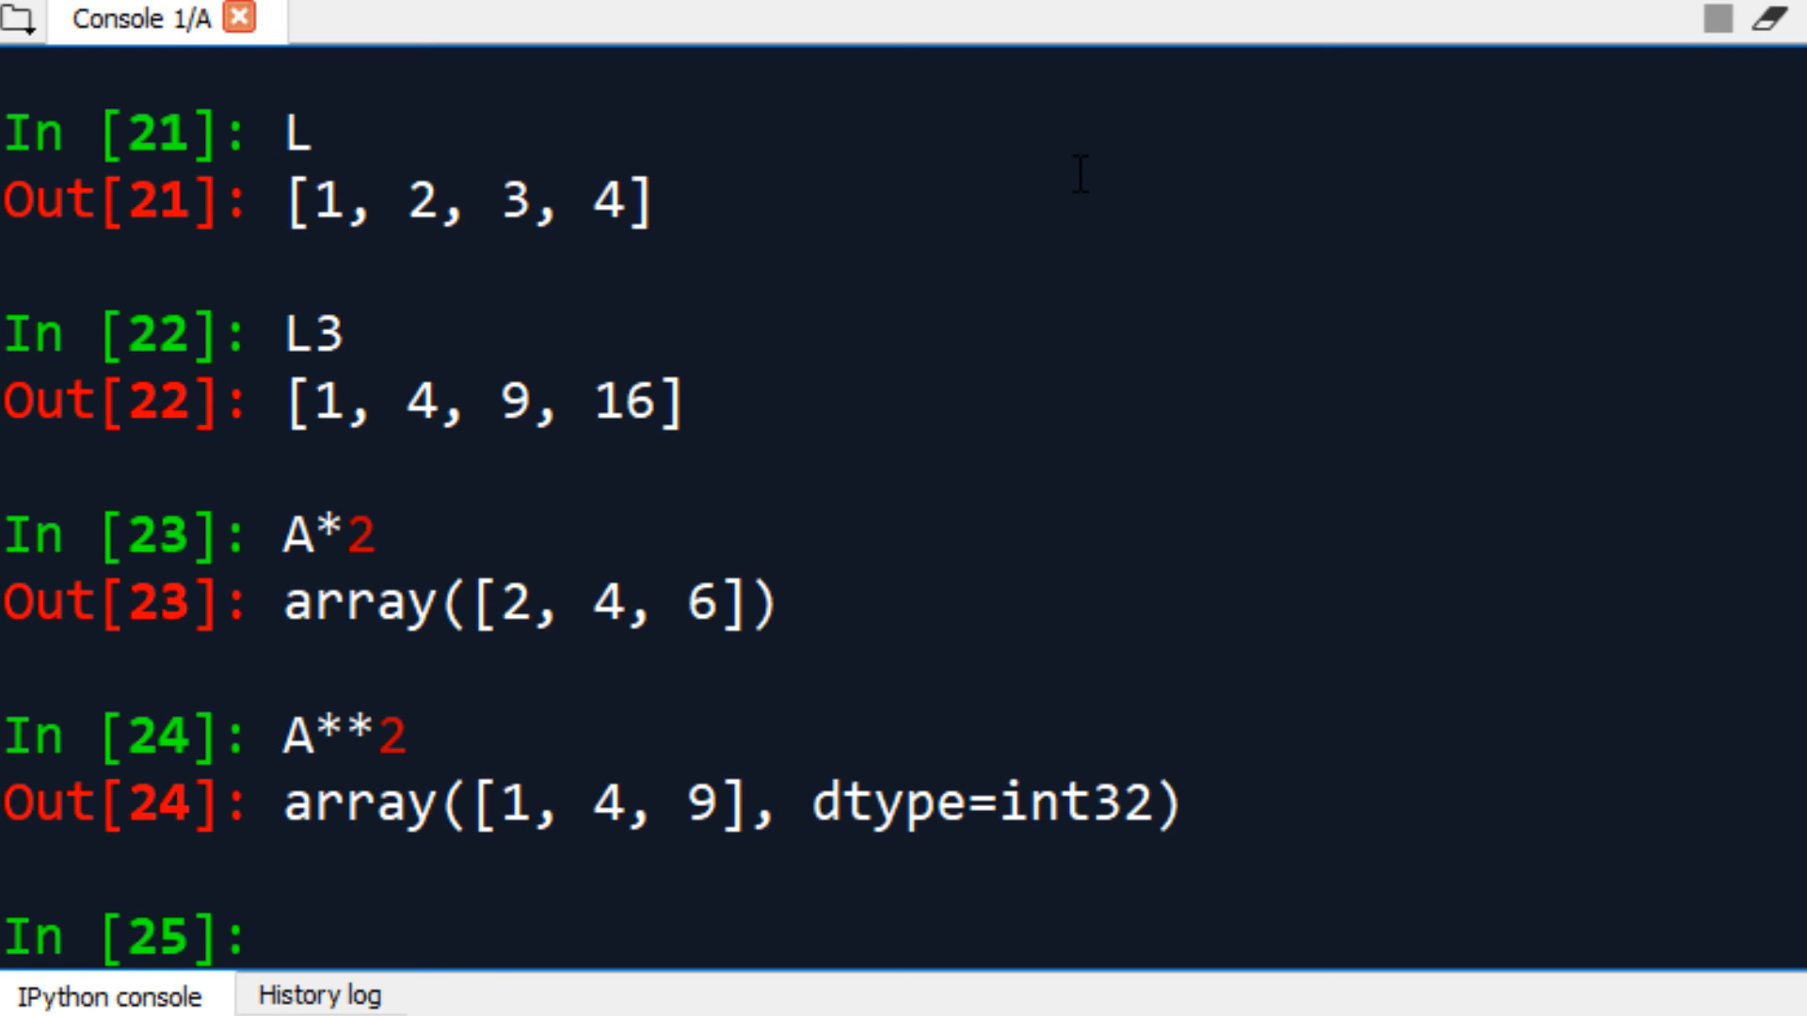
text(np.s)
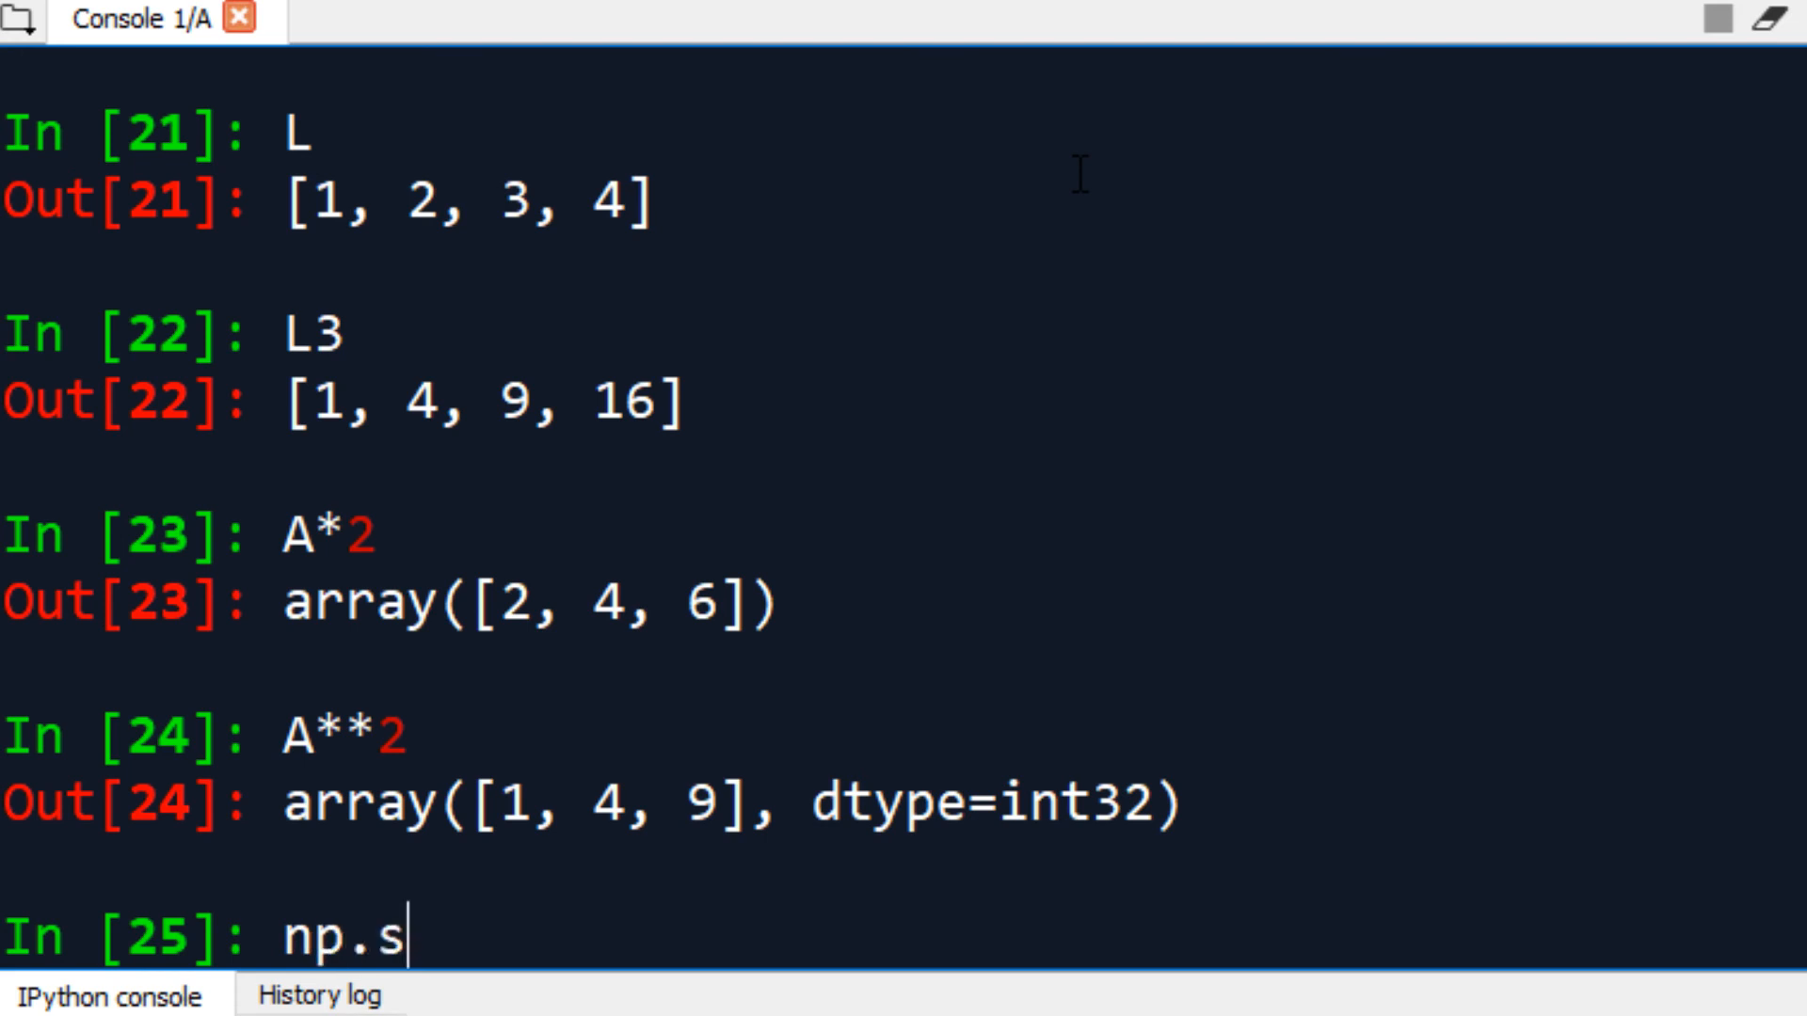
- Run np.sqrt(A) for [1., 1.41421356, 1.73205081], then type np.sqr(A)
text(qrt(A)
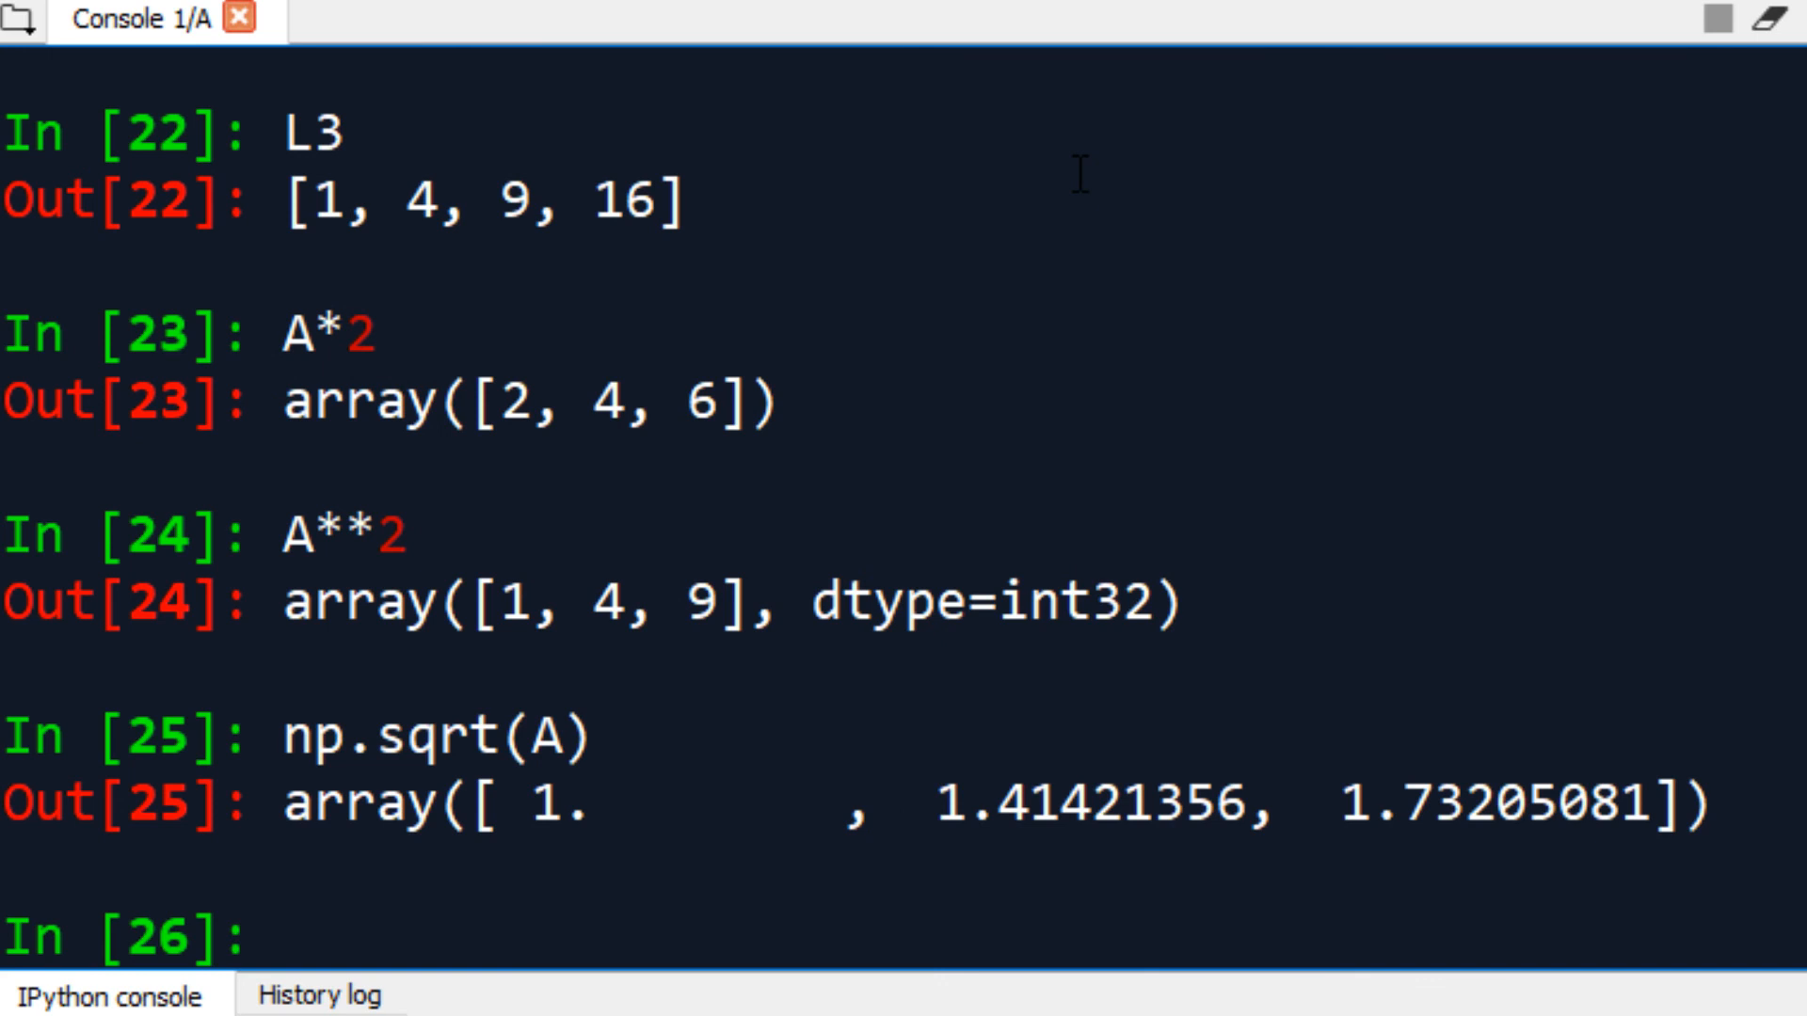
text(np.sqr(A))
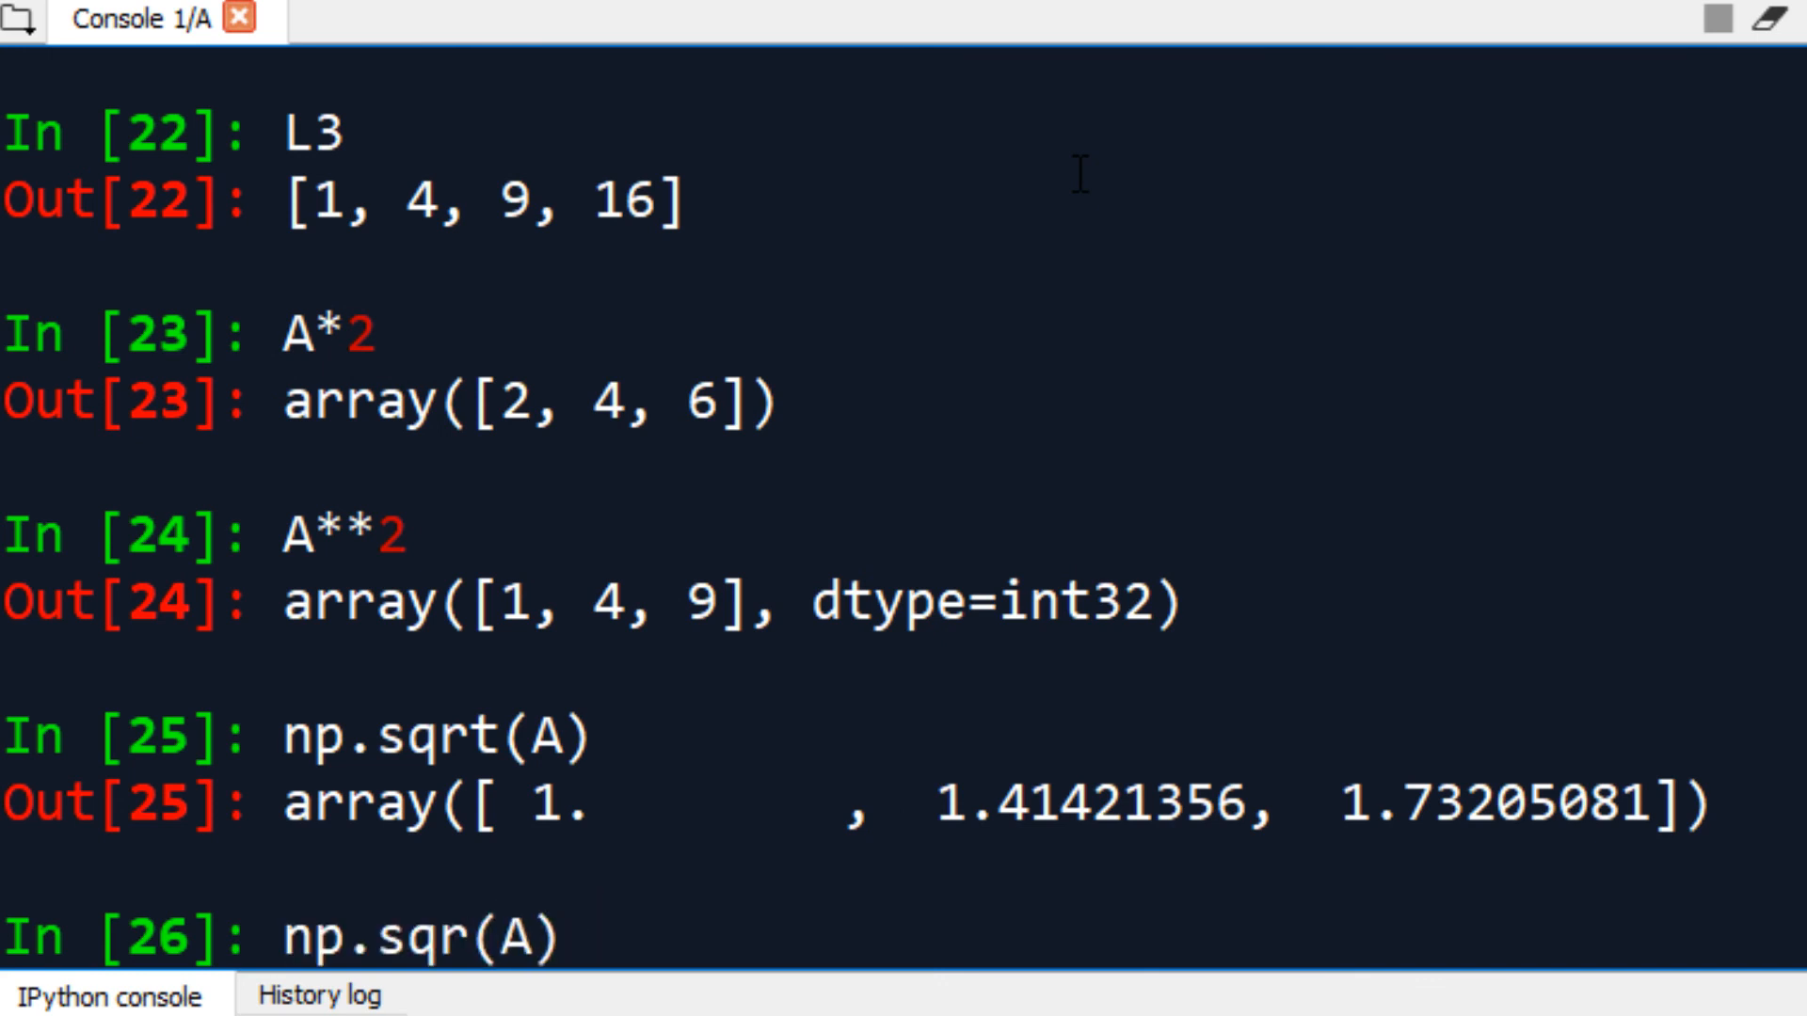